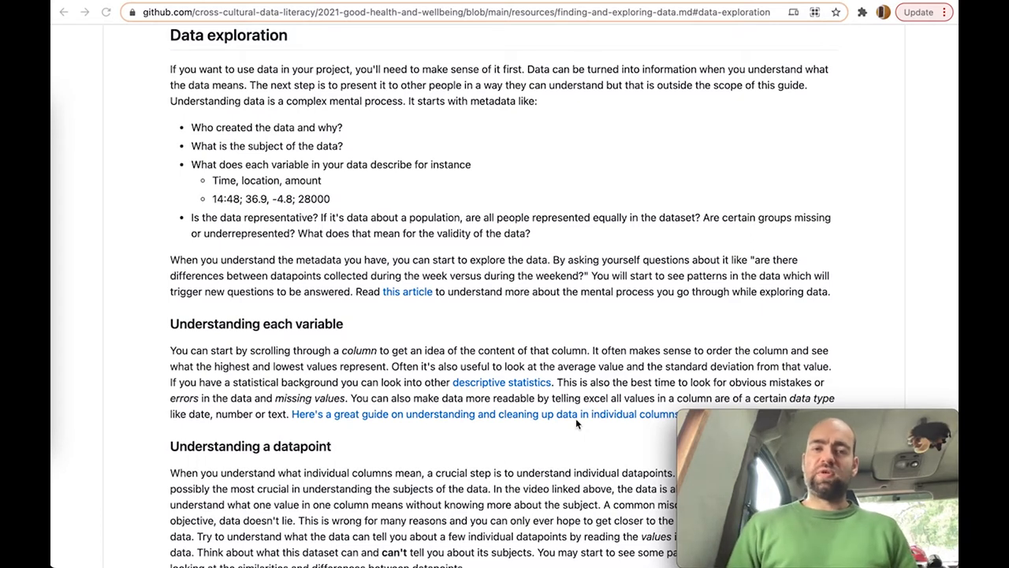
{"action": "mouse_move", "coordinate": [362, 122]}
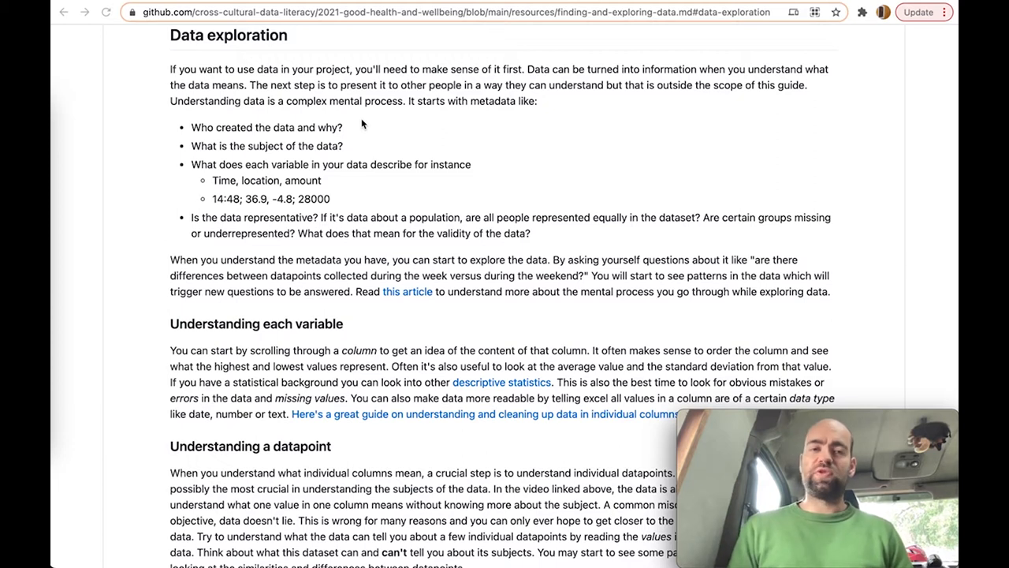
{"action": "mouse_move", "coordinate": [197, 140]}
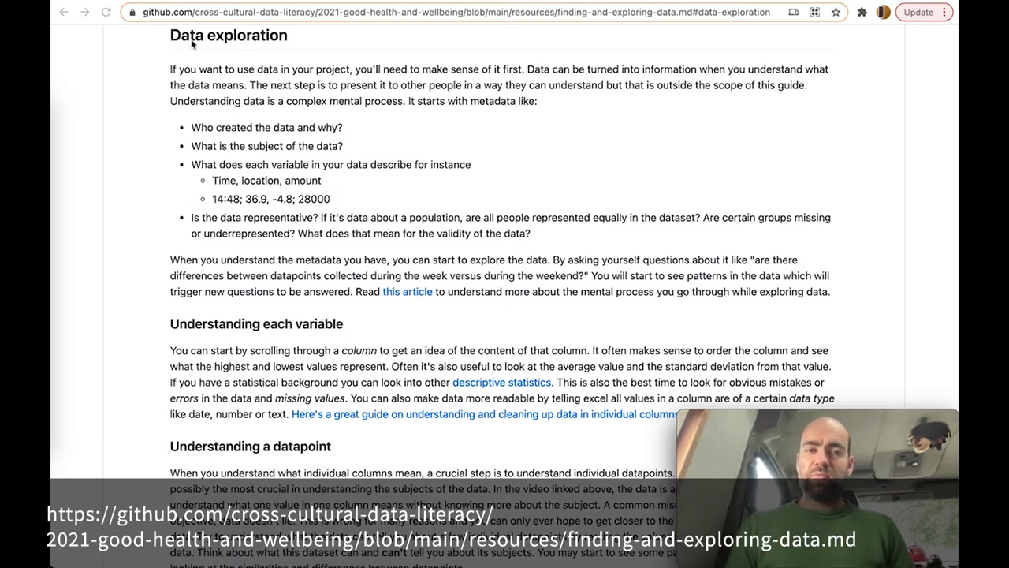
{"action": "mouse_move", "coordinate": [372, 187]}
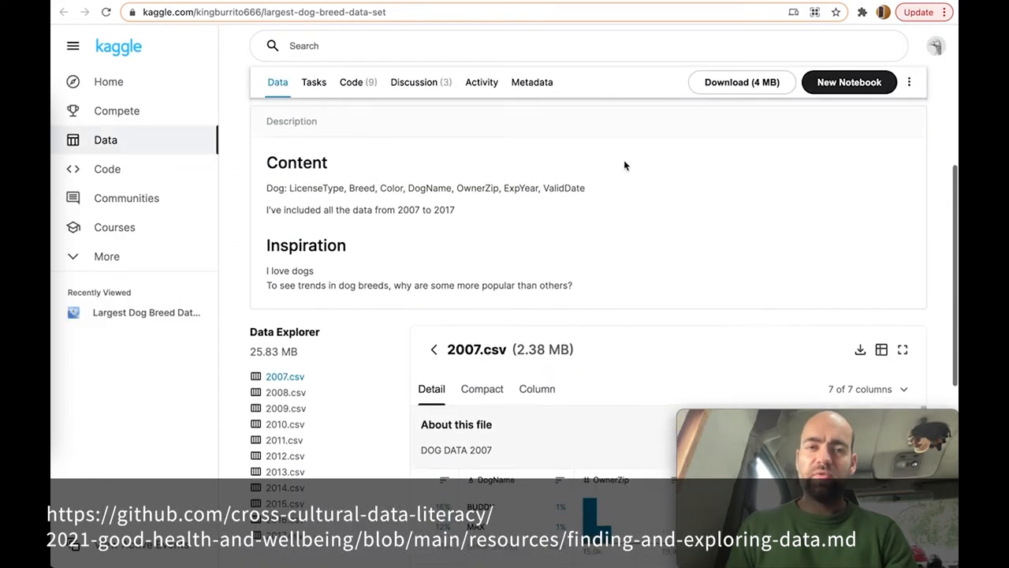
Step: Scroll the Kaggle Largest Dog Breed Dataset page to its 2007–2017 CSV file list
{"action": "scroll", "scroll_direction": "up", "scroll_amount": 3}
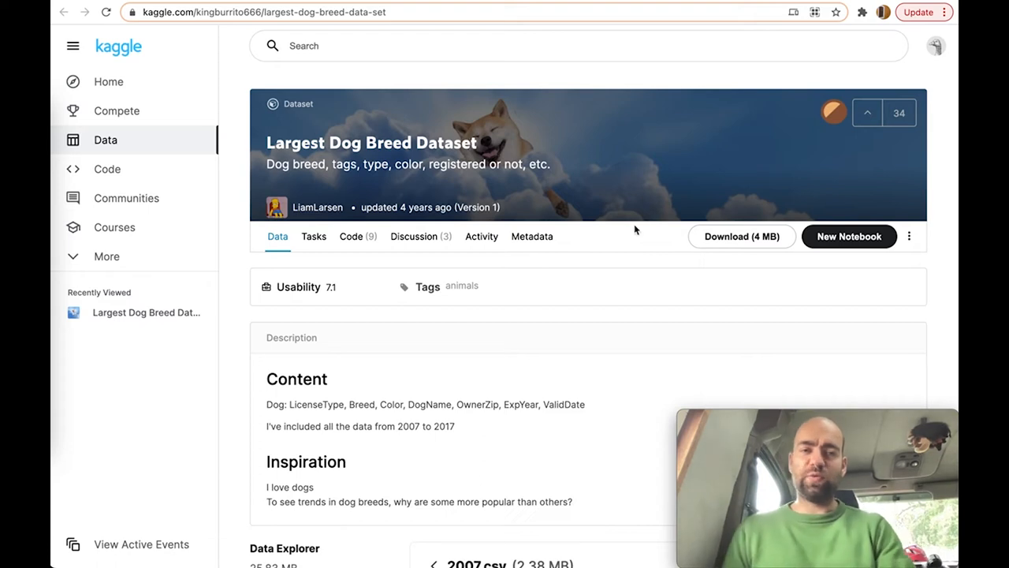
{"action": "scroll", "scroll_direction": "down", "scroll_amount": 3}
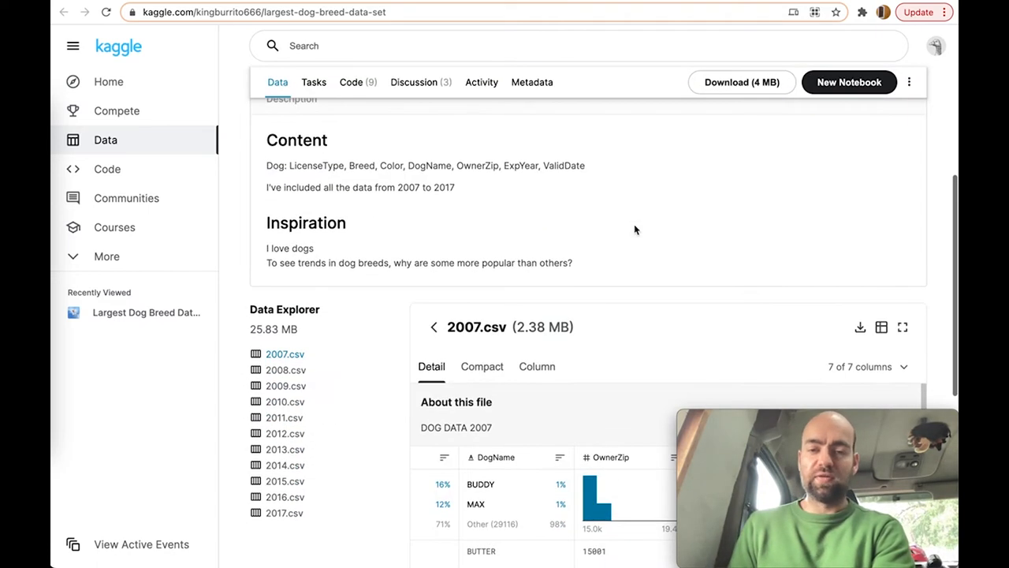
{"action": "scroll", "scroll_direction": "up", "scroll_amount": 3}
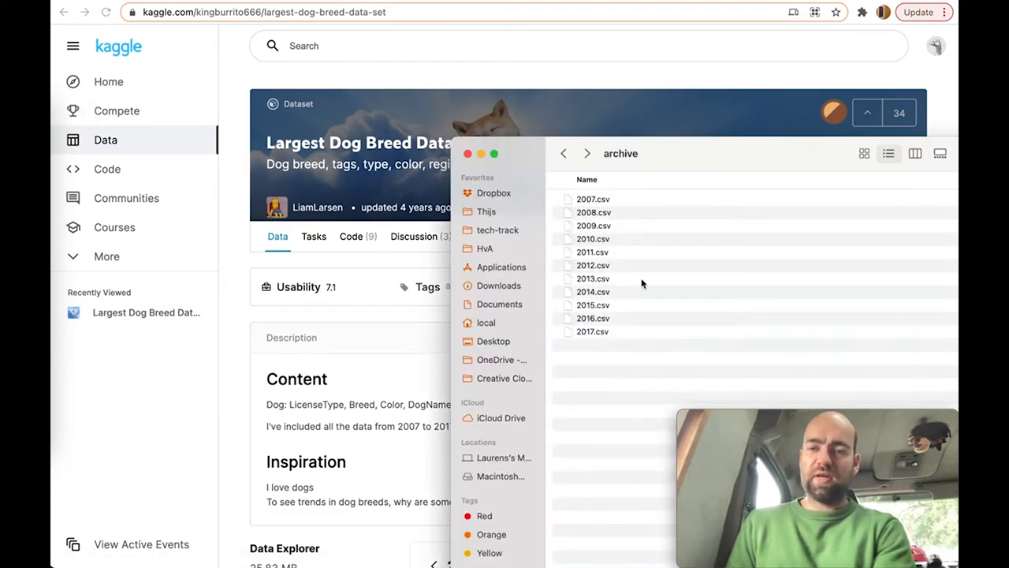
{"action": "mouse_move", "coordinate": [642, 291]}
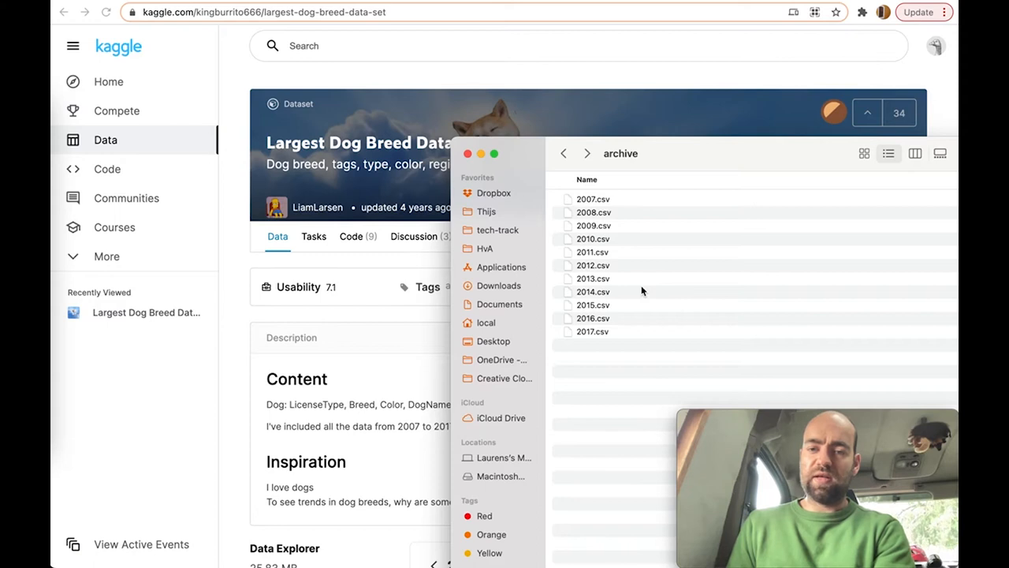
{"action": "mouse_move", "coordinate": [597, 201]}
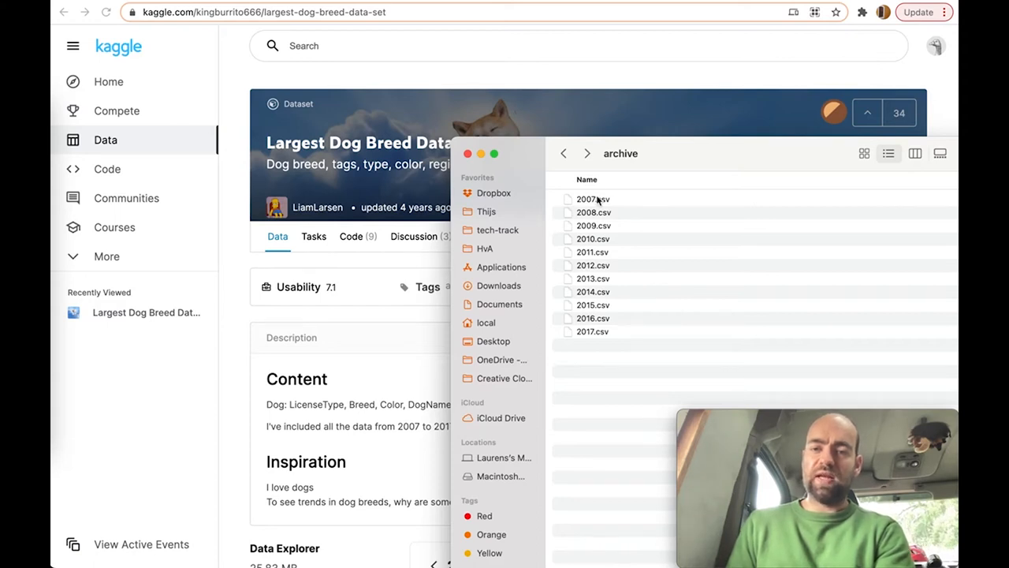
Step: Select 2007.csv in the Finder archive folder of yearly dog breed CSVs
{"action": "left_click", "coordinate": [593, 199]}
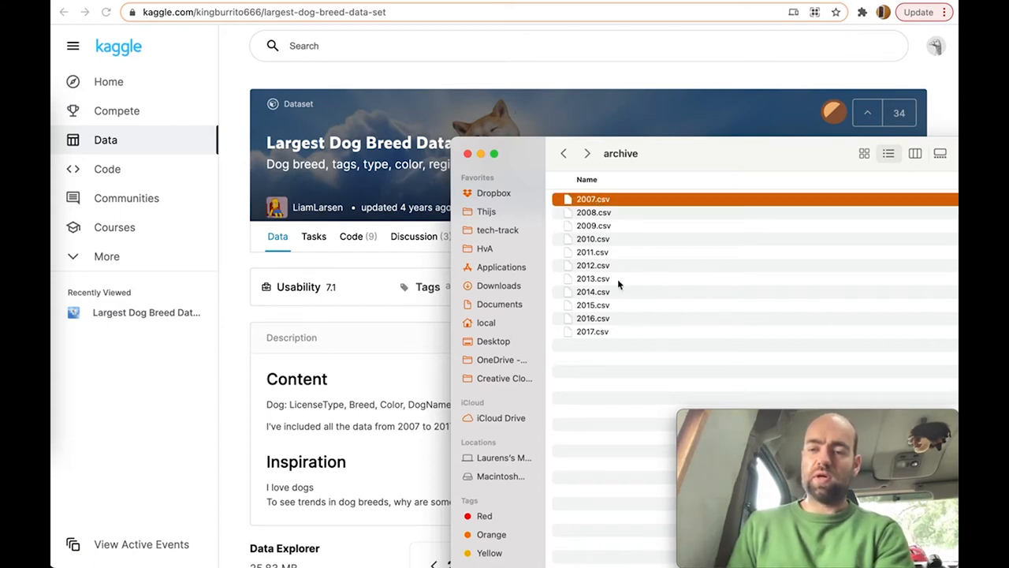
{"action": "mouse_move", "coordinate": [605, 362]}
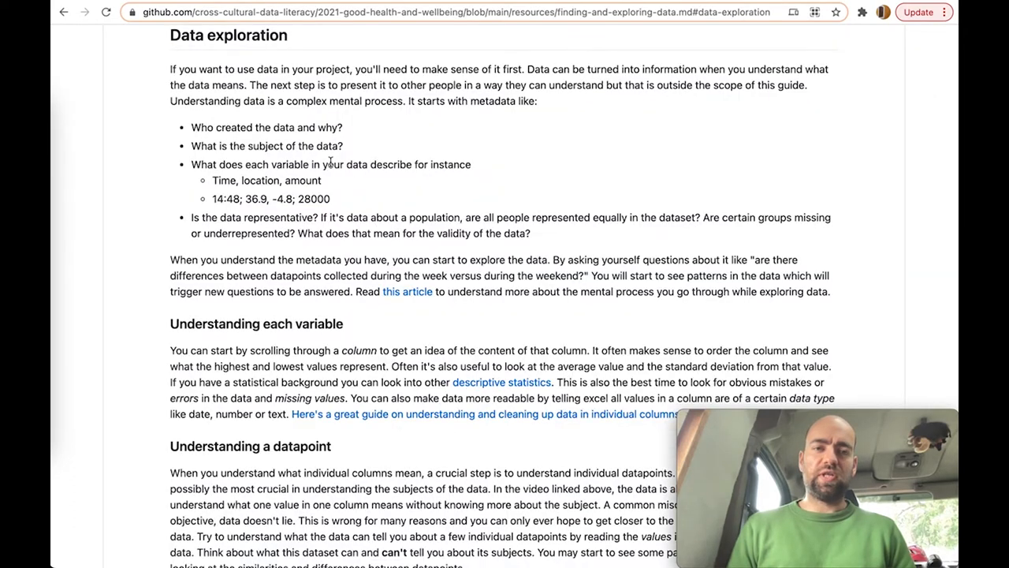
Step: Scroll the GitHub data guide past Converting data formats to Data exploration
{"action": "scroll", "scroll_direction": "up", "scroll_amount": 3}
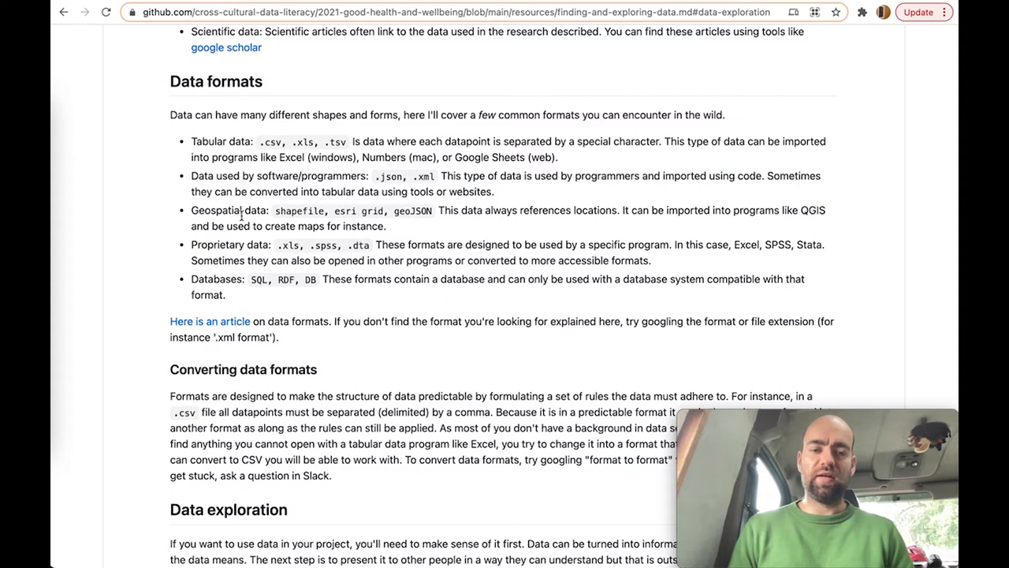
{"action": "scroll", "scroll_direction": "down", "scroll_amount": 3}
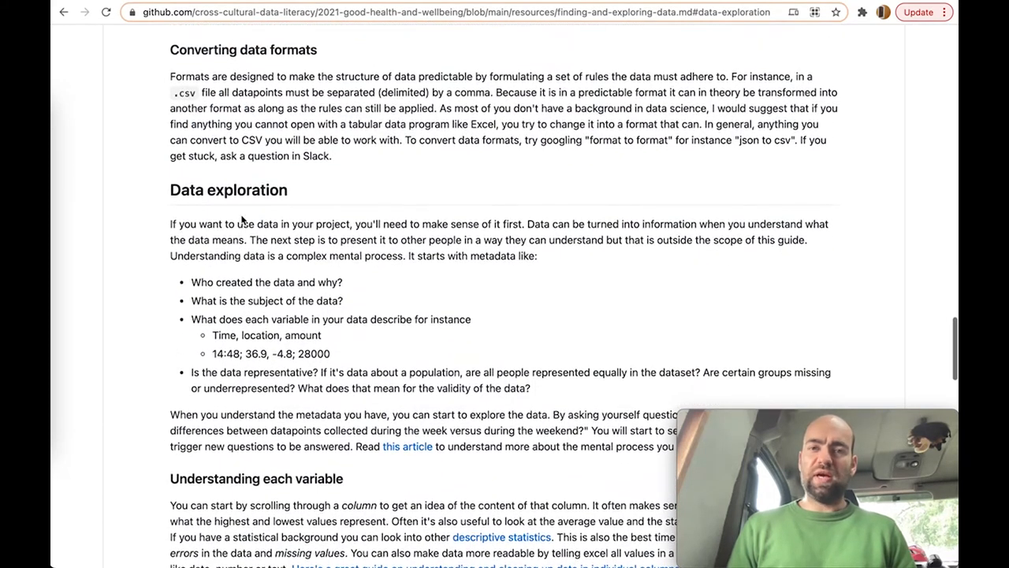
{"action": "scroll", "scroll_direction": "down", "scroll_amount": 3}
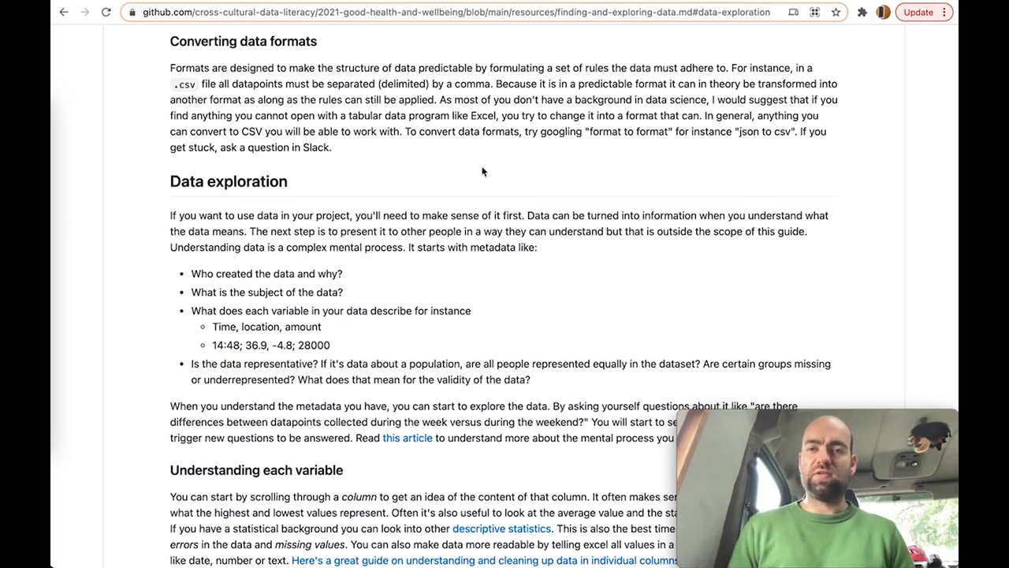
{"action": "mouse_move", "coordinate": [60, 100]}
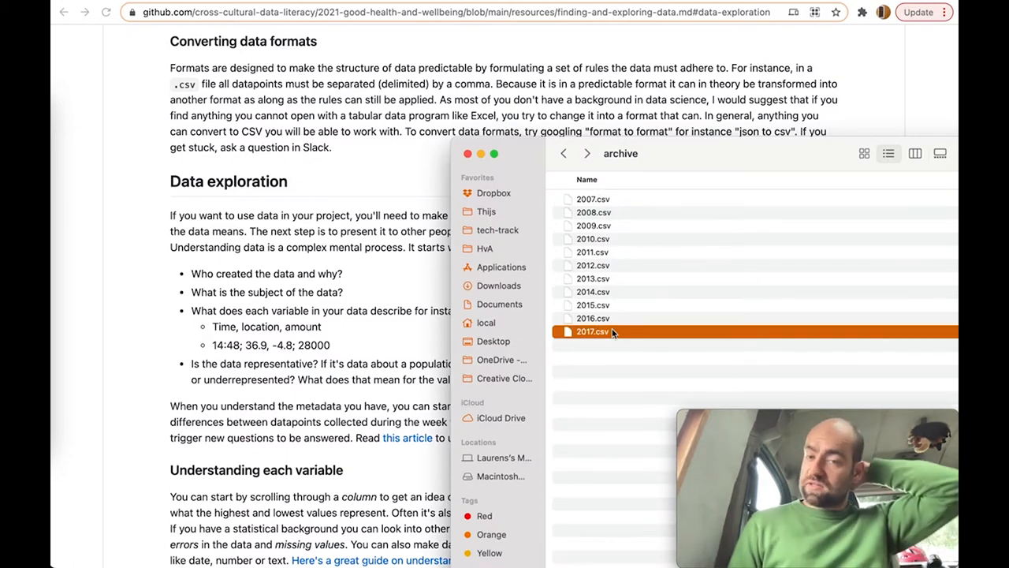
{"action": "mouse_move", "coordinate": [629, 288]}
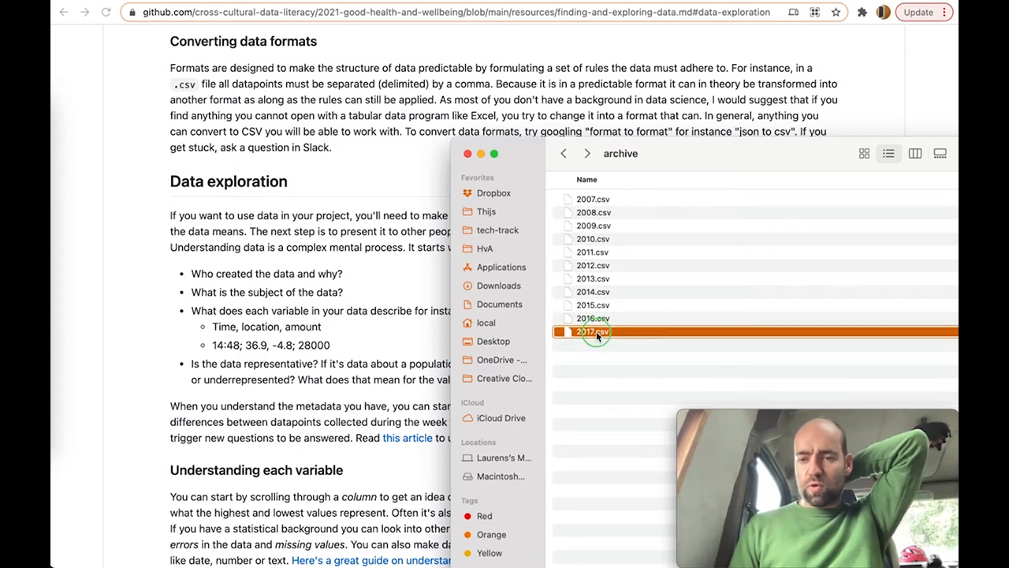
Step: Open 2017.csv from the archive folder to view its raw comma-separated records
{"action": "right_click", "coordinate": [593, 331]}
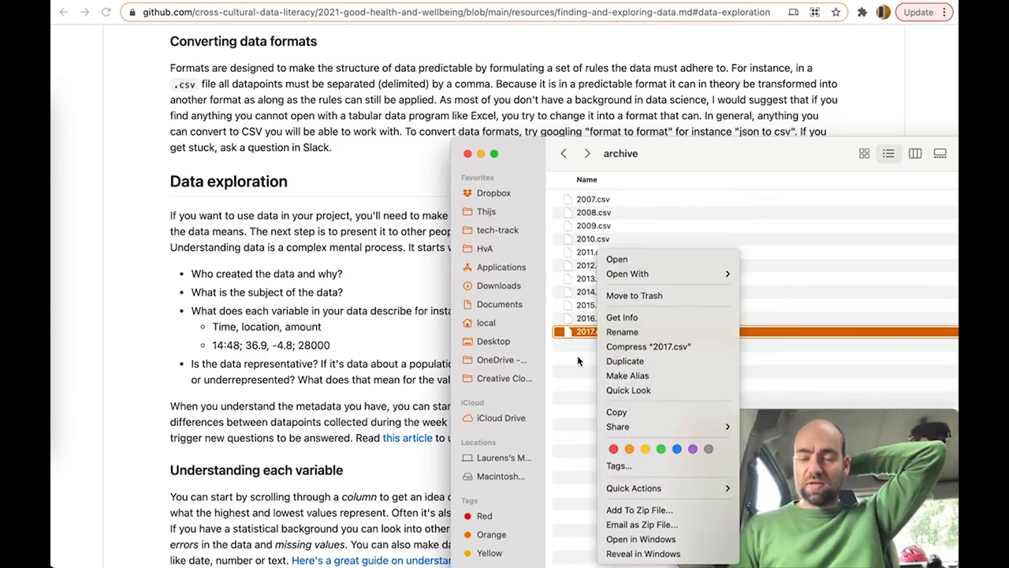
{"action": "left_click", "coordinate": [566, 332]}
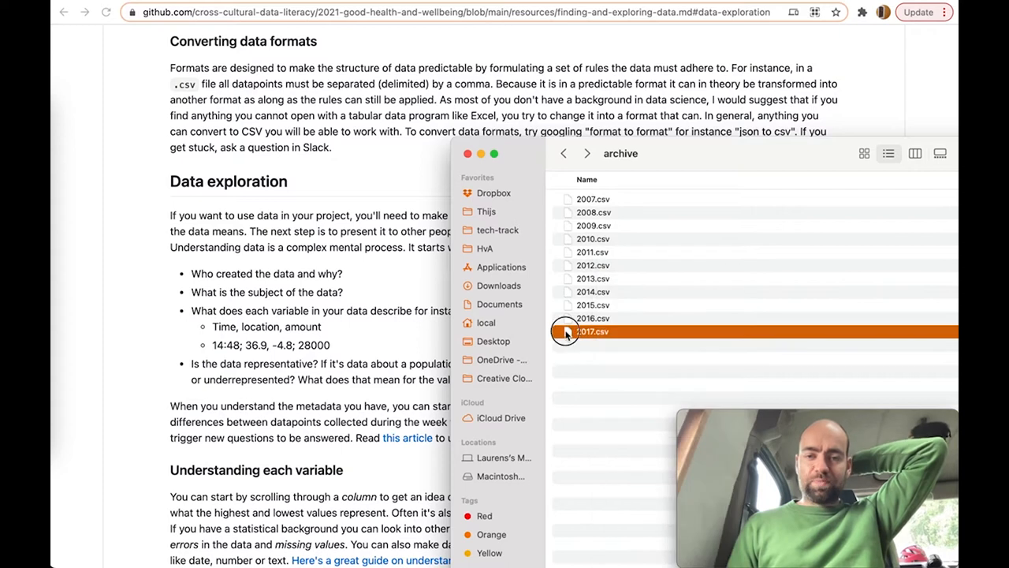
{"action": "double_click", "coordinate": [593, 331]}
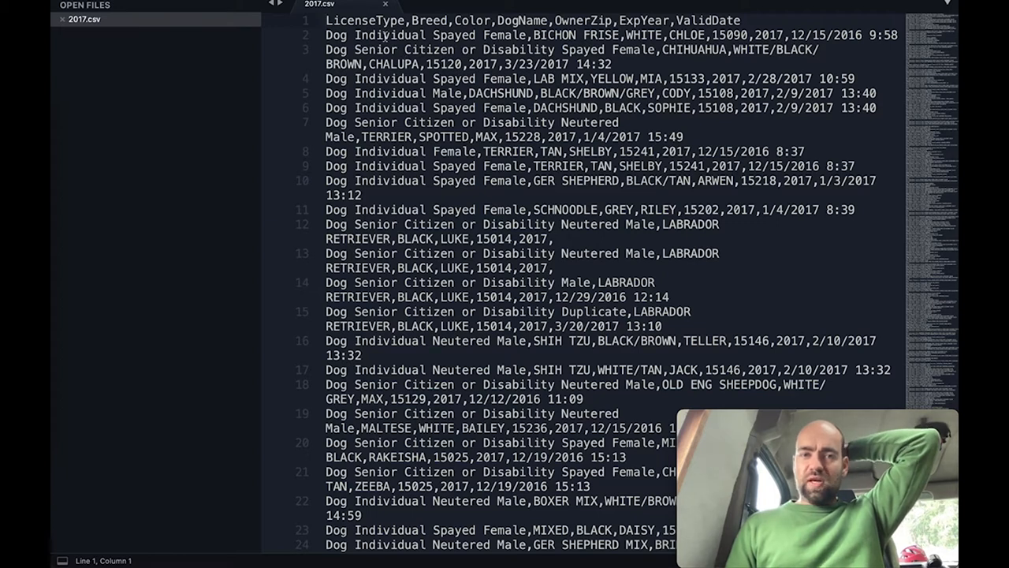
{"action": "mouse_move", "coordinate": [327, 24]}
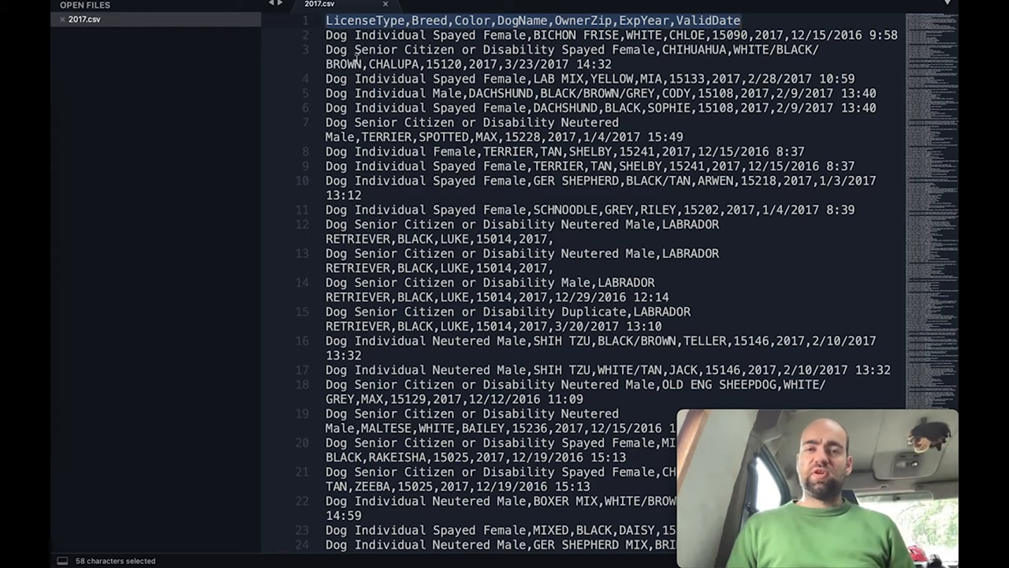
{"action": "left_click", "coordinate": [330, 35]}
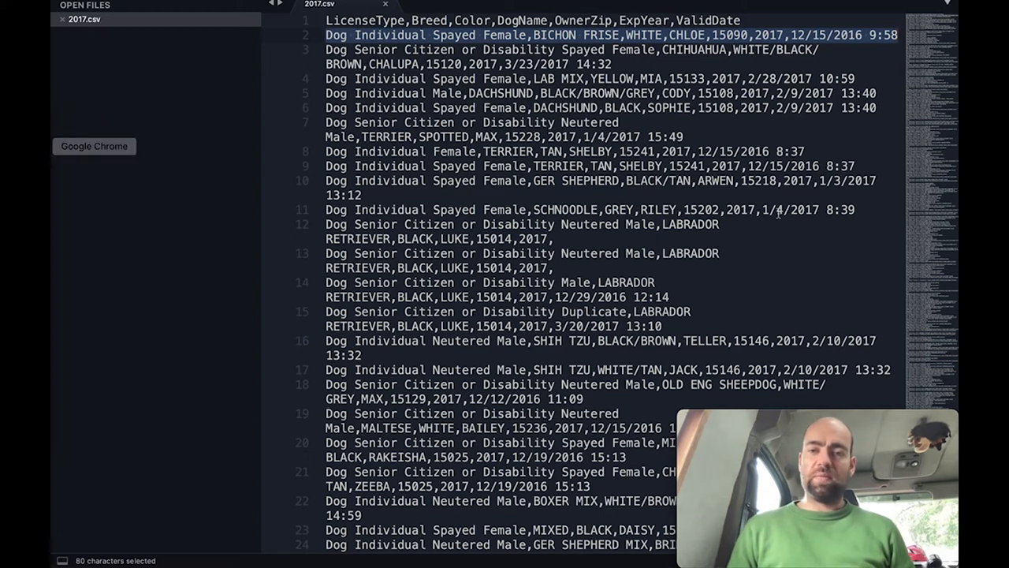
{"action": "mouse_move", "coordinate": [100, 158]}
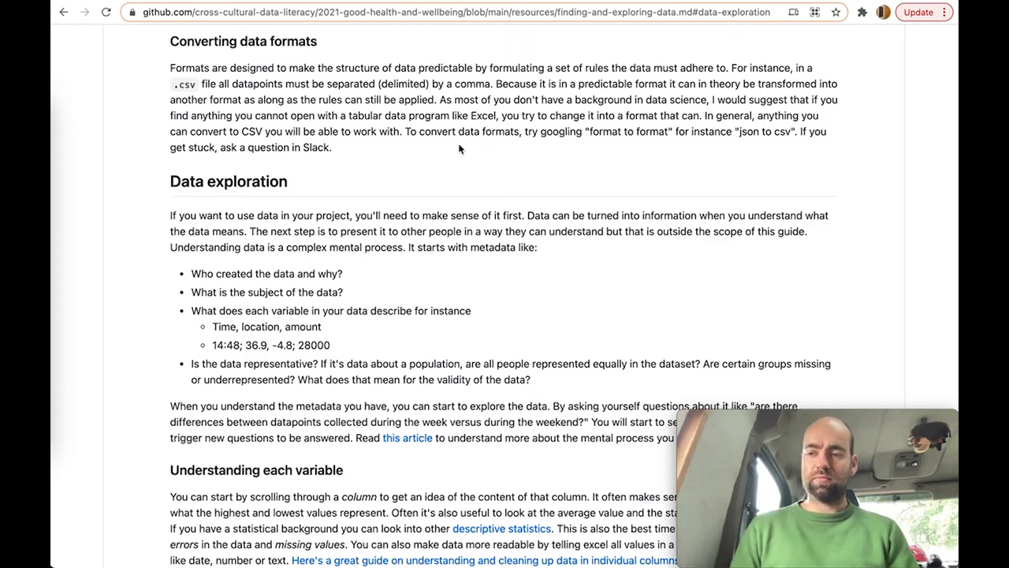
{"action": "mouse_move", "coordinate": [263, 4]}
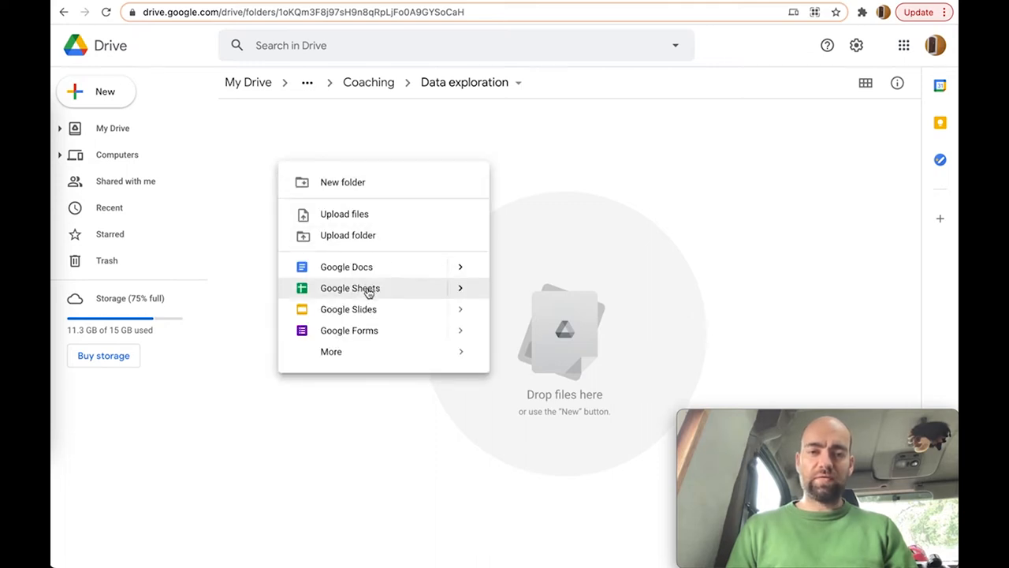
Step: Create a blank Google Sheets spreadsheet in the Drive Data exploration folder
{"action": "left_click", "coordinate": [349, 287]}
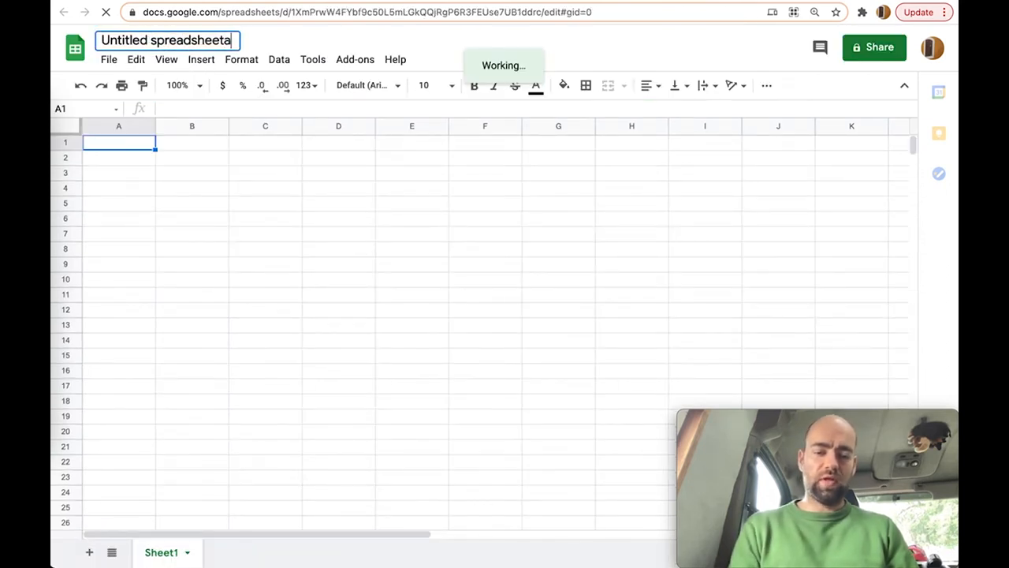
Step: Rename the untitled spreadsheet to 'Data Exploration'
{"action": "type", "text": "Data Explorati"}
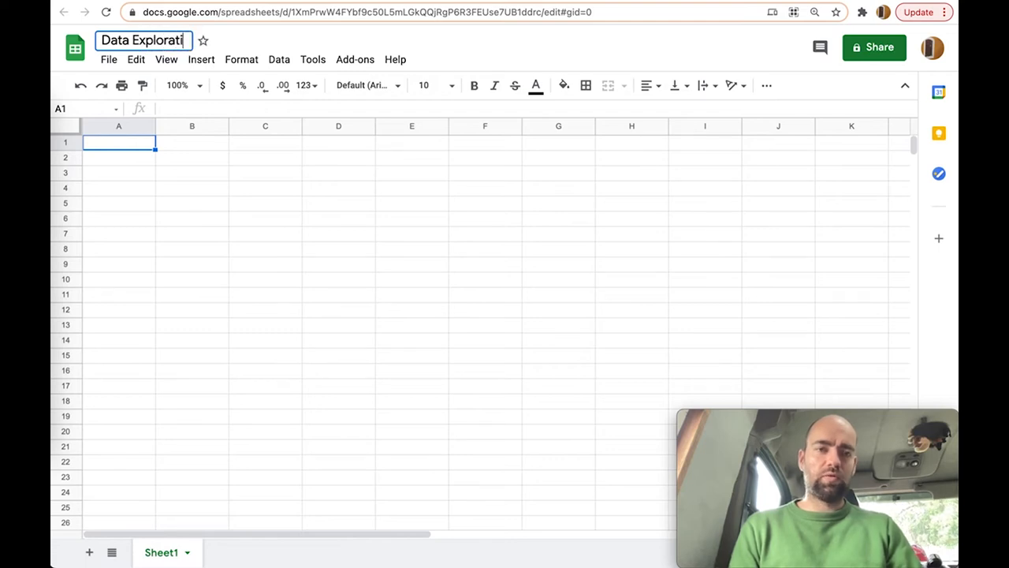
{"action": "left_click", "coordinate": [192, 204]}
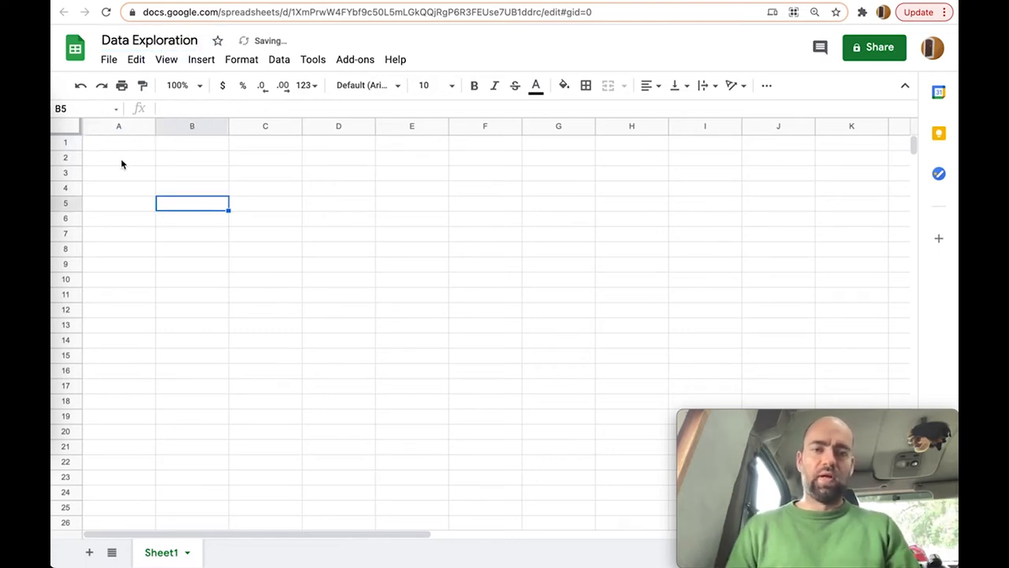
{"action": "left_click", "coordinate": [118, 141]}
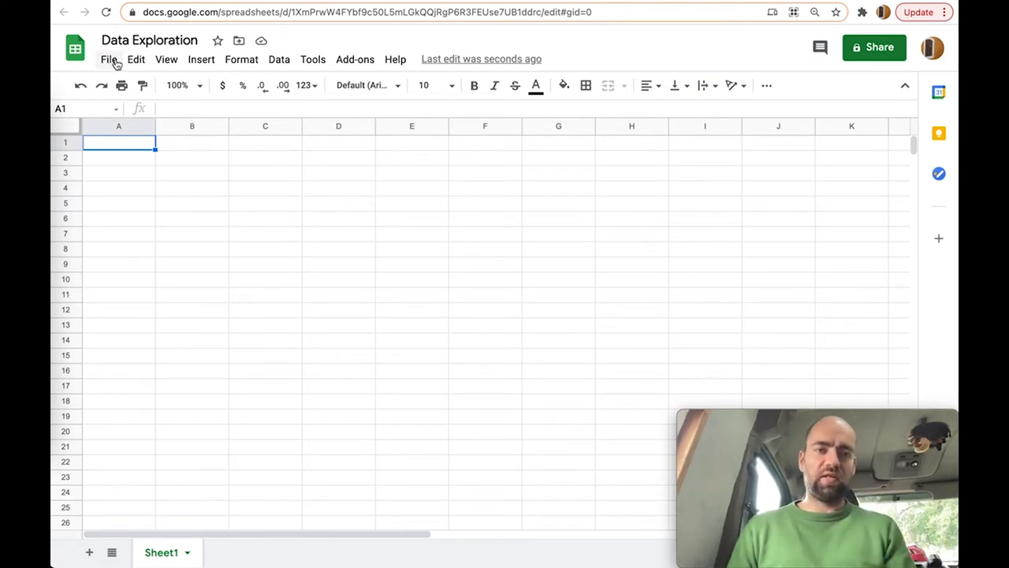
{"action": "left_click", "coordinate": [109, 59]}
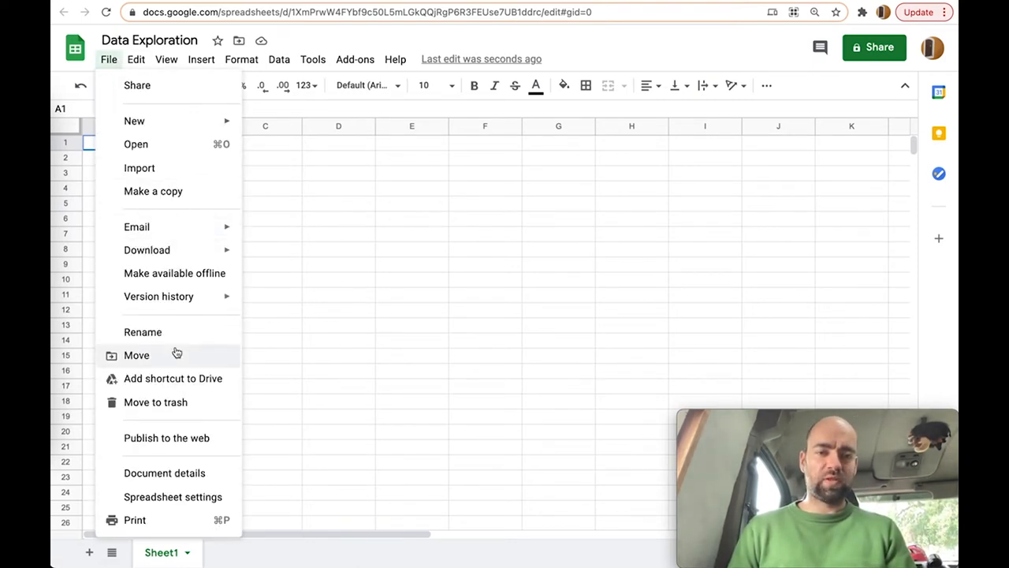
{"action": "mouse_move", "coordinate": [187, 144]}
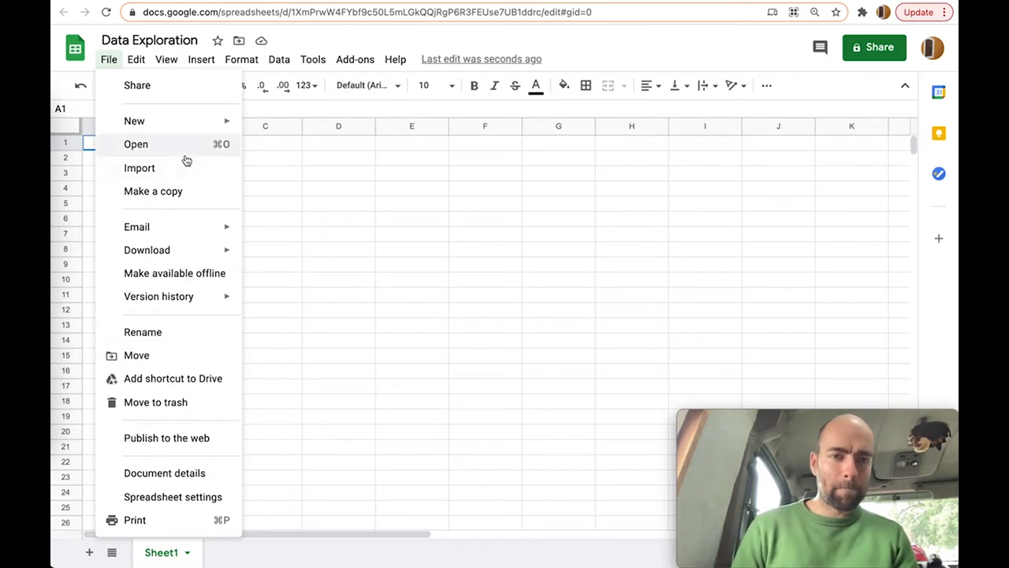
Step: Upload 2017.csv, replacing the current sheet with comma-separated columns
{"action": "left_click", "coordinate": [139, 167]}
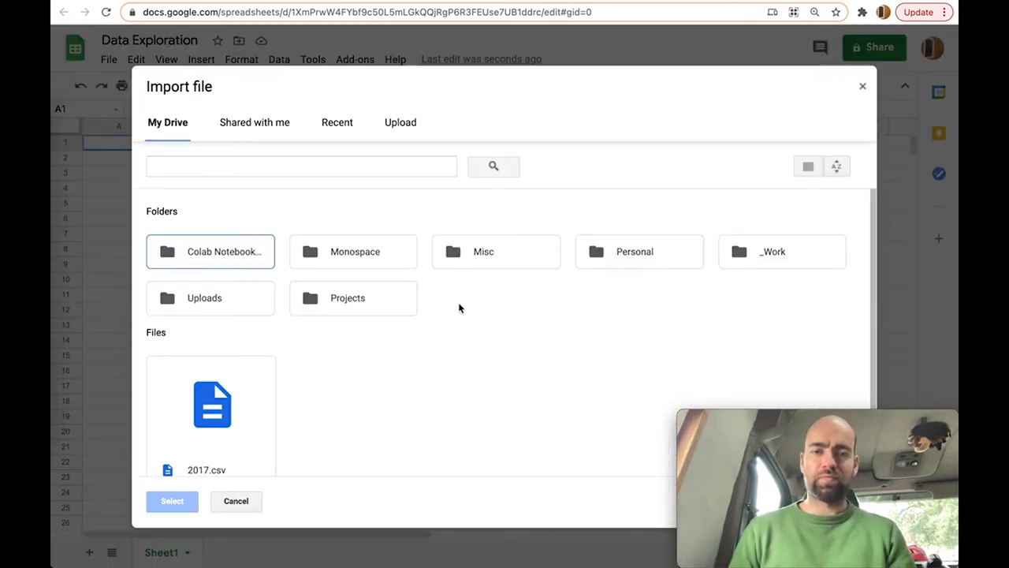
{"action": "left_click", "coordinate": [399, 123]}
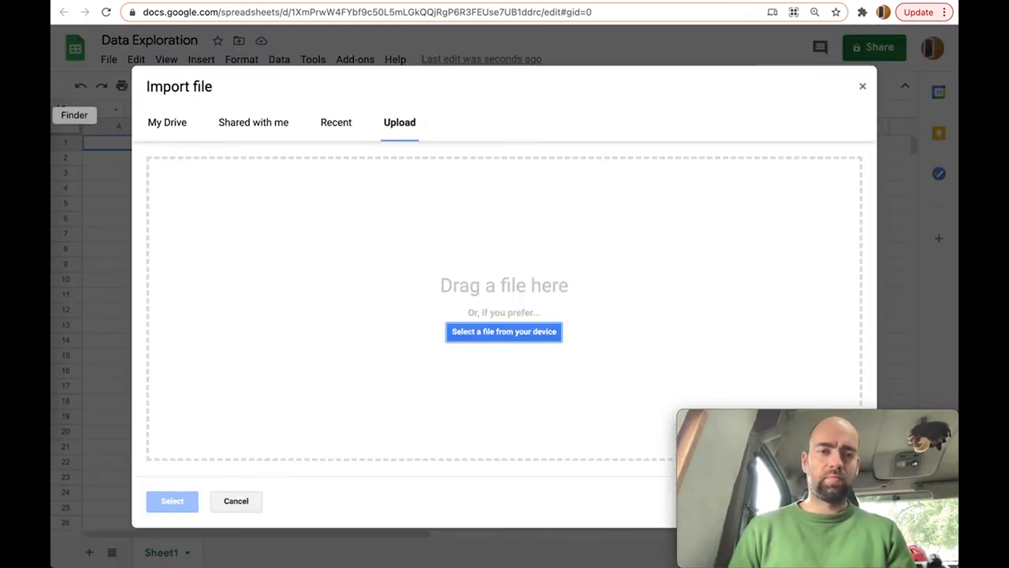
{"action": "left_click", "coordinate": [503, 331]}
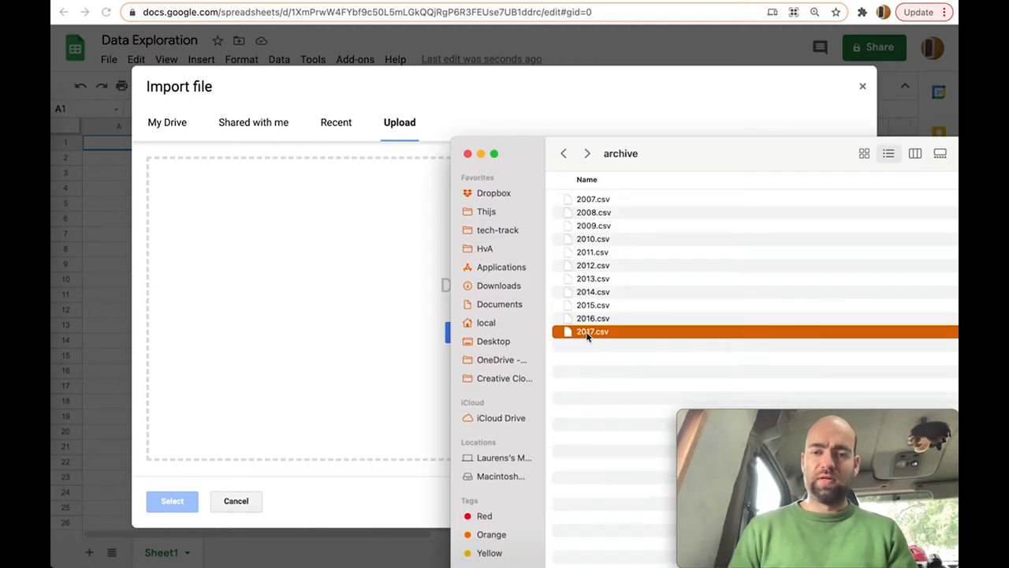
{"action": "mouse_move", "coordinate": [646, 287]}
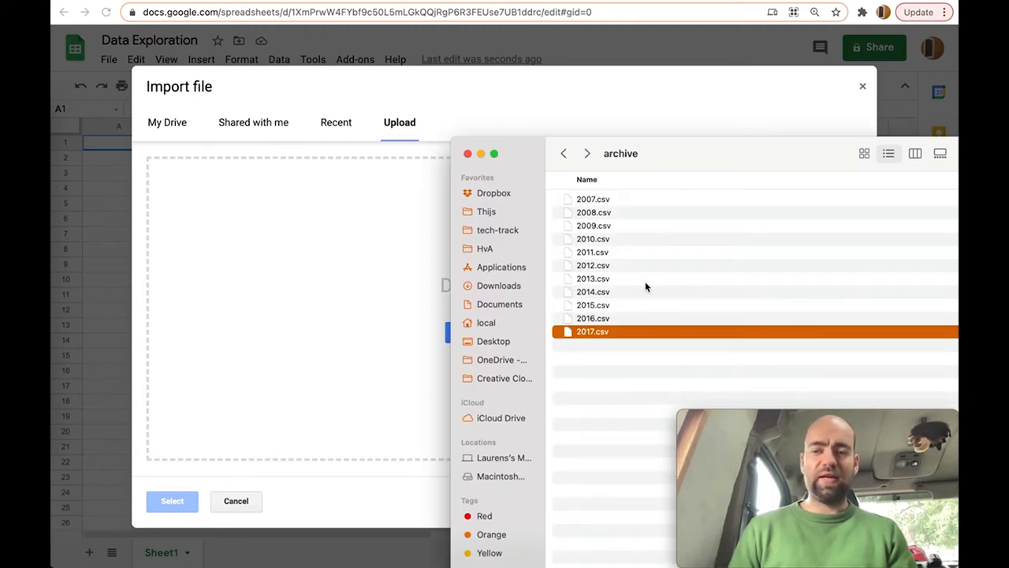
{"action": "mouse_move", "coordinate": [607, 315]}
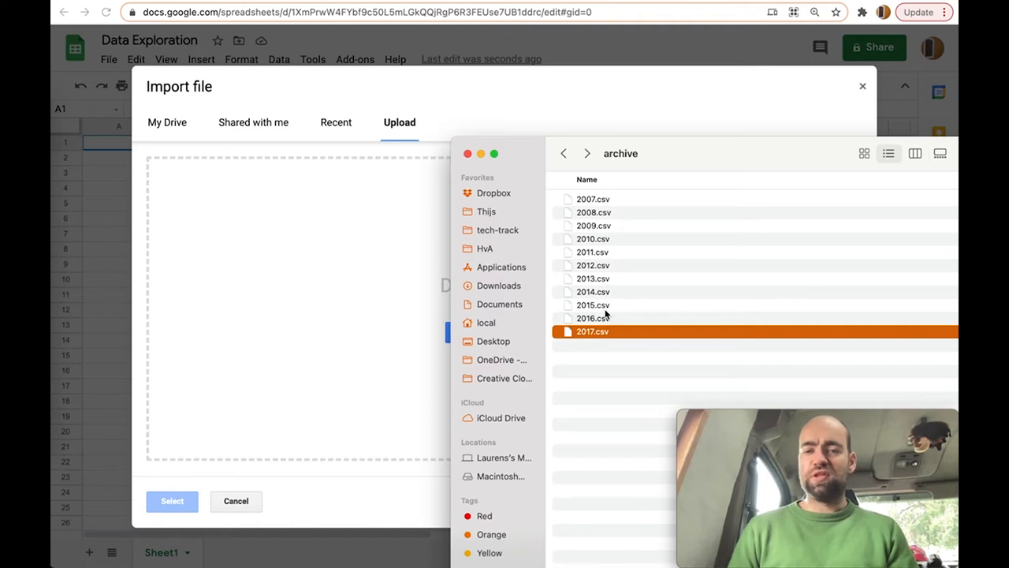
{"action": "mouse_move", "coordinate": [615, 279]}
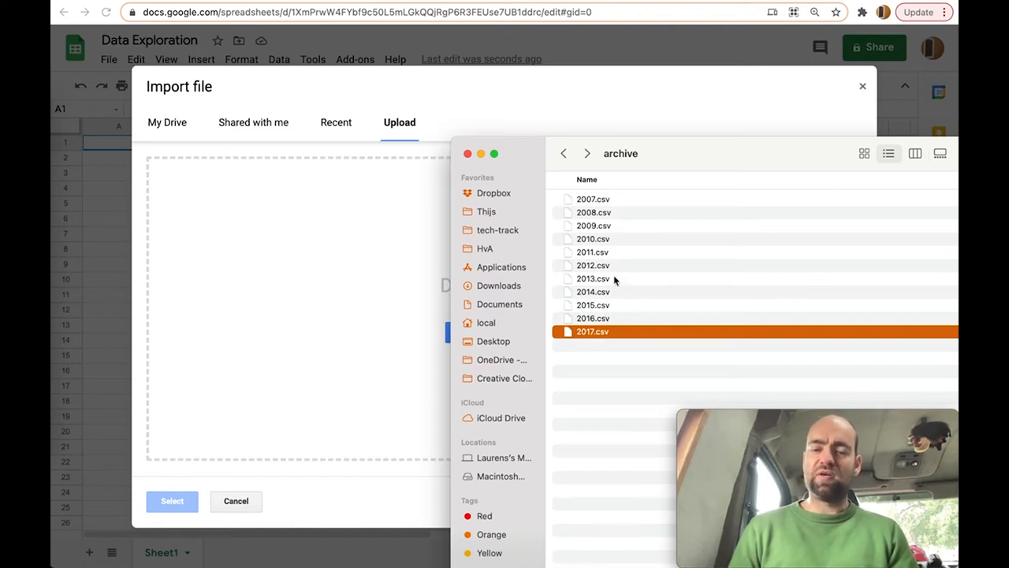
{"action": "mouse_move", "coordinate": [620, 276]}
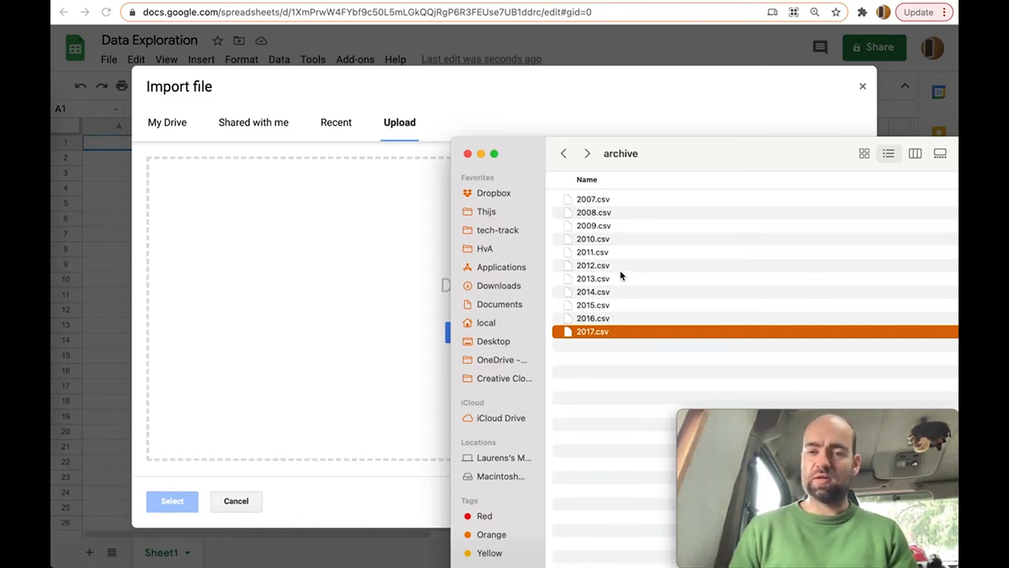
{"action": "mouse_move", "coordinate": [623, 317]}
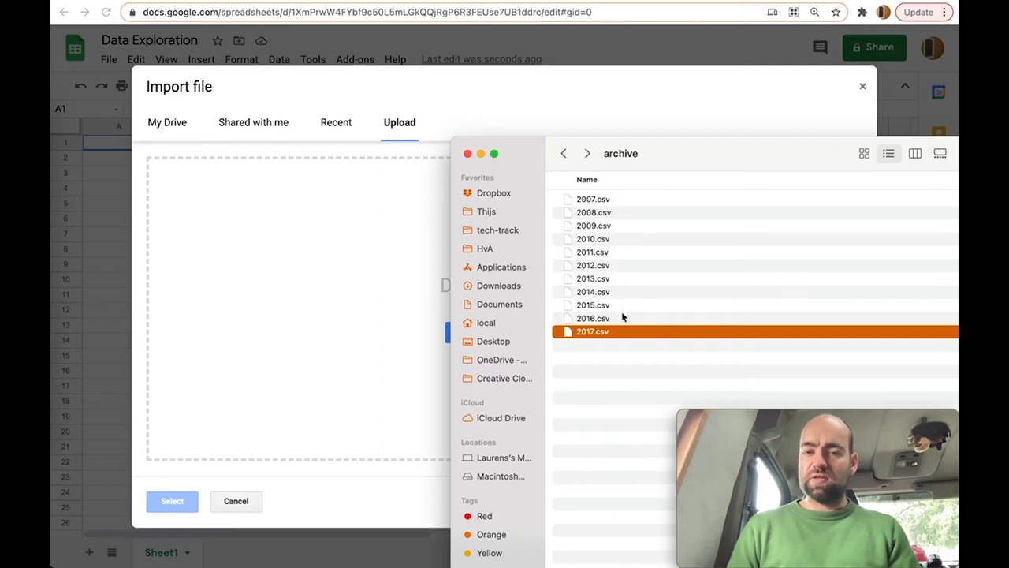
{"action": "mouse_move", "coordinate": [611, 340]}
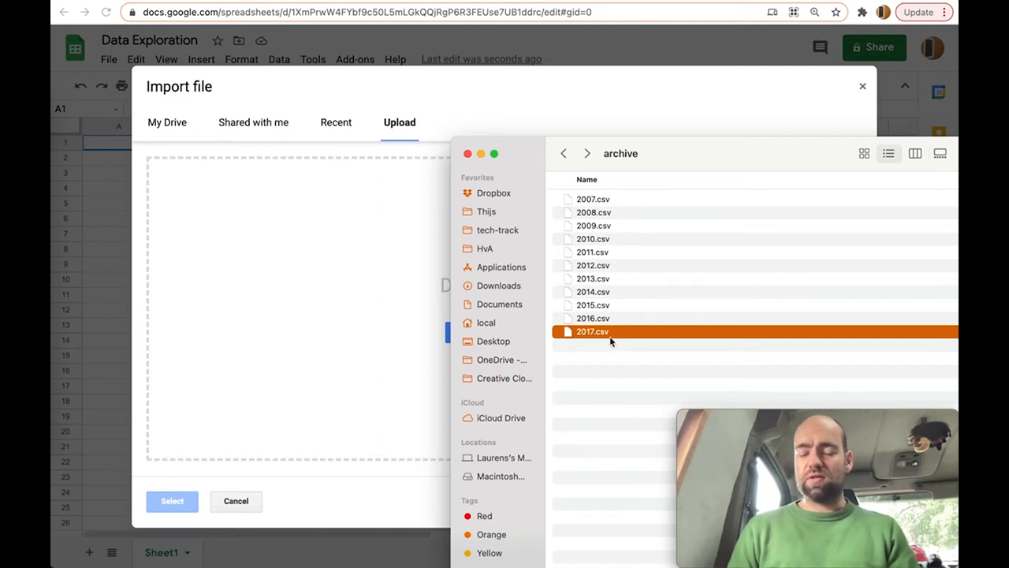
{"action": "left_click_drag", "start_coordinate": [592, 331], "coordinate": [276, 303]}
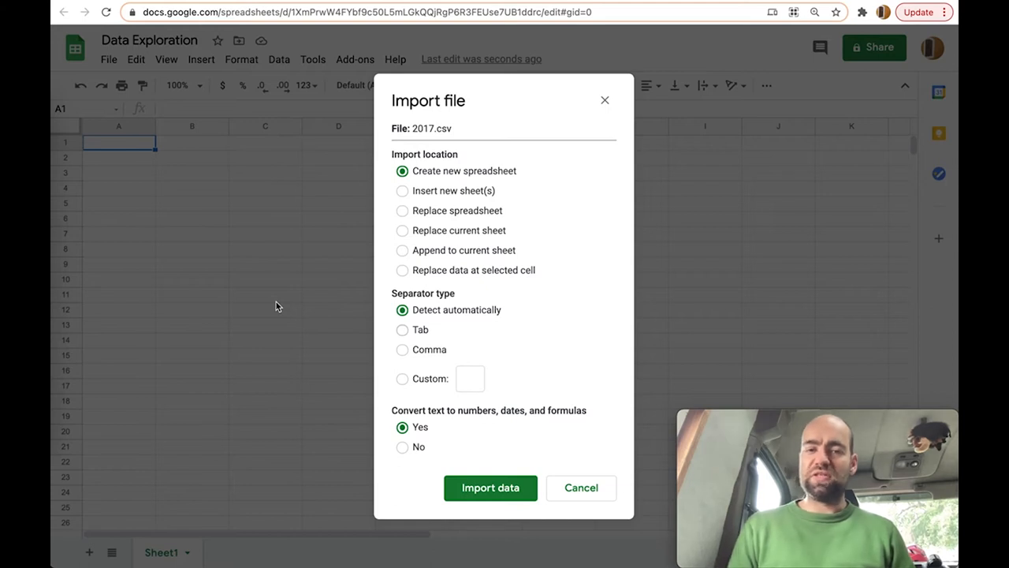
{"action": "left_click", "coordinate": [402, 230]}
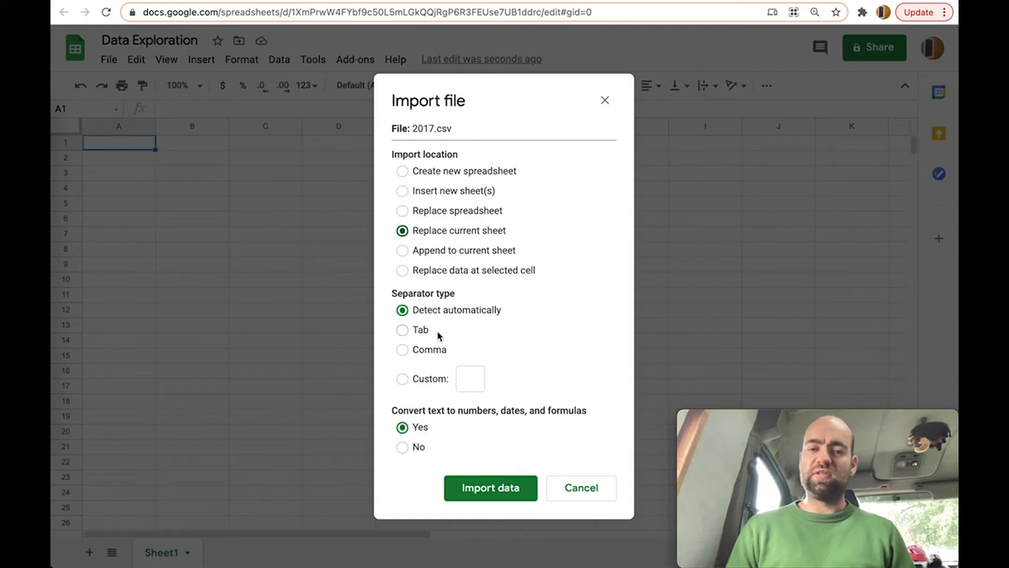
{"action": "mouse_move", "coordinate": [392, 288]}
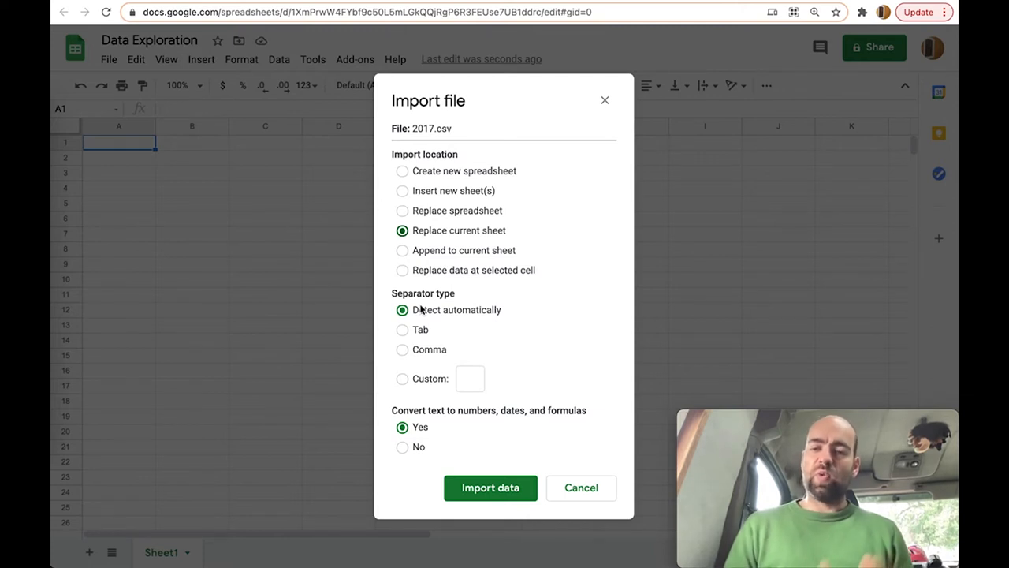
{"action": "mouse_move", "coordinate": [406, 351]}
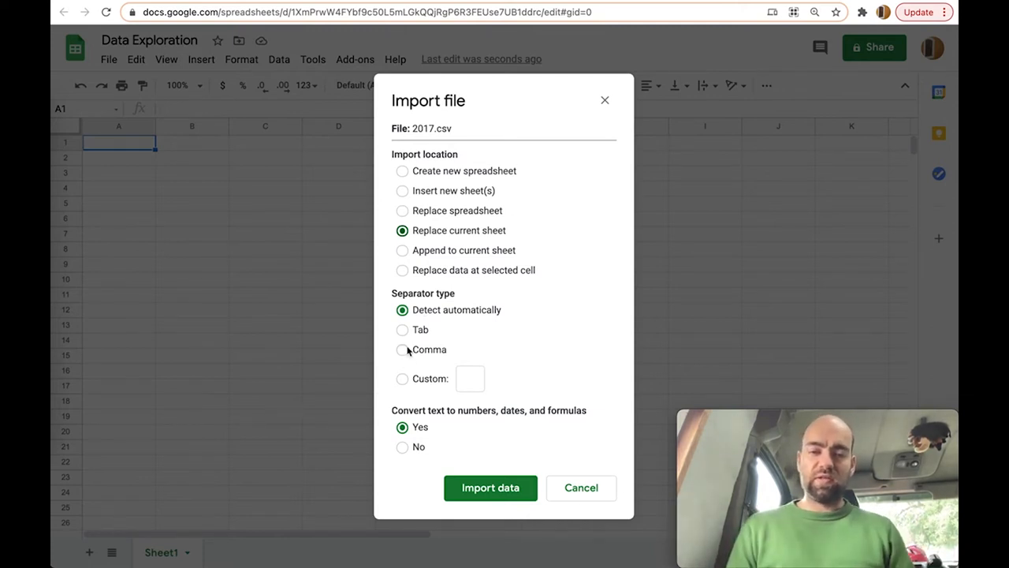
{"action": "left_click", "coordinate": [403, 349]}
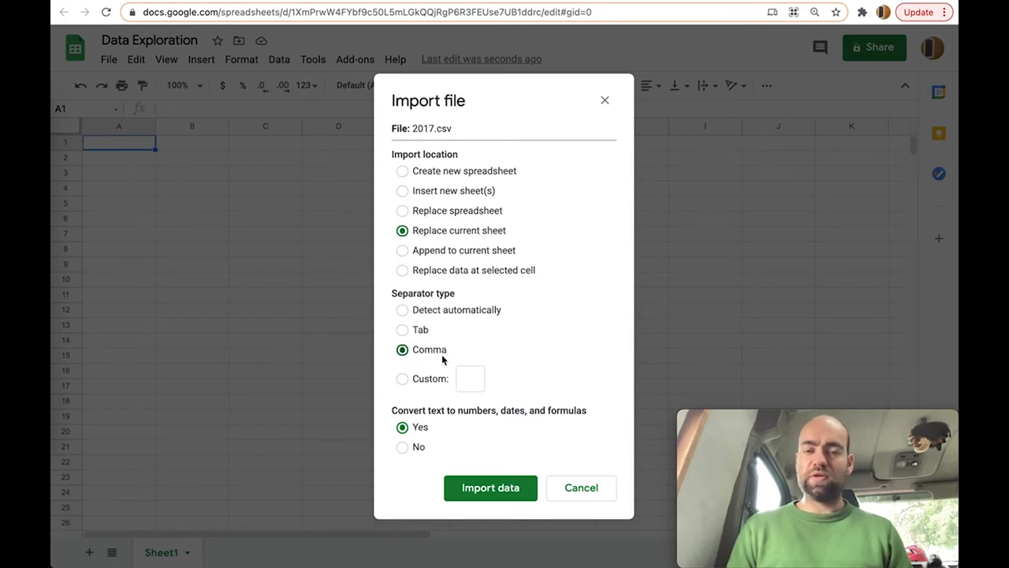
{"action": "mouse_move", "coordinate": [408, 361]}
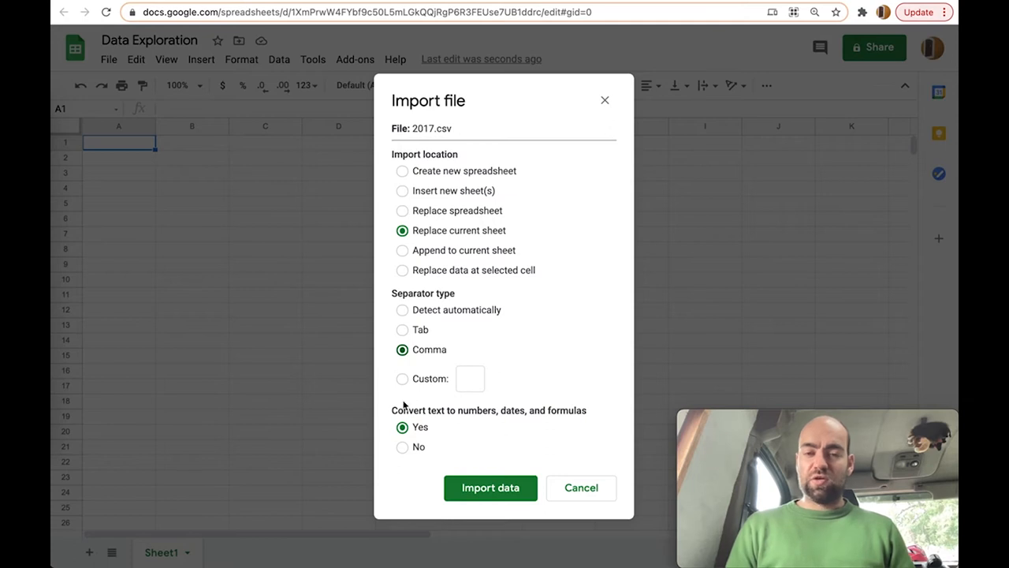
{"action": "mouse_move", "coordinate": [419, 451]}
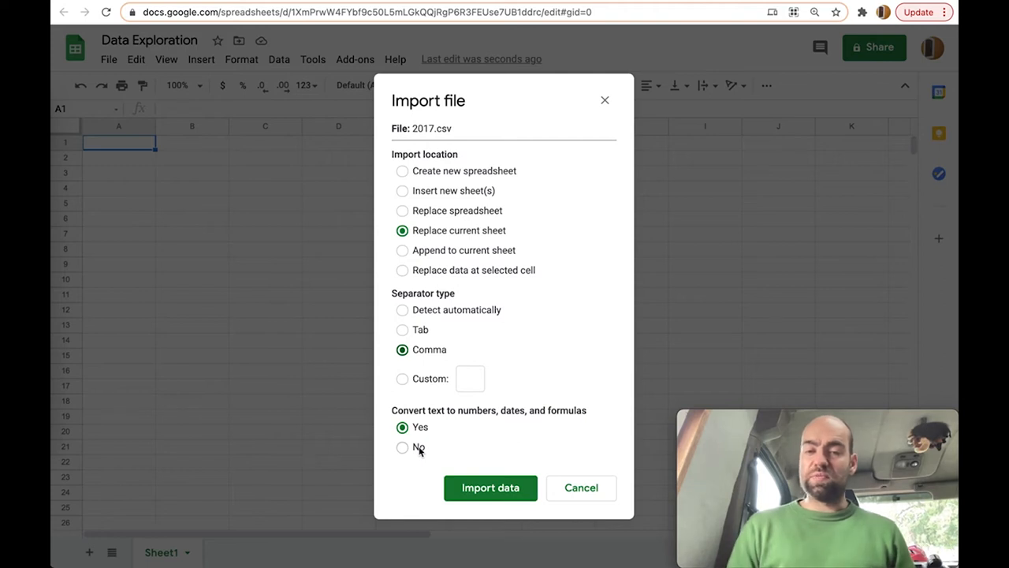
{"action": "mouse_move", "coordinate": [478, 447]}
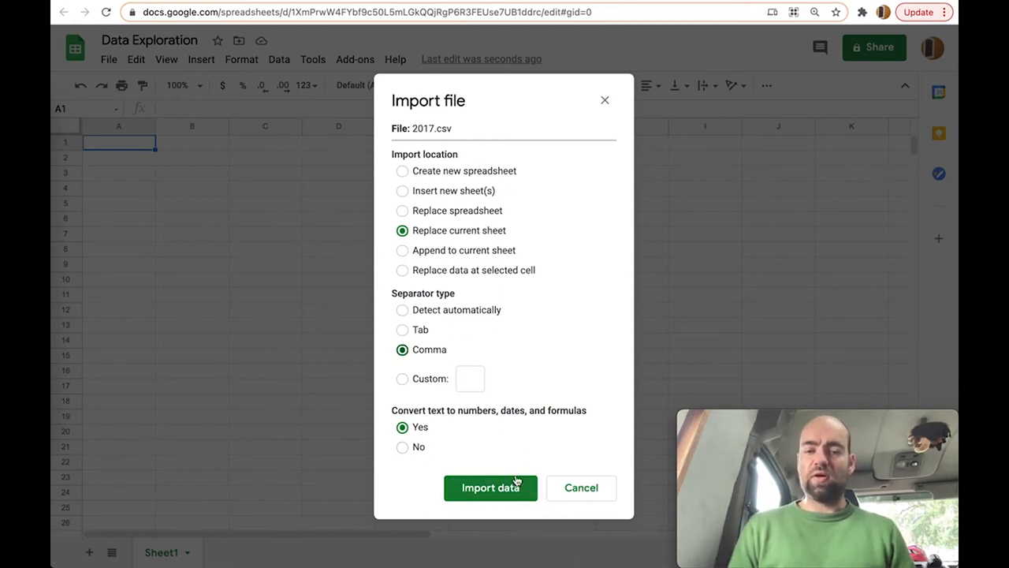
{"action": "left_click", "coordinate": [490, 487]}
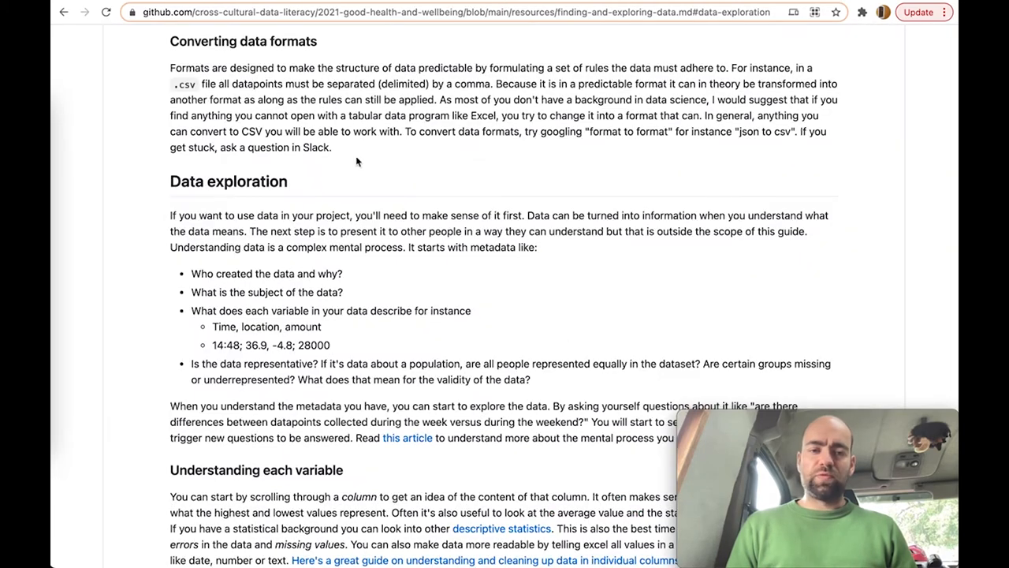
{"action": "scroll", "scroll_direction": "down", "scroll_amount": 3}
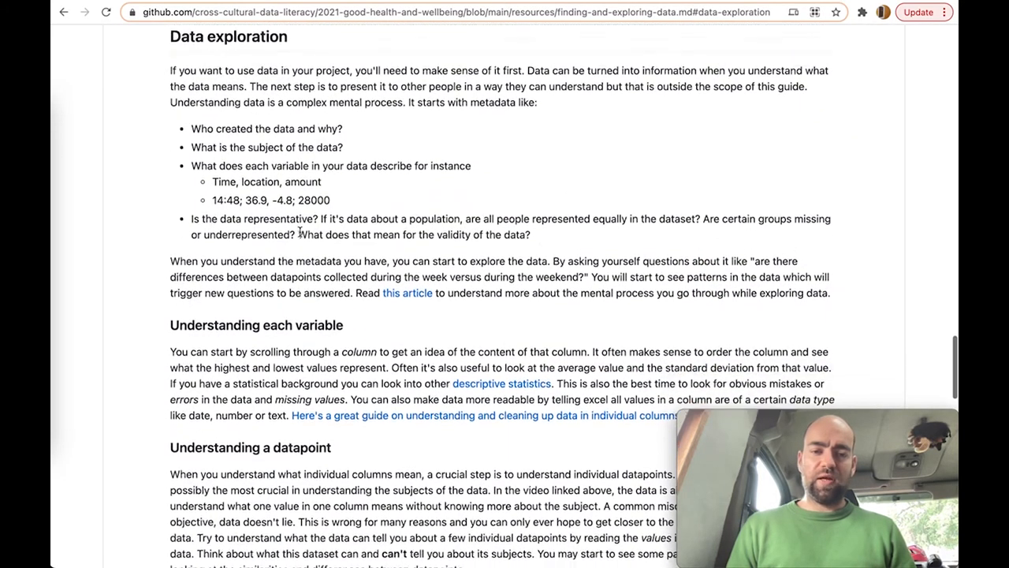
{"action": "scroll", "scroll_direction": "down", "scroll_amount": 3}
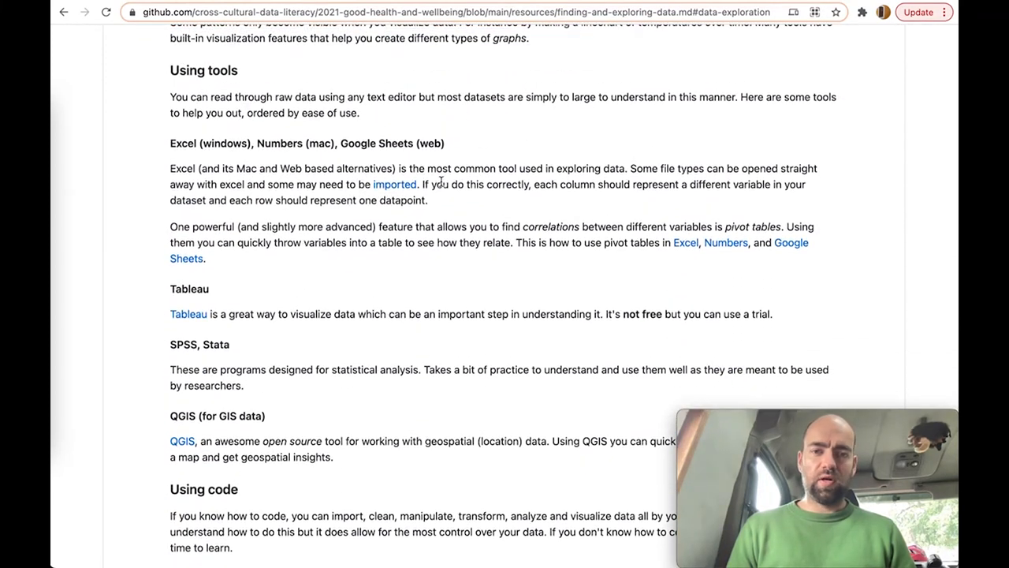
{"action": "mouse_move", "coordinate": [394, 184]}
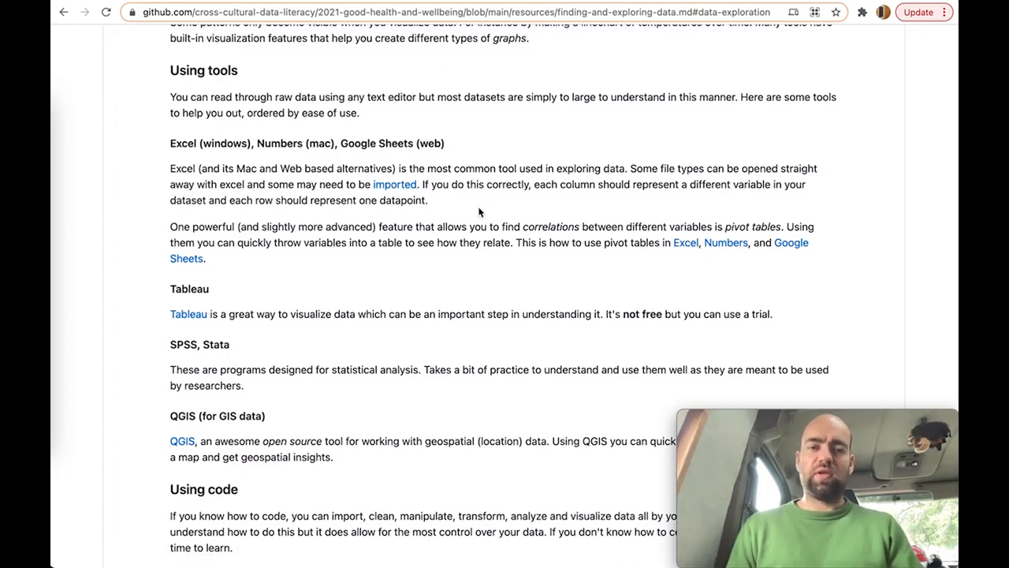
{"action": "scroll", "scroll_direction": "up", "scroll_amount": 3}
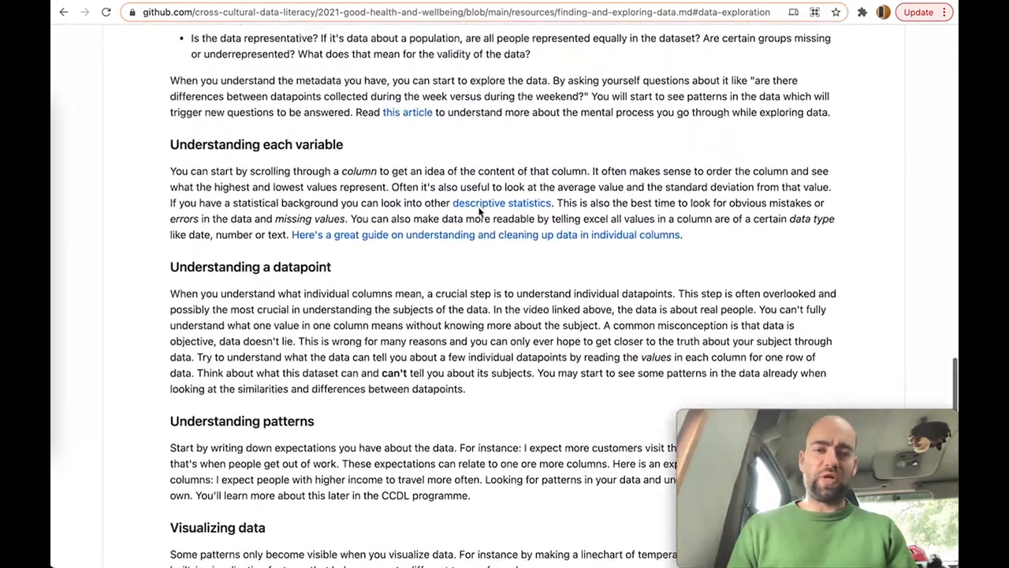
{"action": "scroll", "scroll_direction": "up", "scroll_amount": 3}
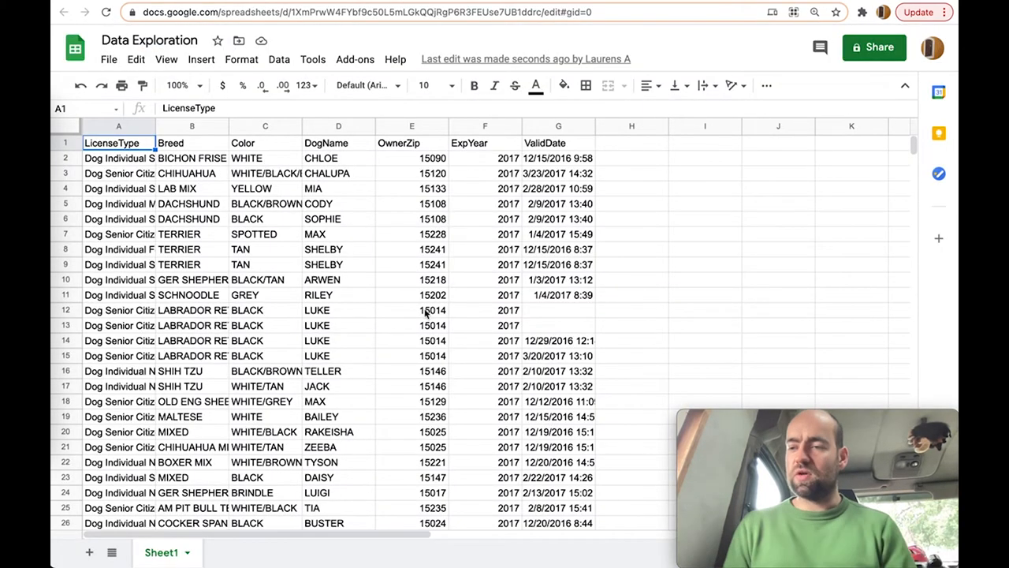
{"action": "left_click", "coordinate": [265, 310]}
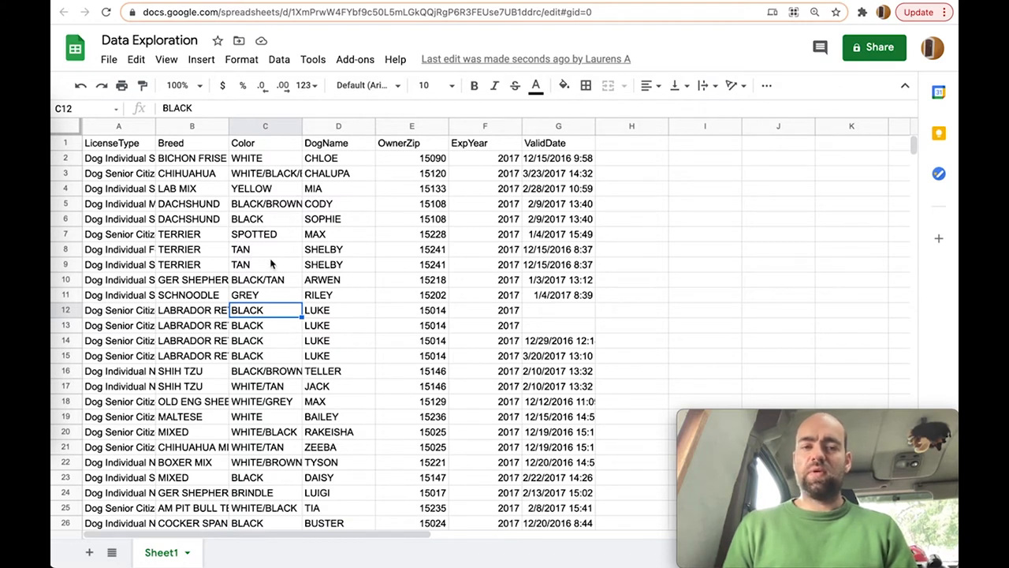
{"action": "left_click", "coordinate": [265, 264]}
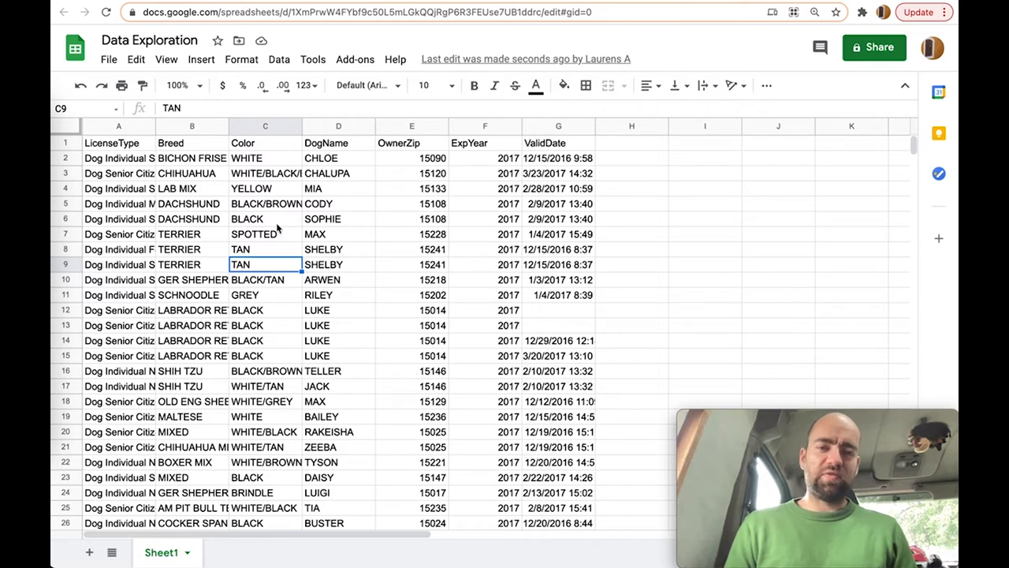
{"action": "left_click", "coordinate": [119, 188]}
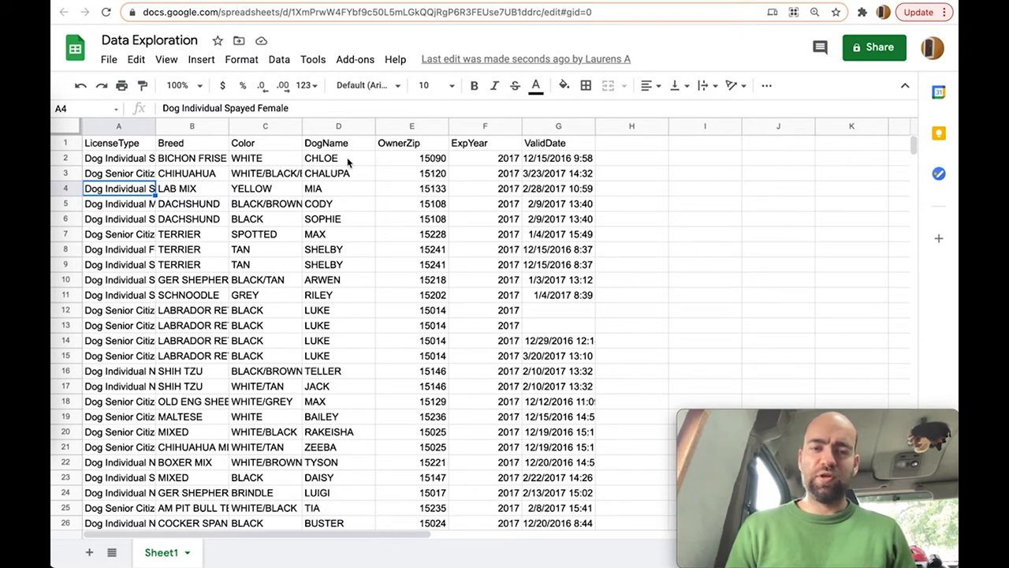
{"action": "left_click", "coordinate": [339, 157]}
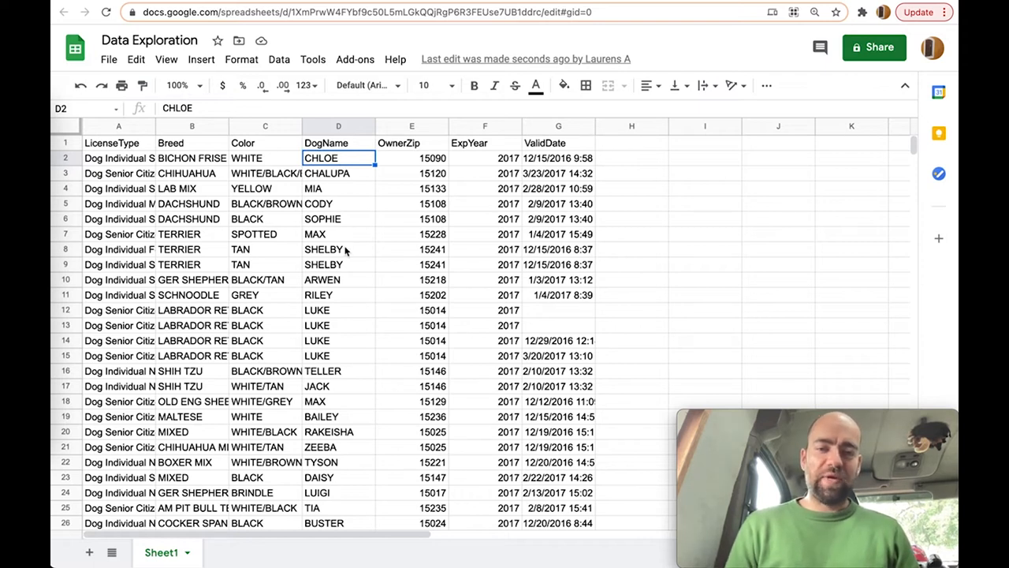
{"action": "mouse_move", "coordinate": [315, 273]}
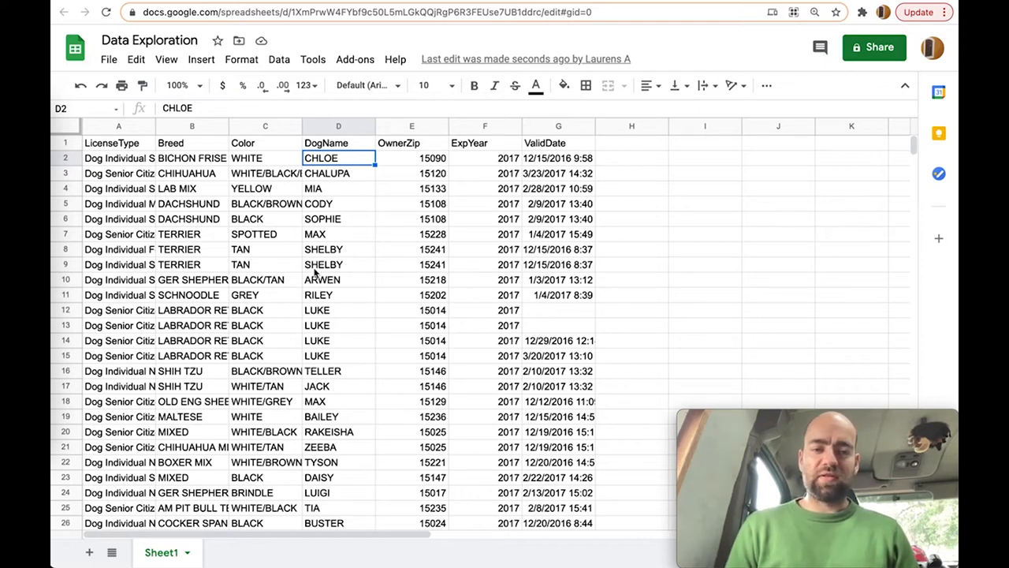
{"action": "mouse_move", "coordinate": [335, 315]}
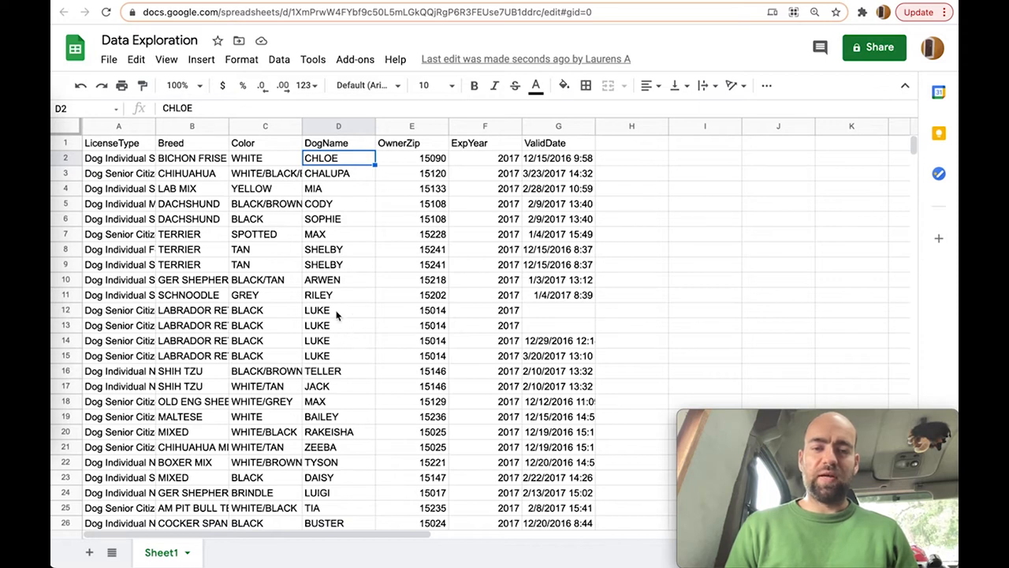
{"action": "mouse_move", "coordinate": [140, 316]}
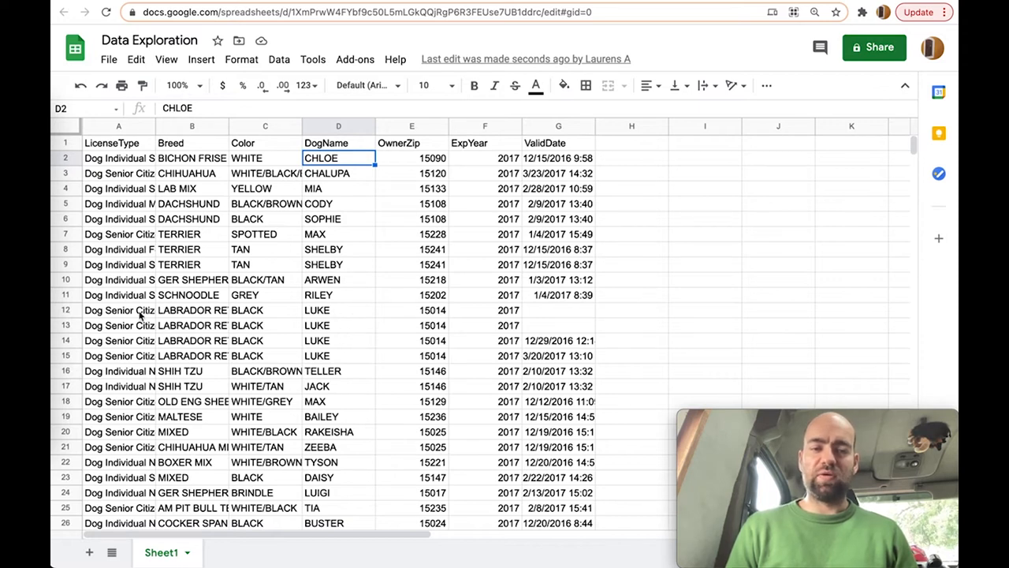
{"action": "left_click", "coordinate": [118, 309]}
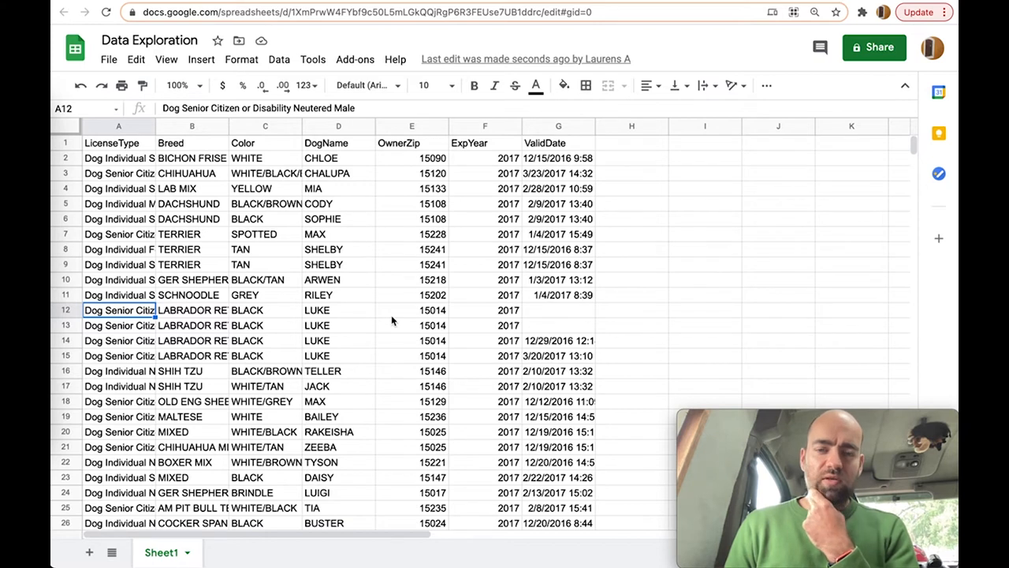
{"action": "mouse_move", "coordinate": [399, 319]}
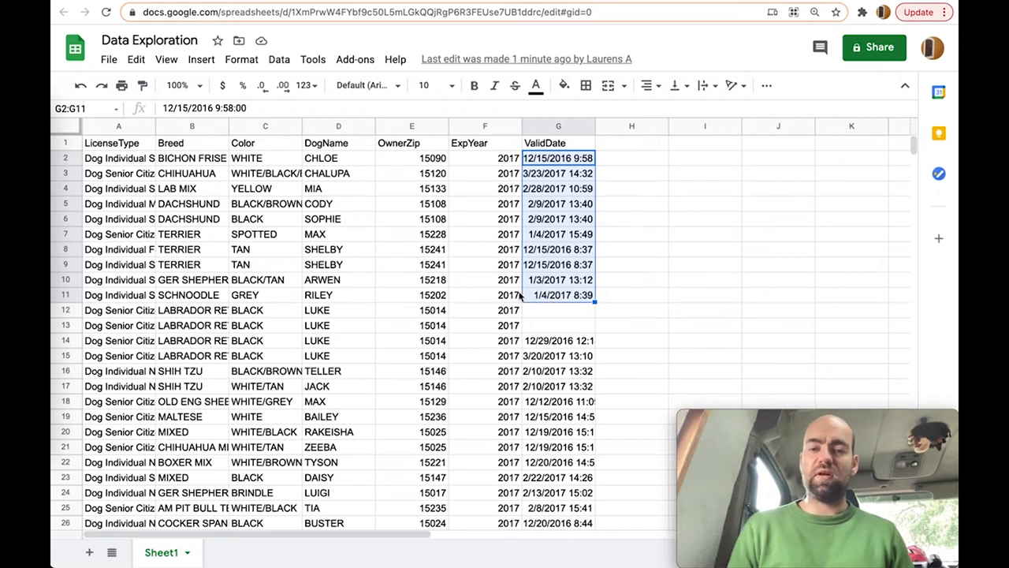
{"action": "mouse_move", "coordinate": [640, 272]}
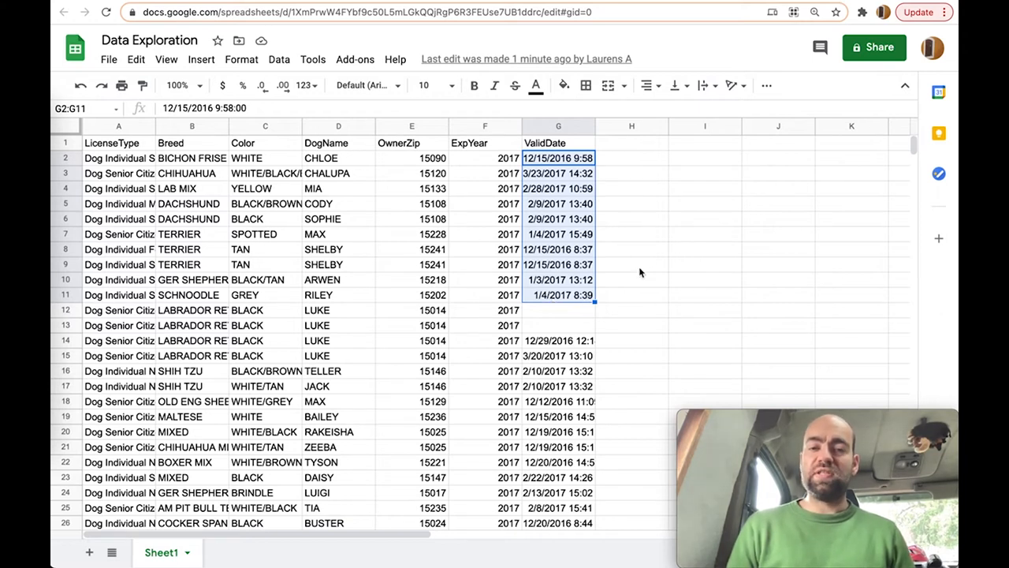
{"action": "mouse_move", "coordinate": [554, 274]}
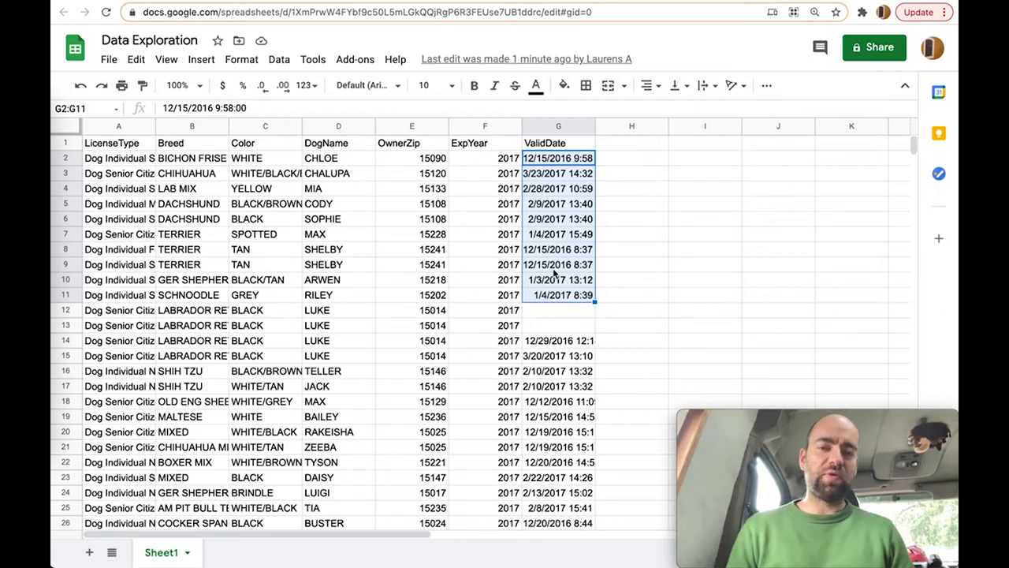
{"action": "left_click", "coordinate": [339, 249]}
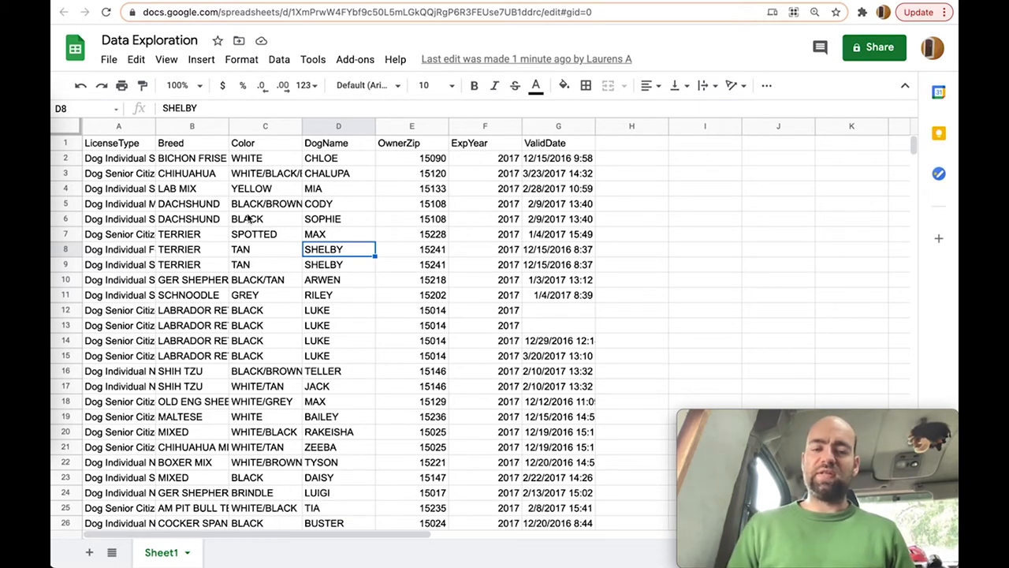
{"action": "mouse_move", "coordinate": [269, 126]}
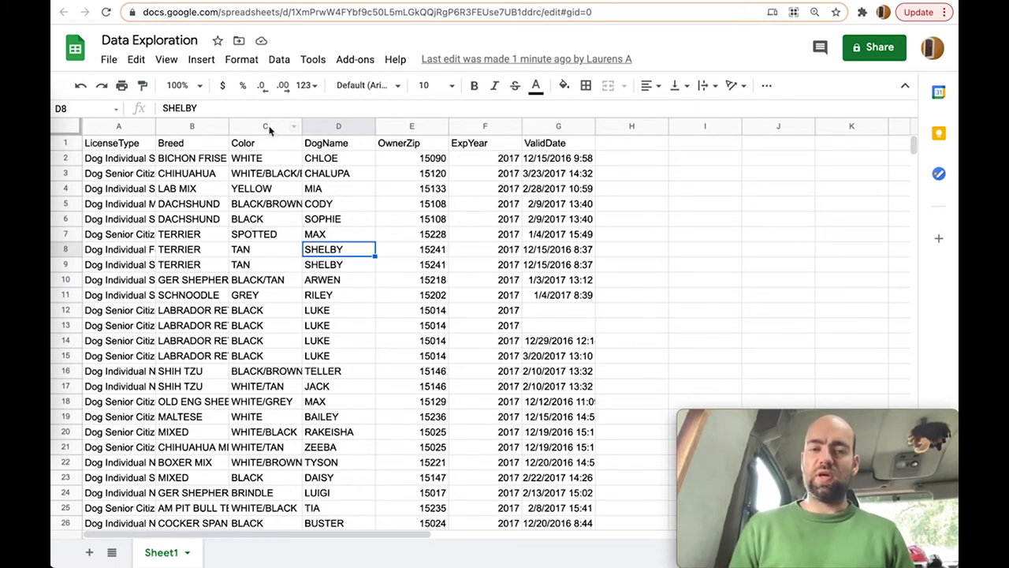
{"action": "mouse_move", "coordinate": [541, 213]}
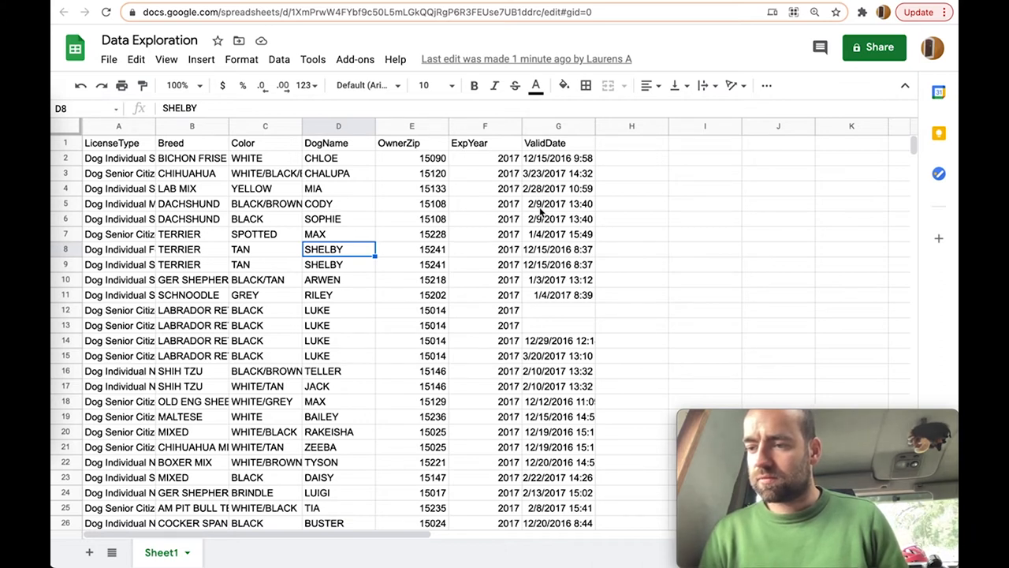
{"action": "mouse_move", "coordinate": [446, 229]}
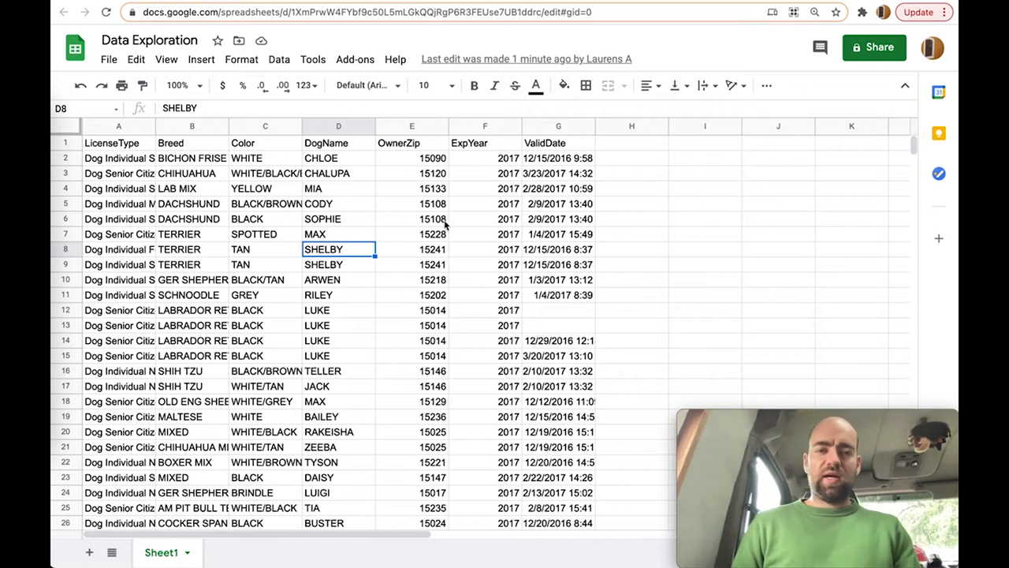
{"action": "left_click", "coordinate": [411, 233]}
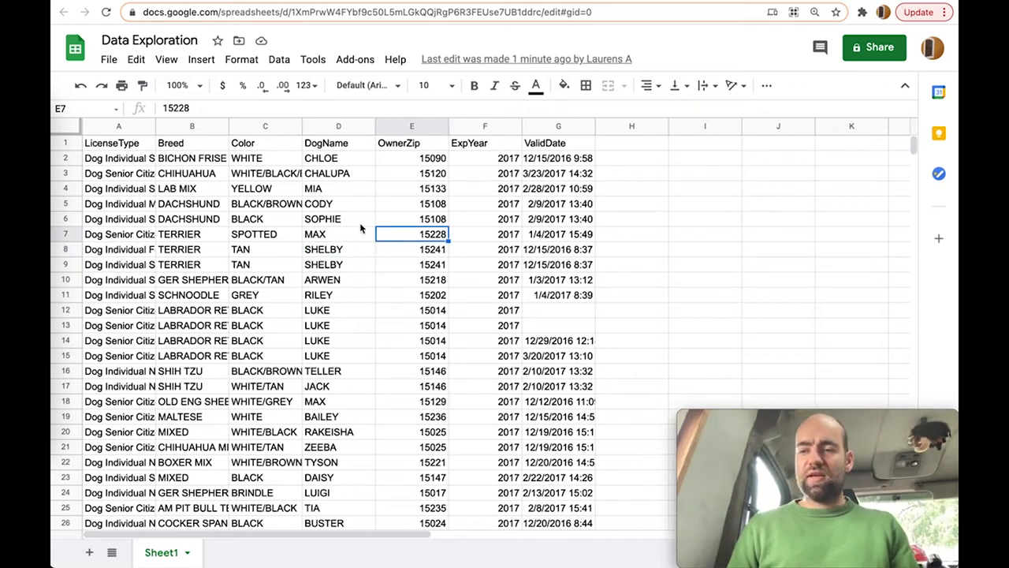
{"action": "scroll", "scroll_direction": "down", "scroll_amount": 3}
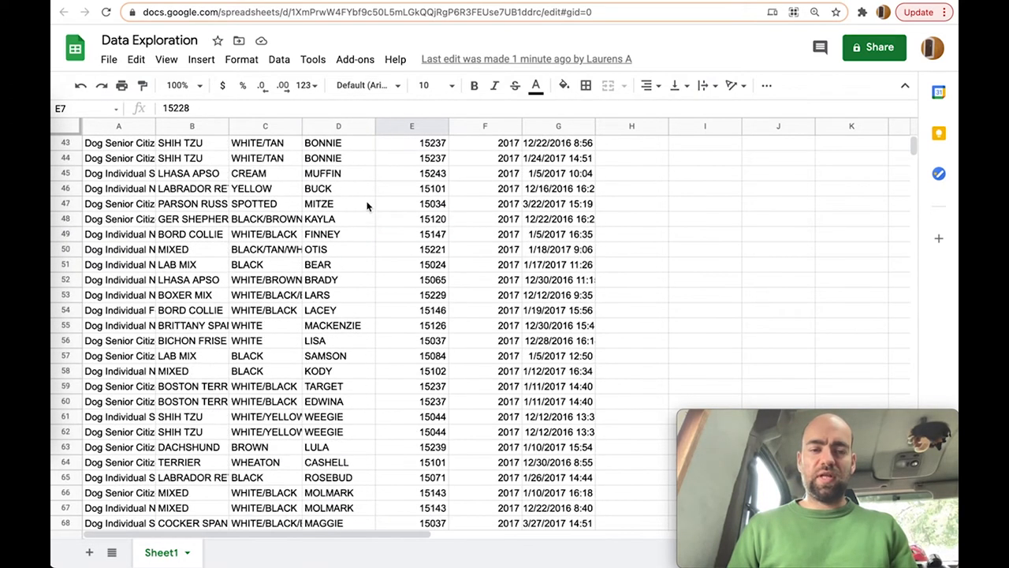
{"action": "scroll", "scroll_direction": "up", "scroll_amount": 3}
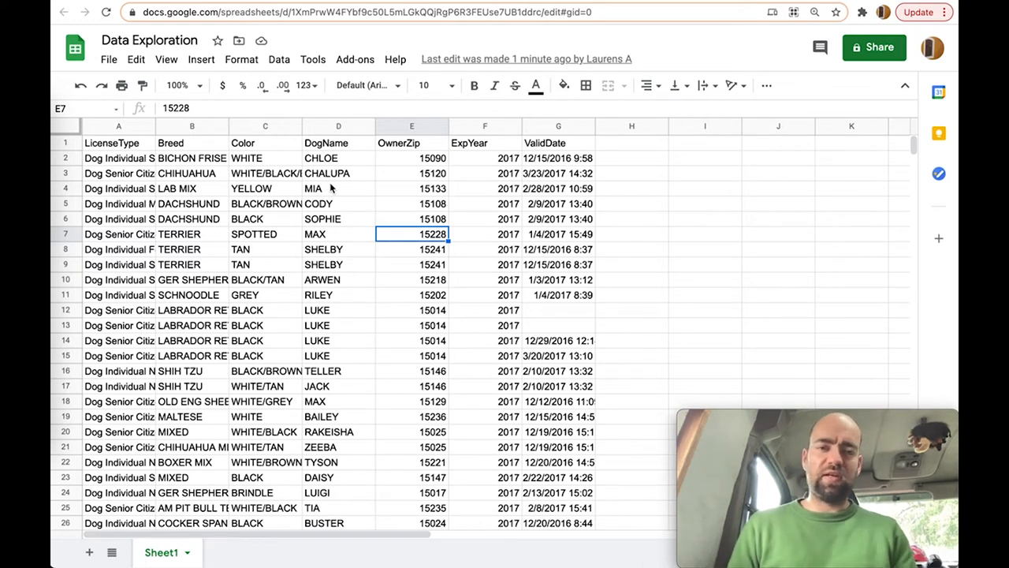
{"action": "left_click", "coordinate": [118, 143]}
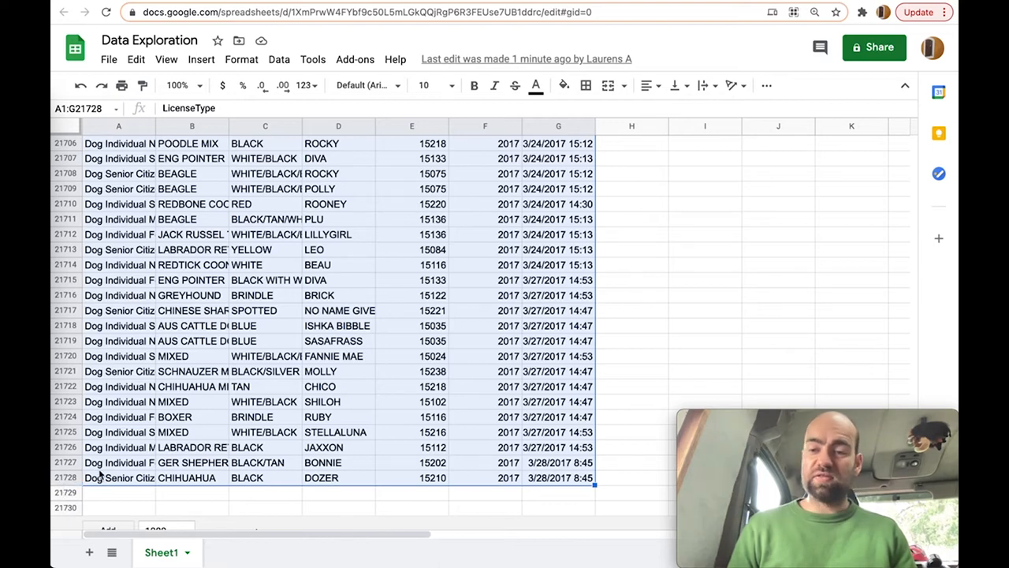
Step: Create a filter over the dog licence range A1:G21728
{"action": "scroll", "scroll_direction": "up", "scroll_amount": 3}
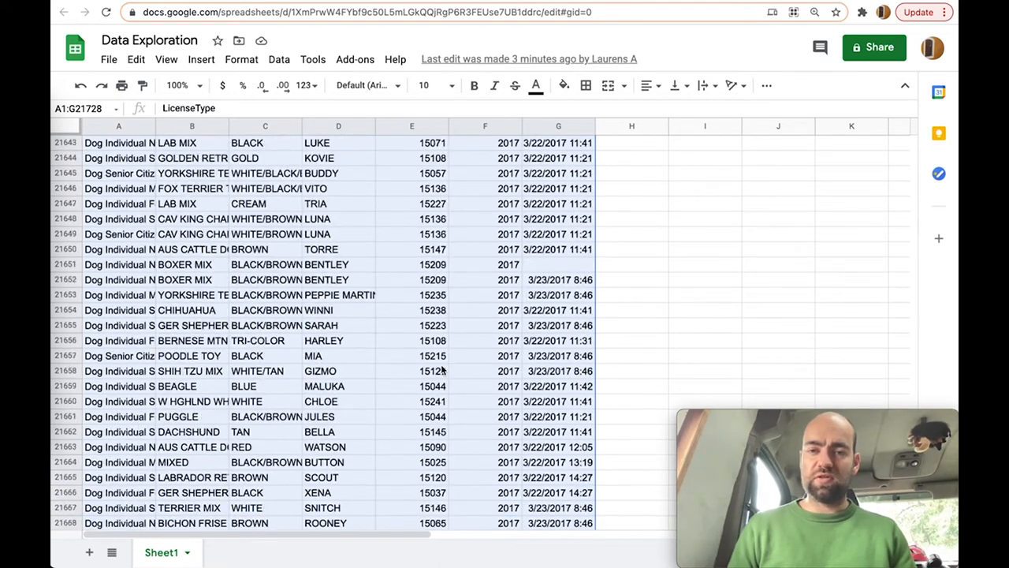
{"action": "scroll", "scroll_direction": "down", "scroll_amount": 3}
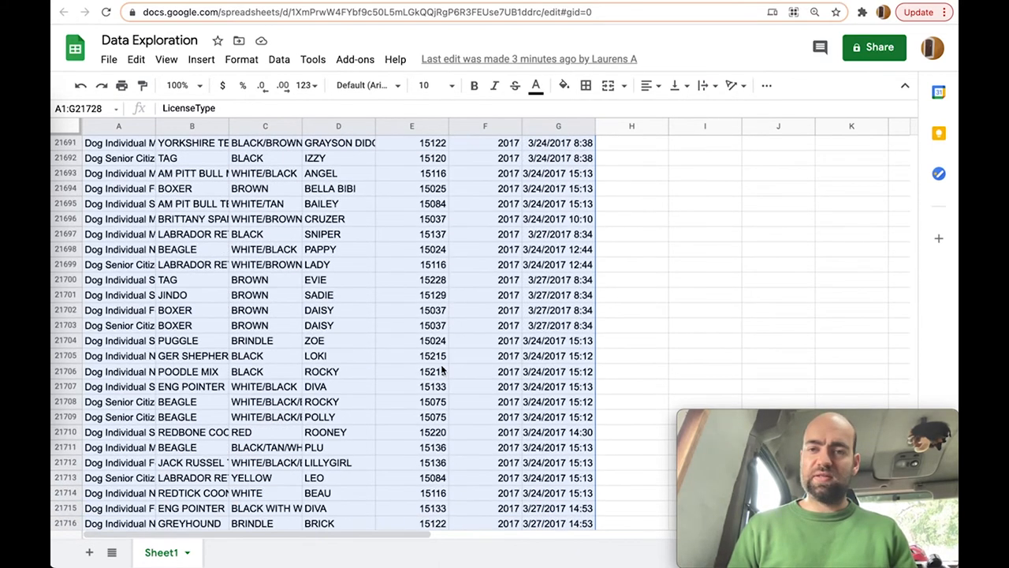
{"action": "scroll", "scroll_direction": "down", "scroll_amount": 3}
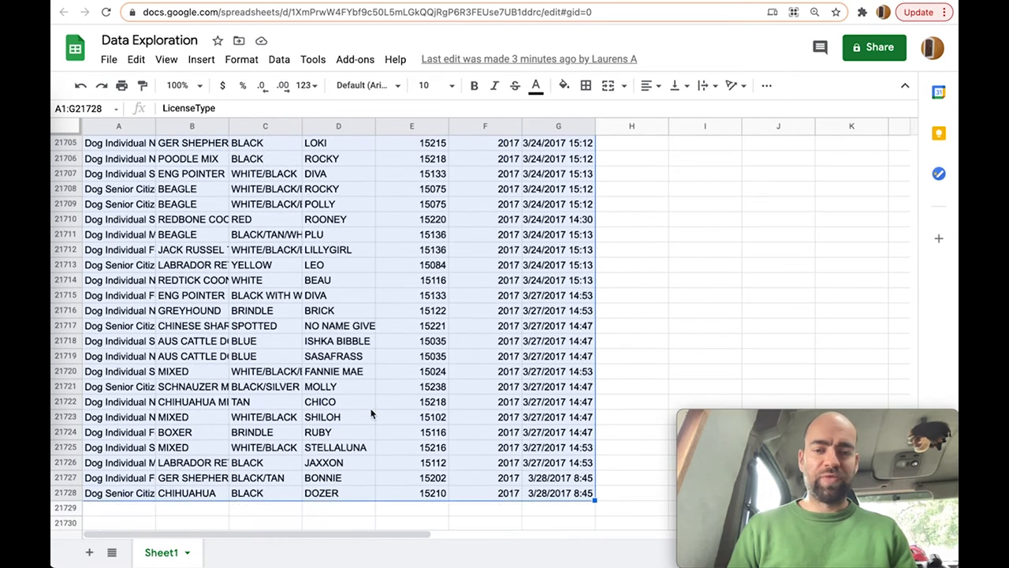
{"action": "left_click", "coordinate": [766, 86]}
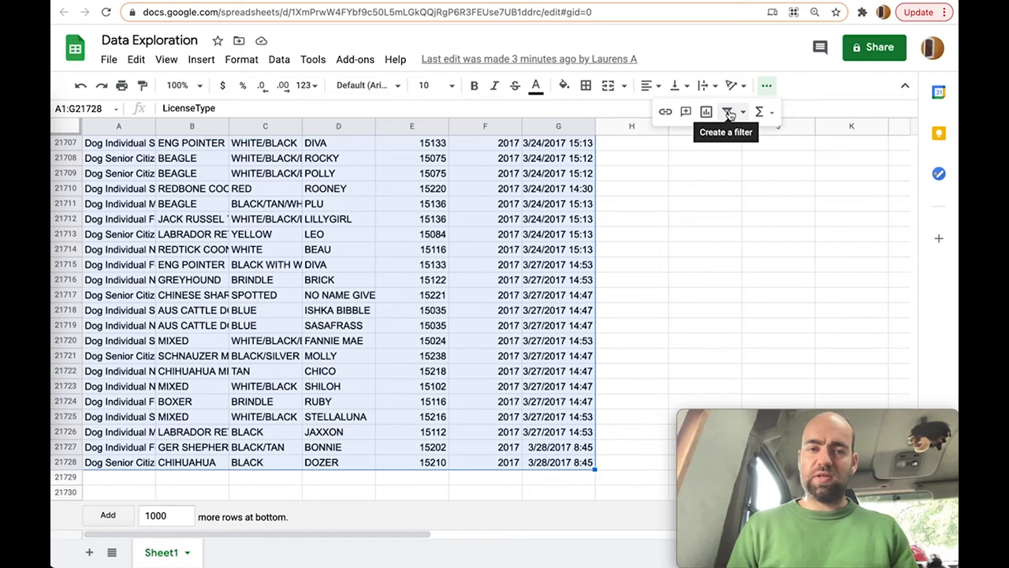
{"action": "left_click", "coordinate": [727, 111]}
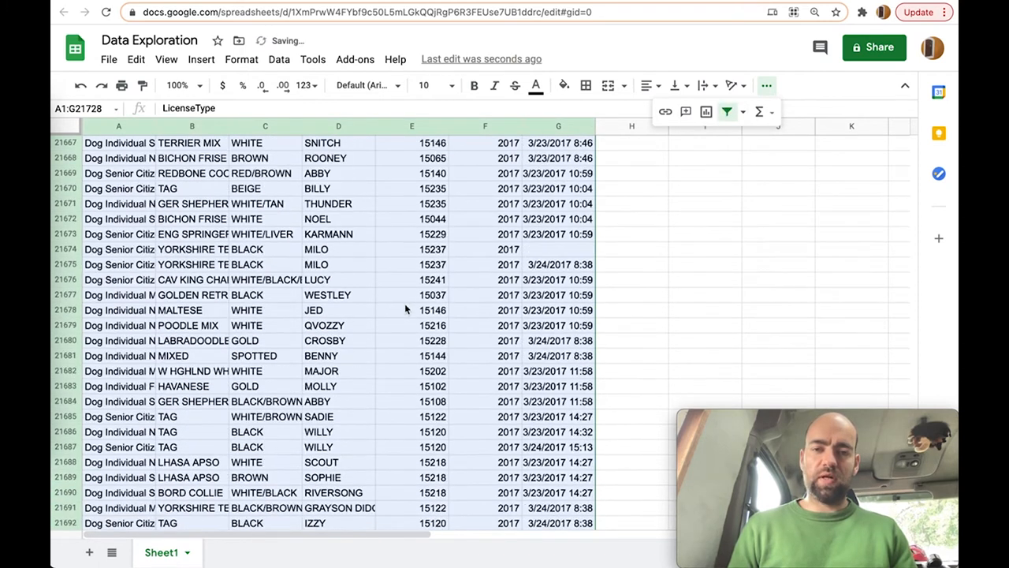
{"action": "left_click", "coordinate": [432, 310]}
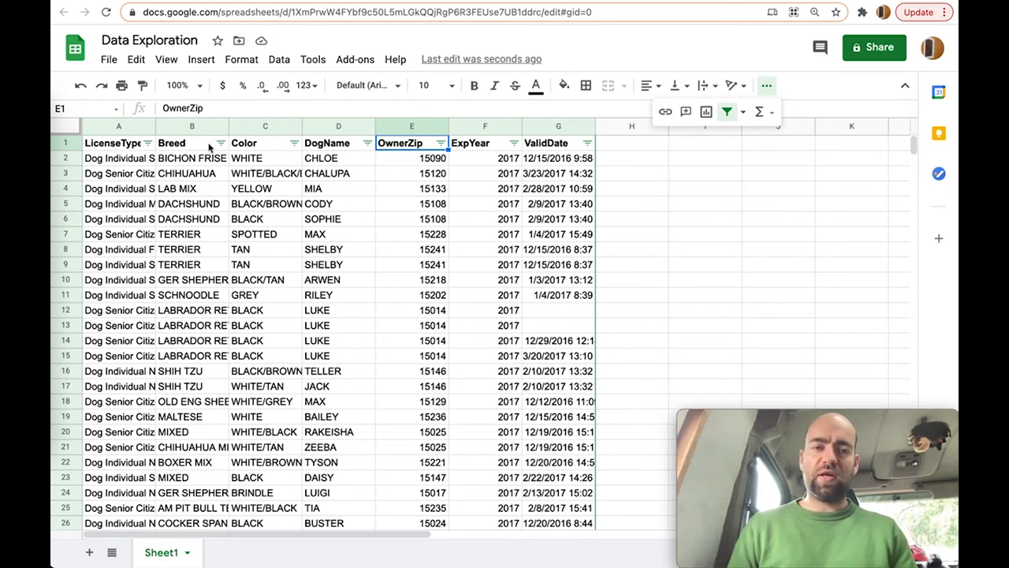
Step: Filter the Breed column to ENG POINTER and POINTER after searching 'poi'
{"action": "left_click", "coordinate": [221, 143]}
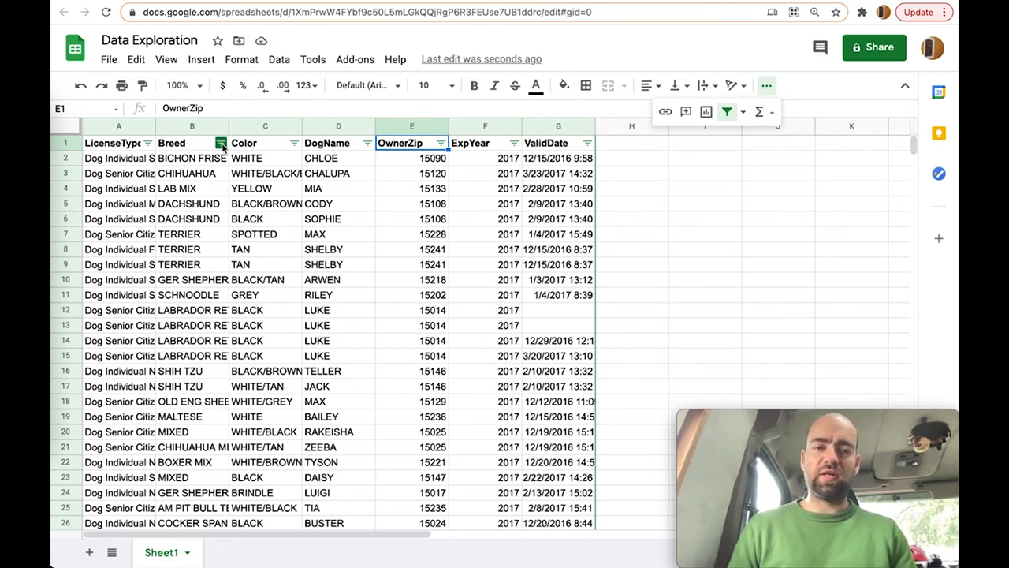
{"action": "left_click", "coordinate": [220, 142]}
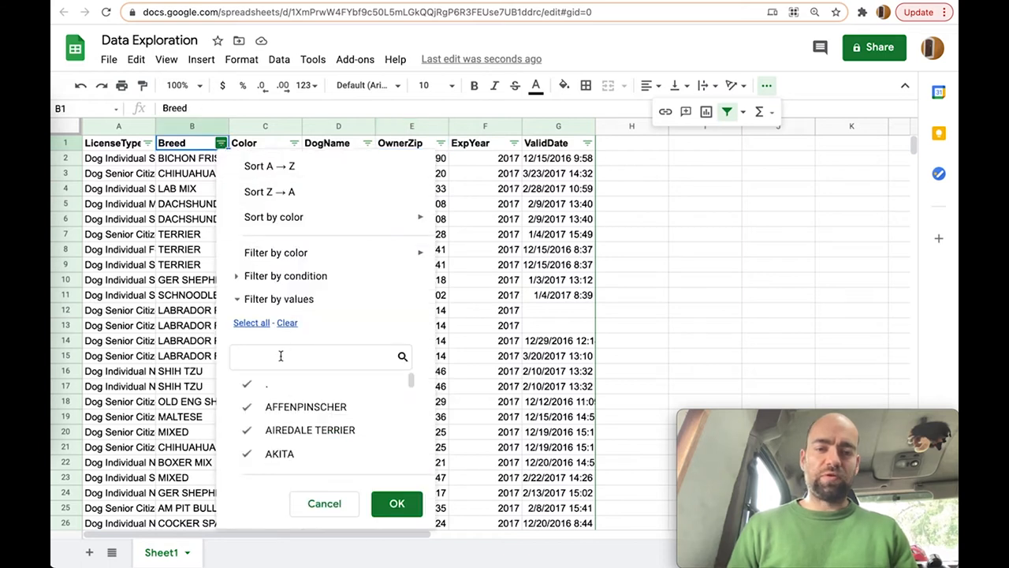
{"action": "left_click", "coordinate": [287, 323]}
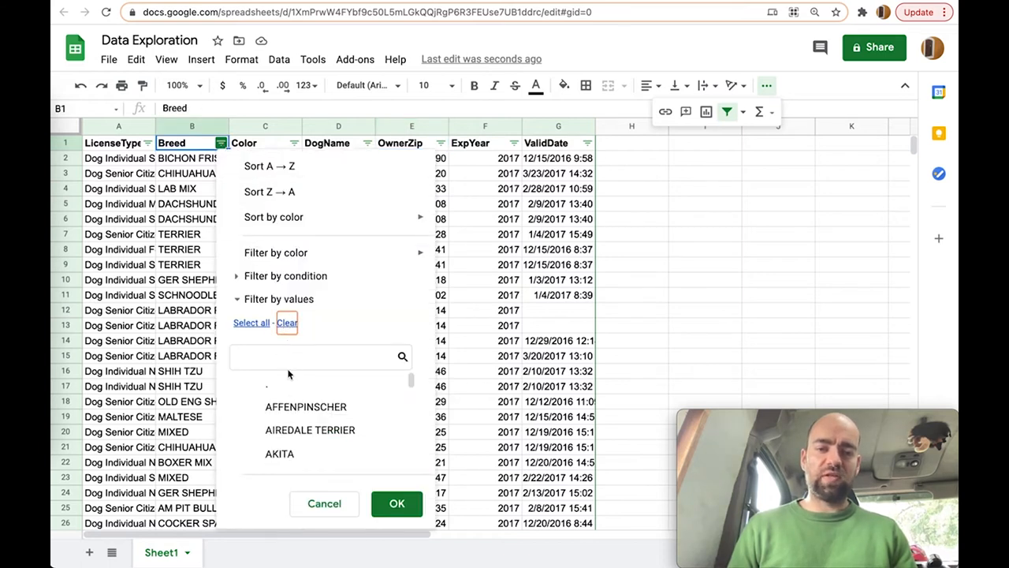
{"action": "type", "text": "poi"}
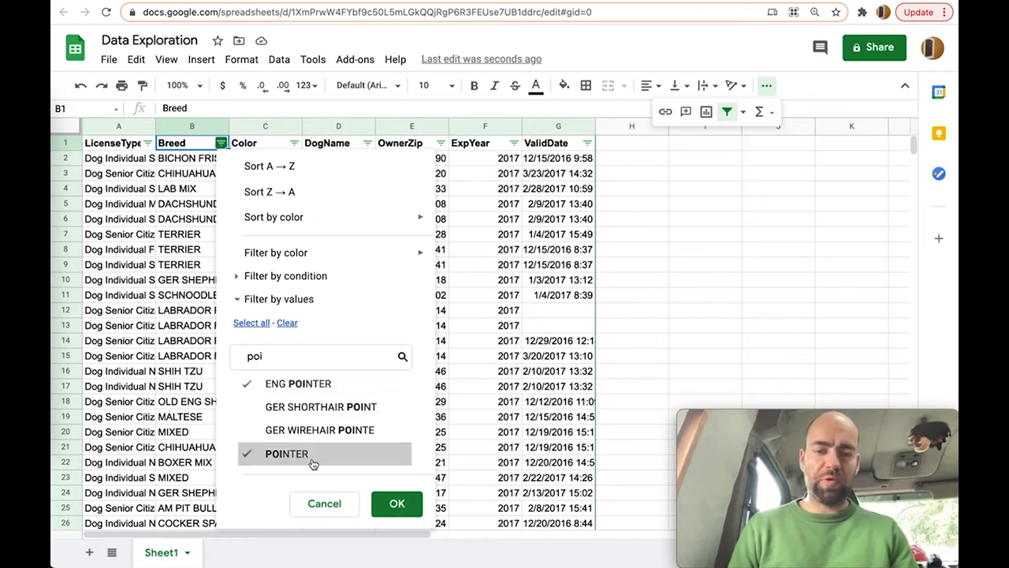
{"action": "left_click", "coordinate": [396, 503]}
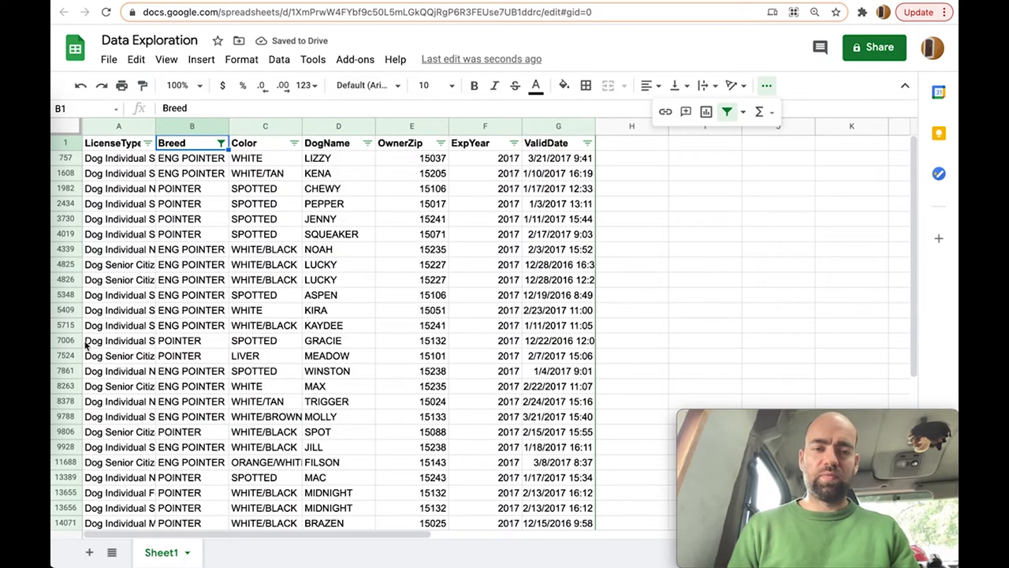
{"action": "mouse_move", "coordinate": [211, 376]}
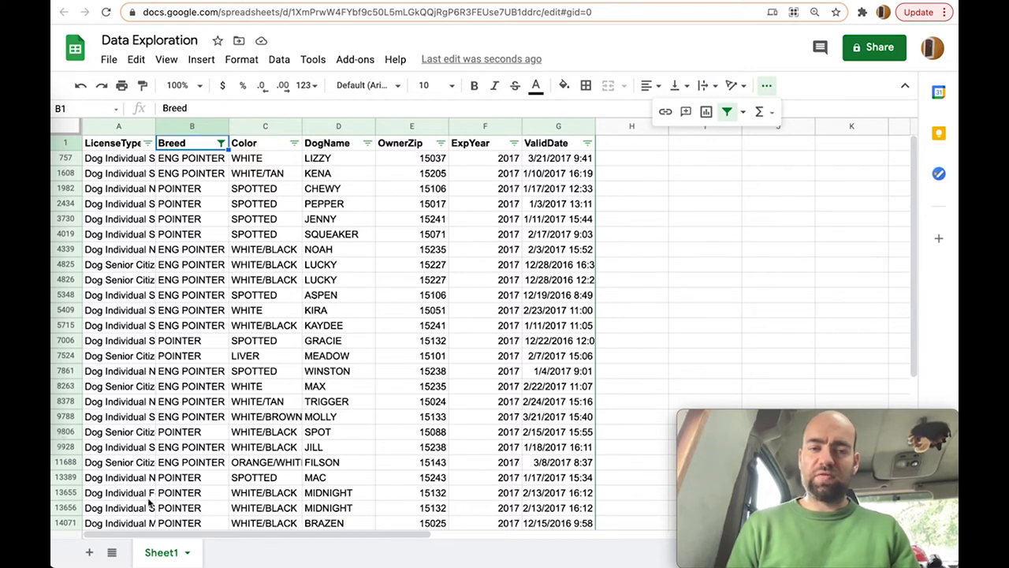
{"action": "left_click", "coordinate": [221, 142]}
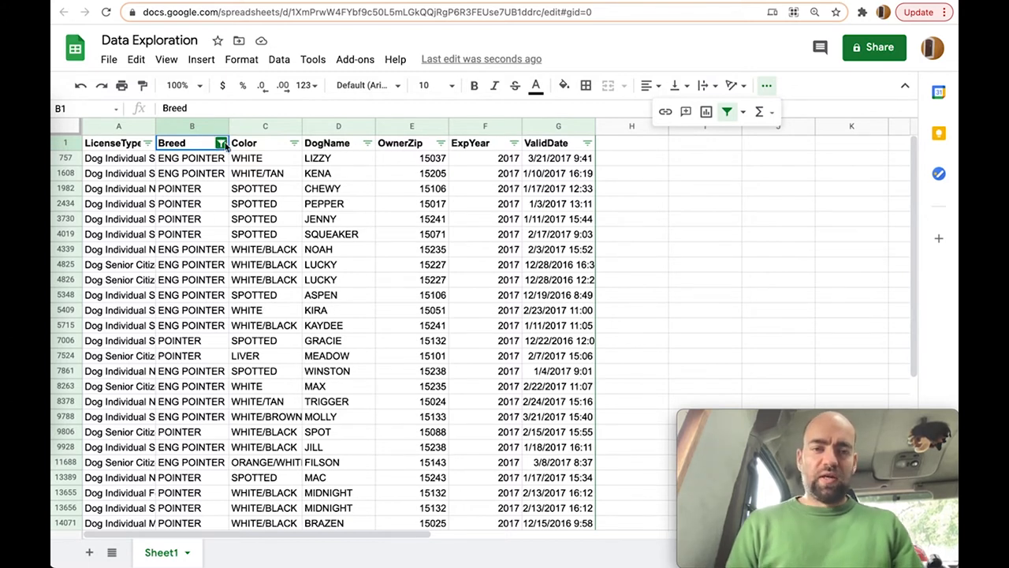
Step: Sort the pointer rows by Color A→Z and freeze the first row
{"action": "left_click", "coordinate": [294, 142]}
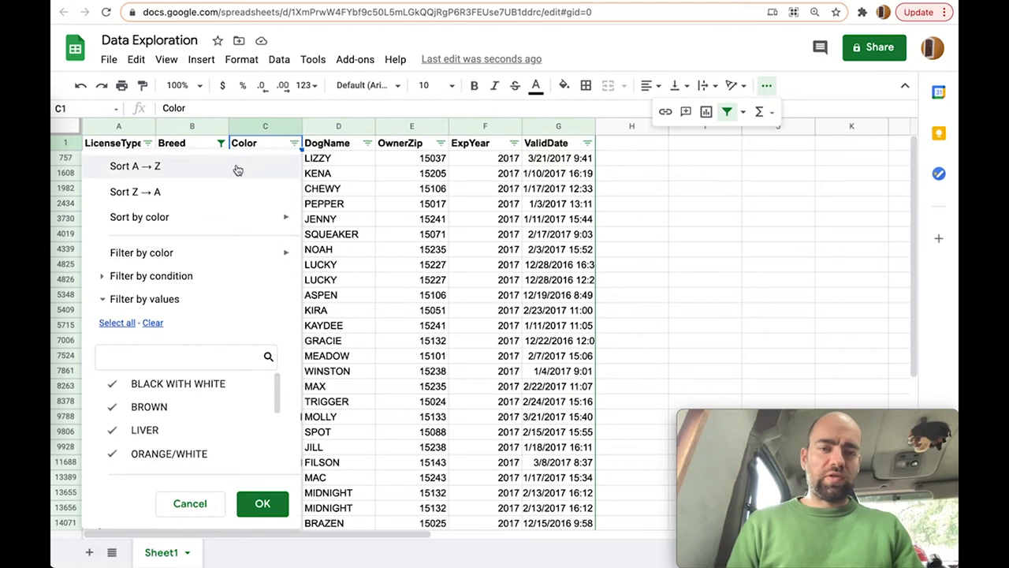
{"action": "left_click", "coordinate": [262, 503]}
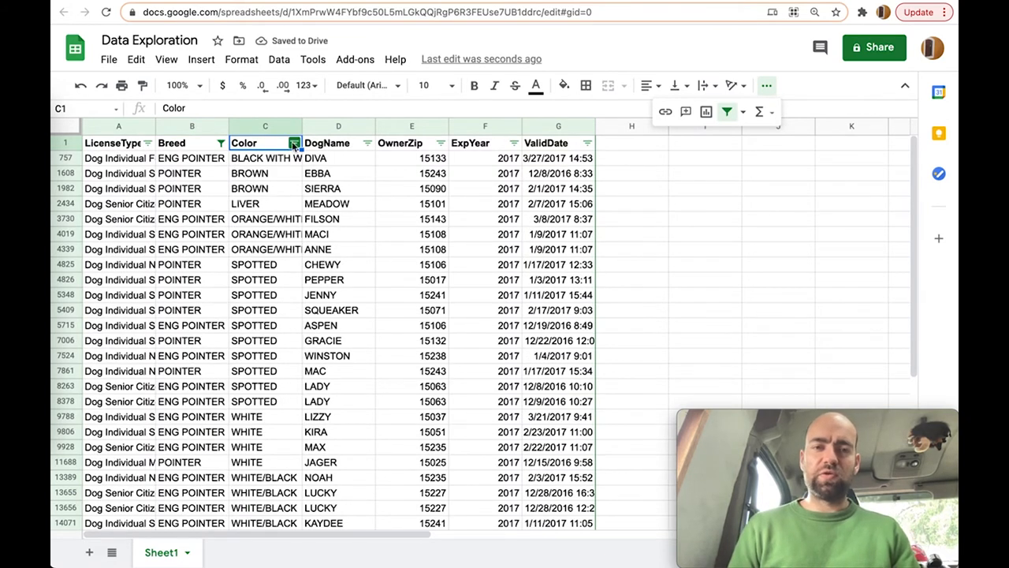
{"action": "left_click", "coordinate": [166, 59]}
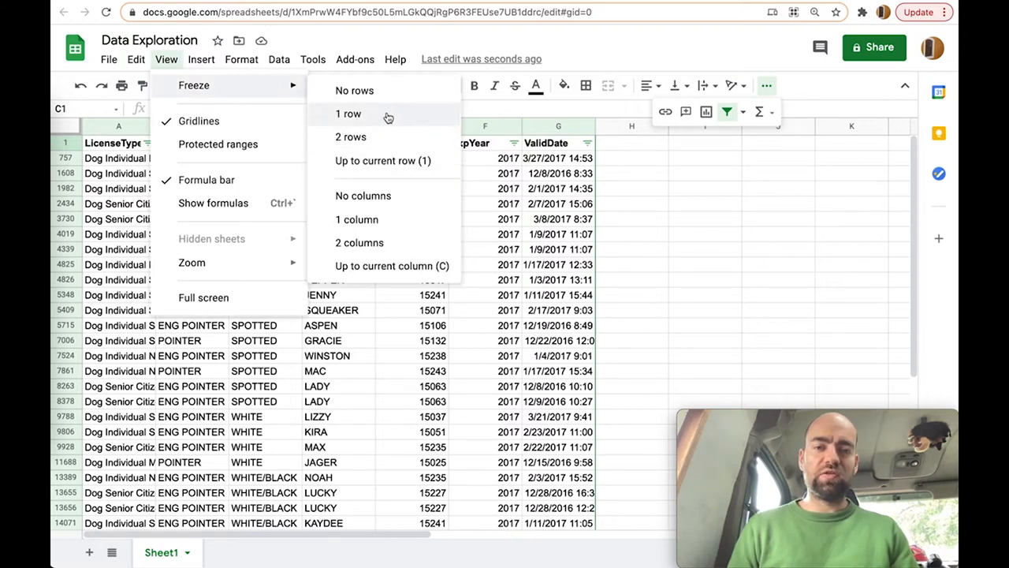
{"action": "left_click", "coordinate": [349, 113]}
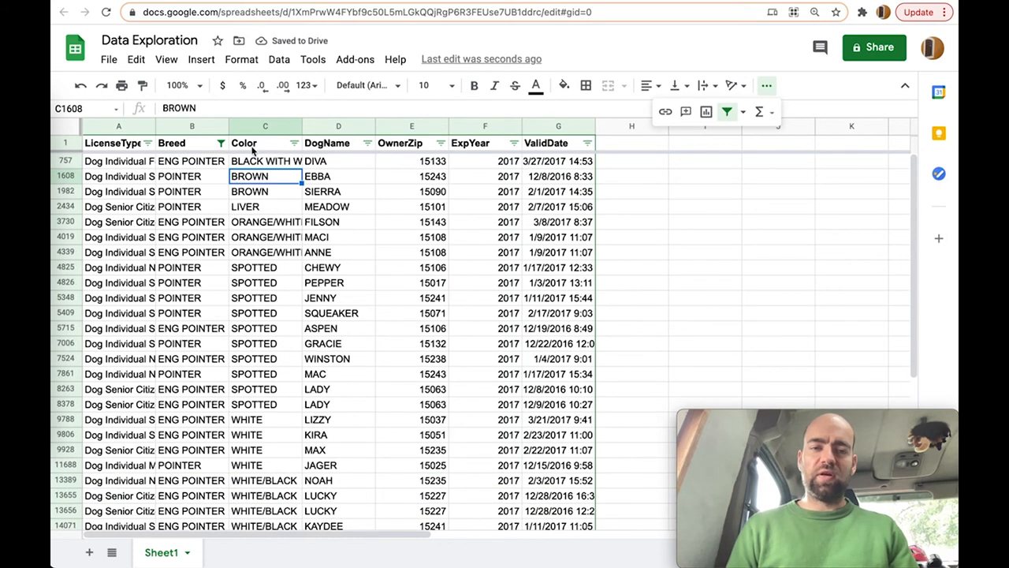
{"action": "scroll", "scroll_direction": "down", "scroll_amount": 3}
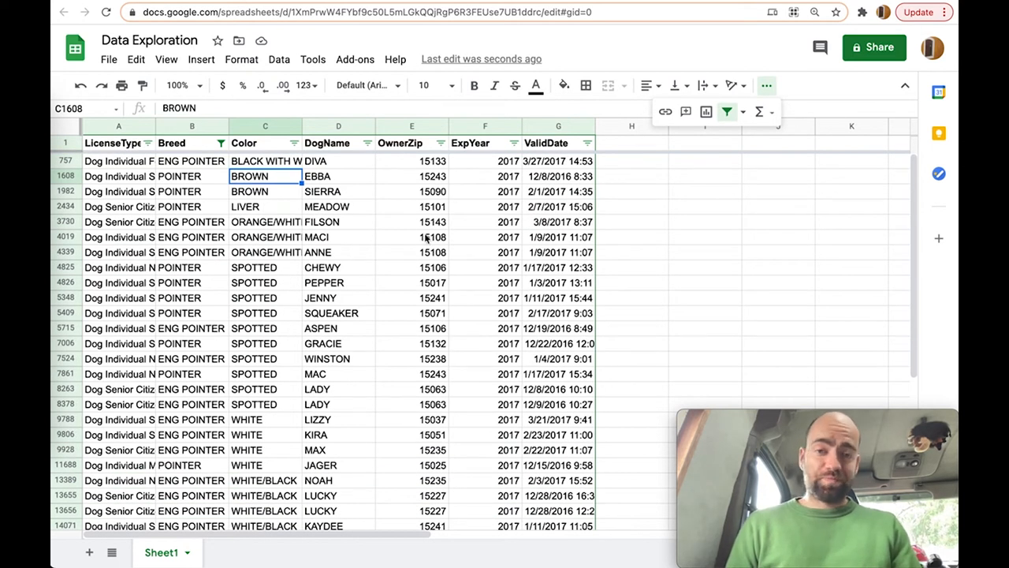
Step: Hide the ExpYear column and scroll through the filtered pointer rows
{"action": "right_click", "coordinate": [411, 143]}
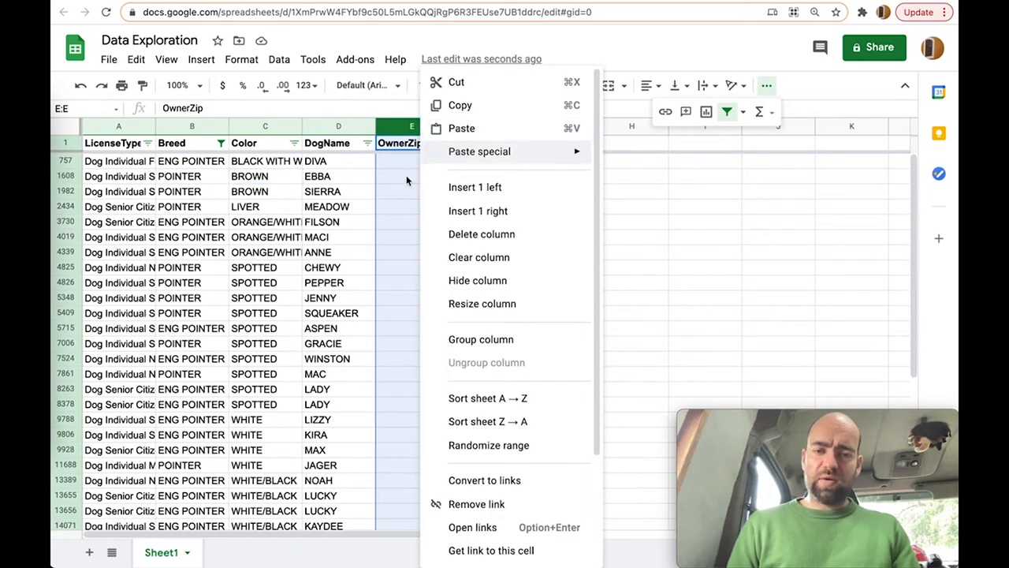
{"action": "left_click", "coordinate": [432, 190]}
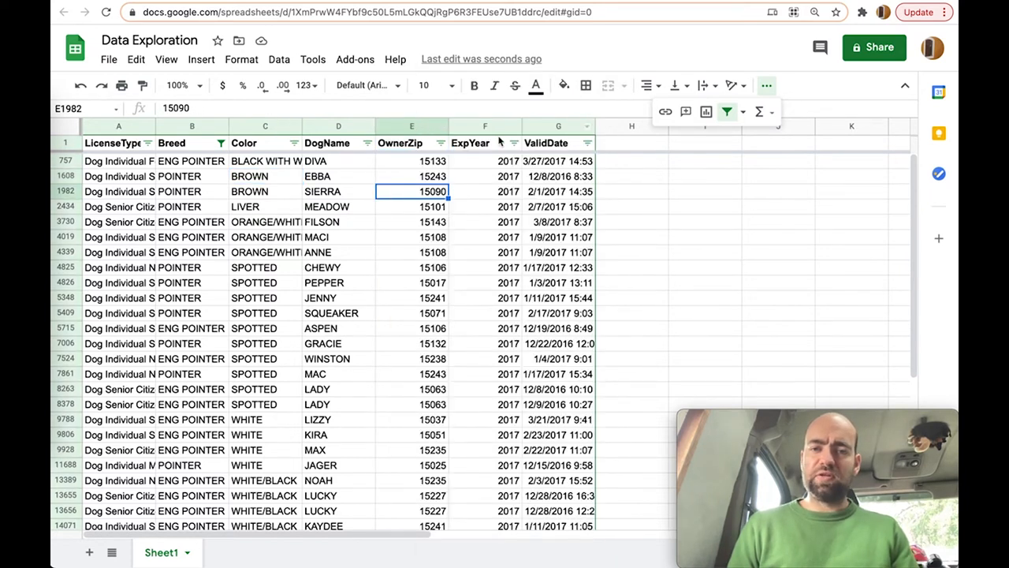
{"action": "left_click", "coordinate": [484, 126]}
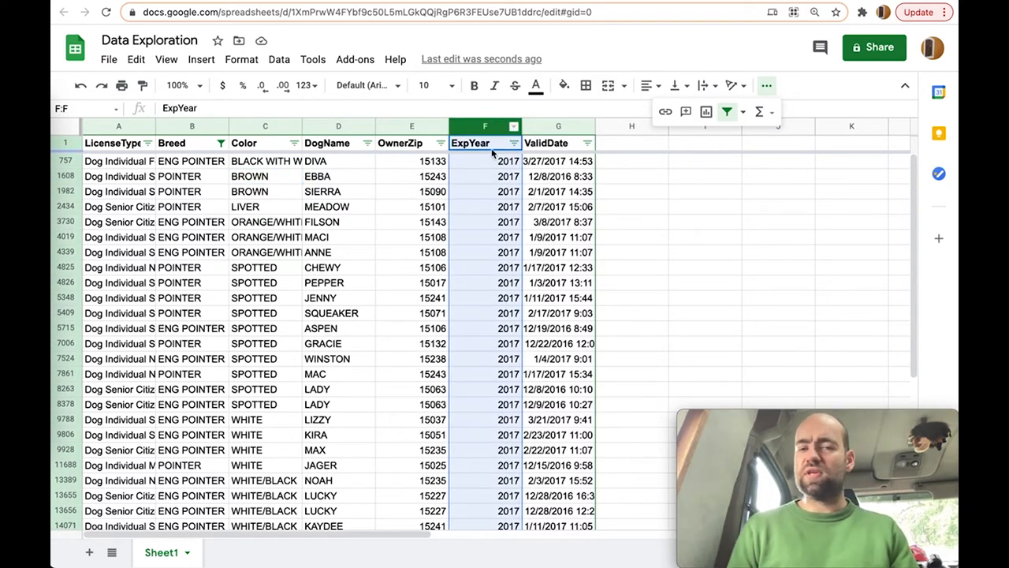
{"action": "scroll", "scroll_direction": "down", "scroll_amount": 3}
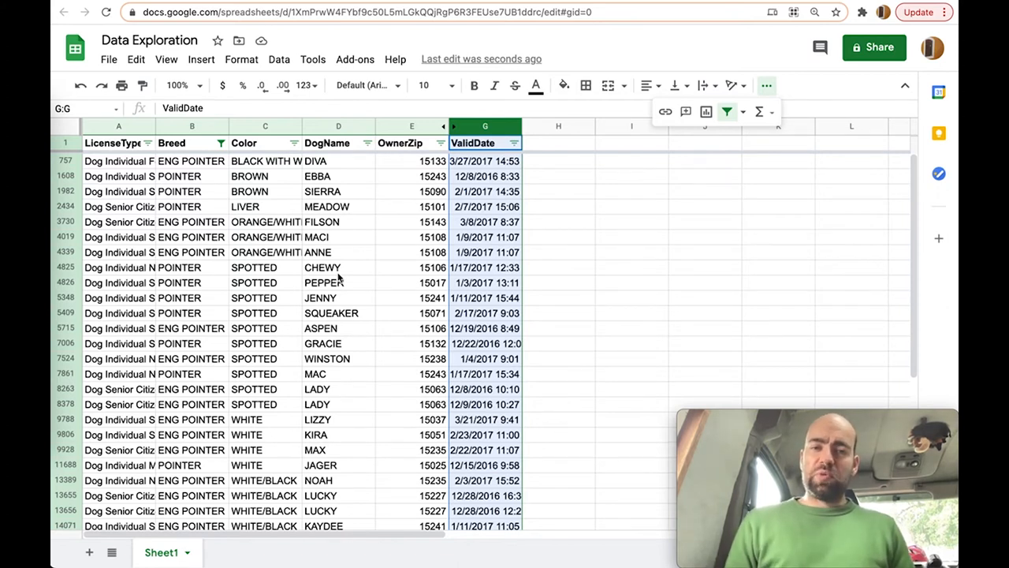
{"action": "mouse_move", "coordinate": [517, 342]}
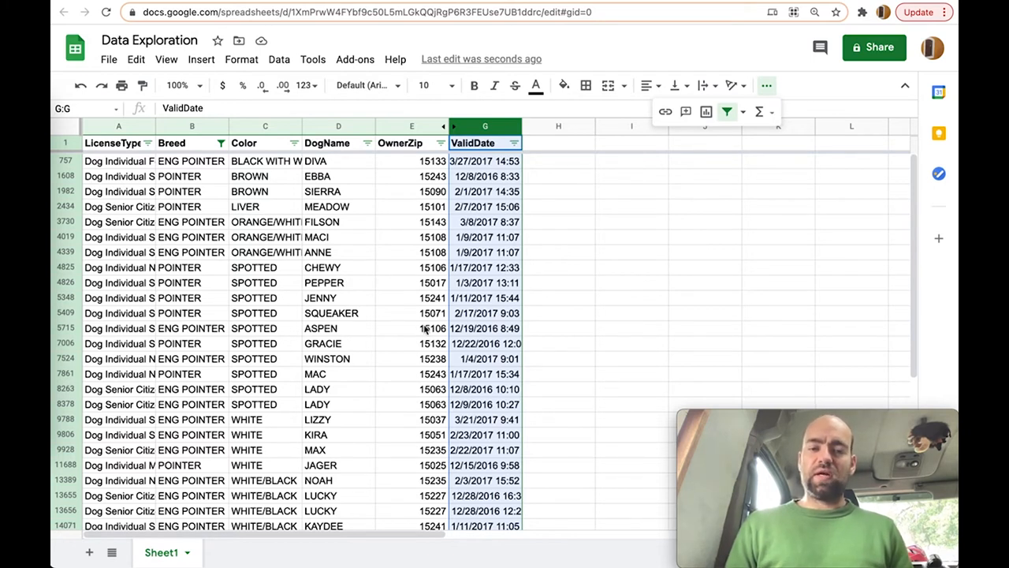
{"action": "mouse_move", "coordinate": [299, 204]}
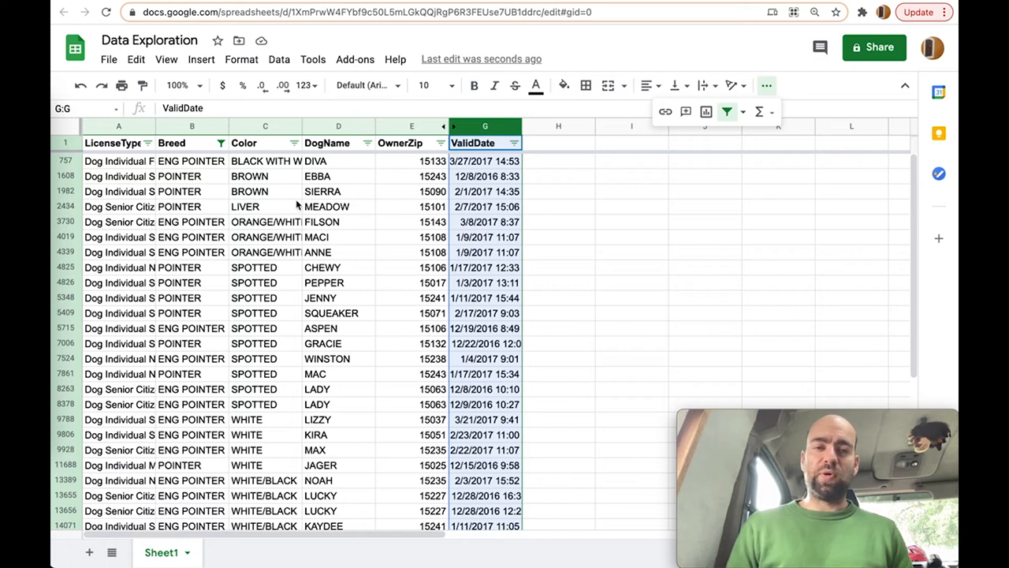
{"action": "mouse_move", "coordinate": [173, 197]}
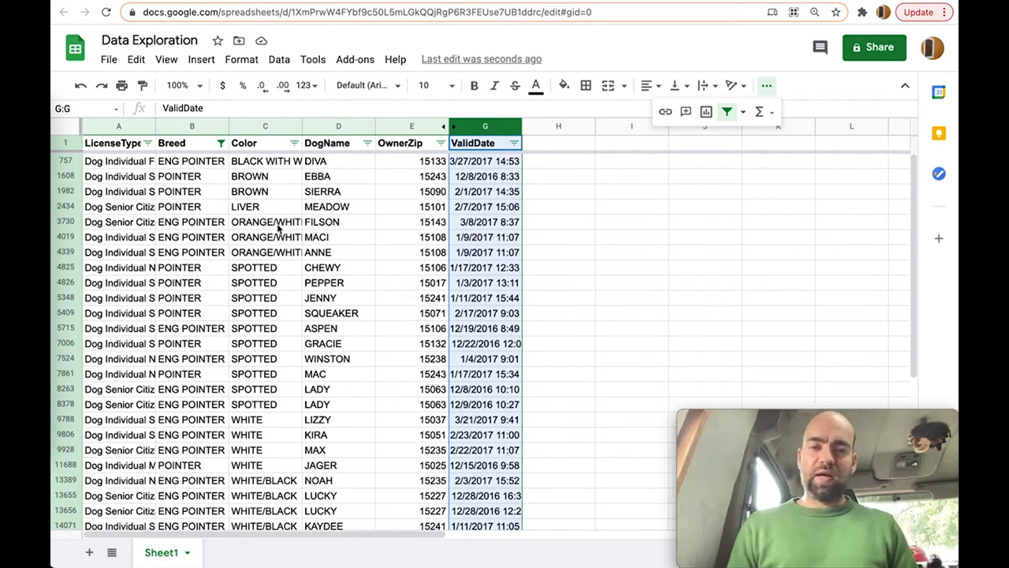
{"action": "left_click", "coordinate": [412, 207]}
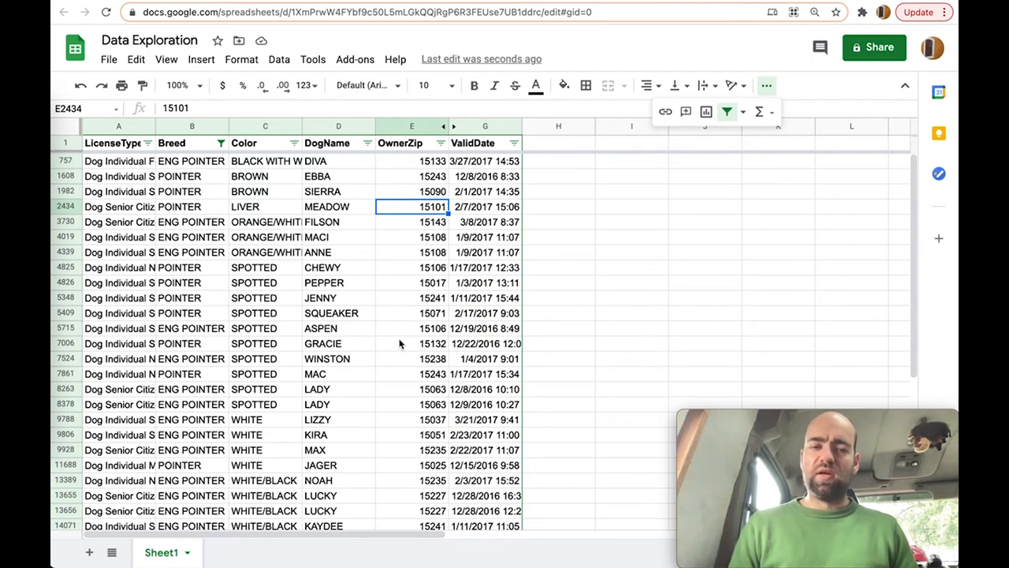
{"action": "mouse_move", "coordinate": [437, 481]}
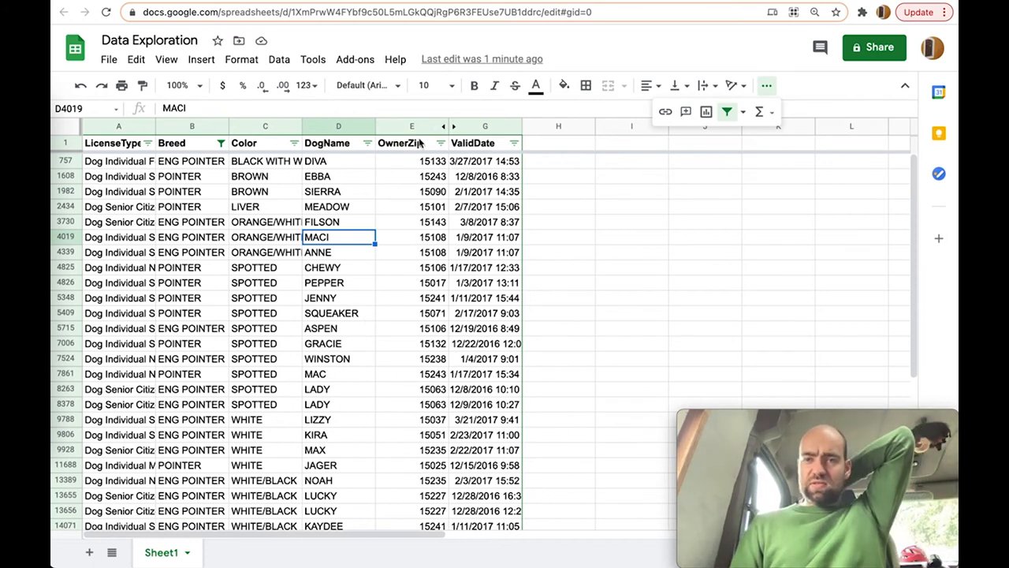
{"action": "left_click", "coordinate": [412, 282]}
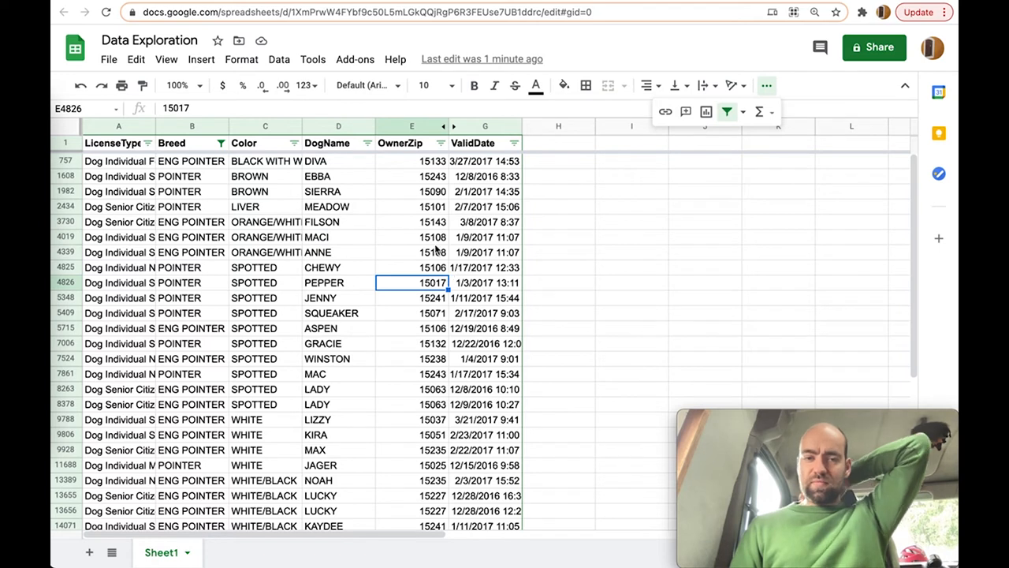
{"action": "left_click", "coordinate": [411, 236]}
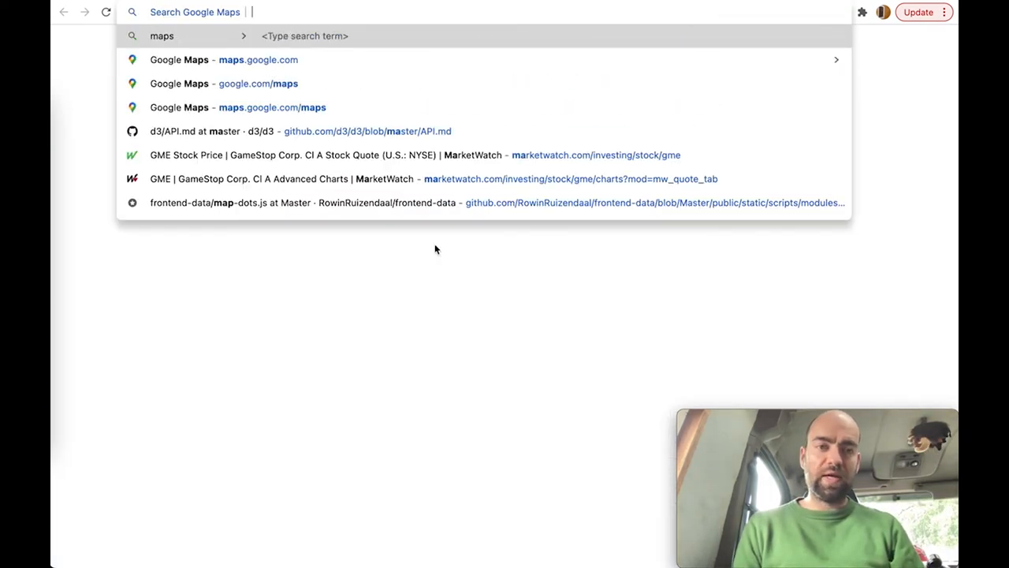
Step: Search Google Maps for 'zip code 15241' and zoom out to see its surroundings
{"action": "type", "text": "zip code 15241"}
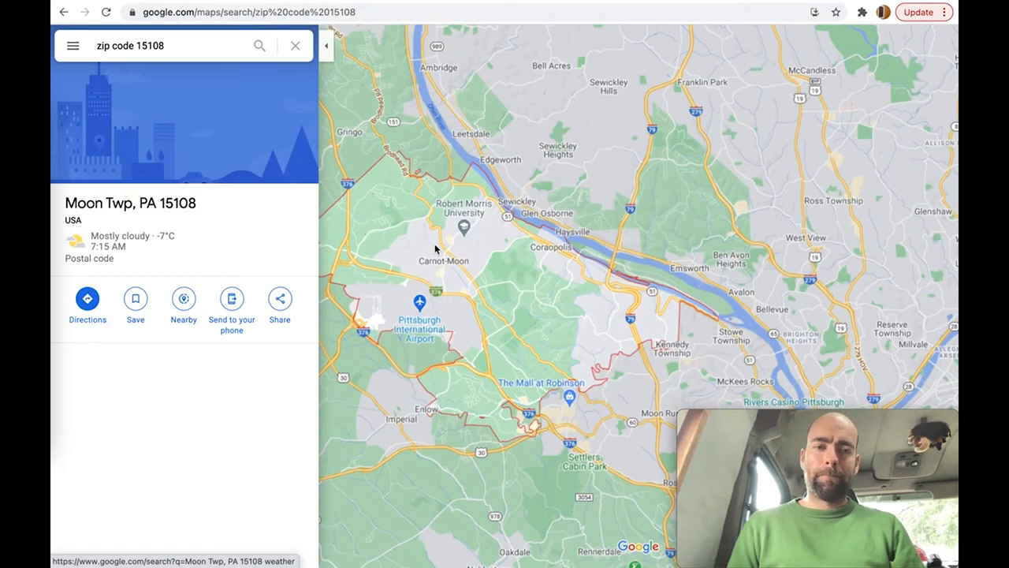
{"action": "scroll", "scroll_direction": "down", "scroll_amount": 3}
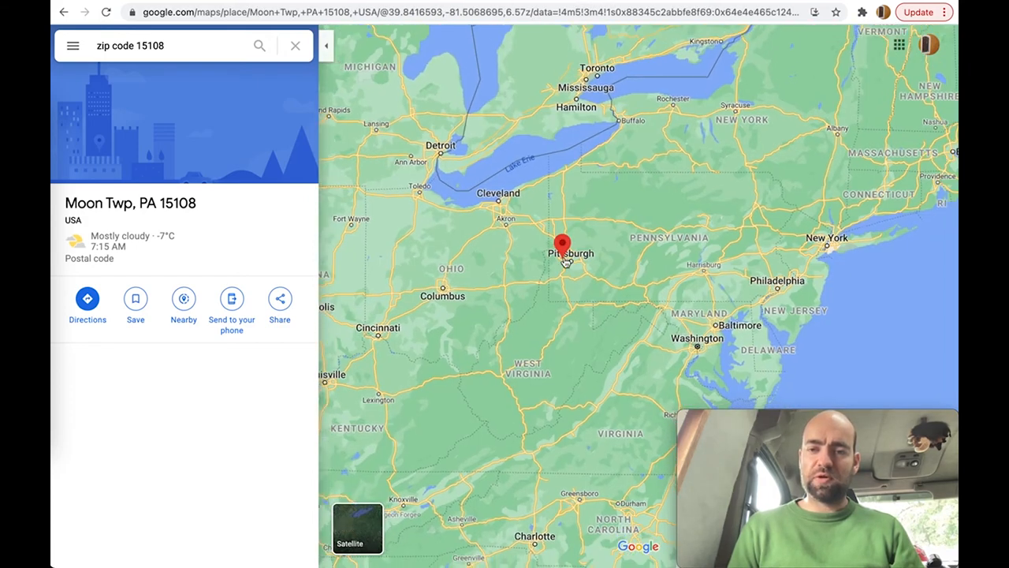
{"action": "scroll", "scroll_direction": "down", "scroll_amount": 3}
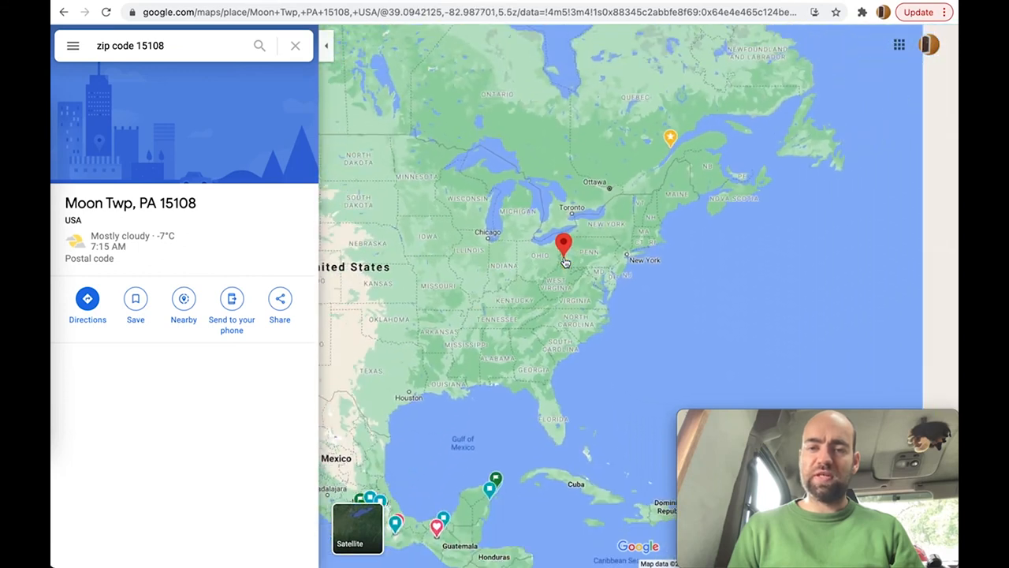
{"action": "scroll", "scroll_direction": "down", "scroll_amount": 3}
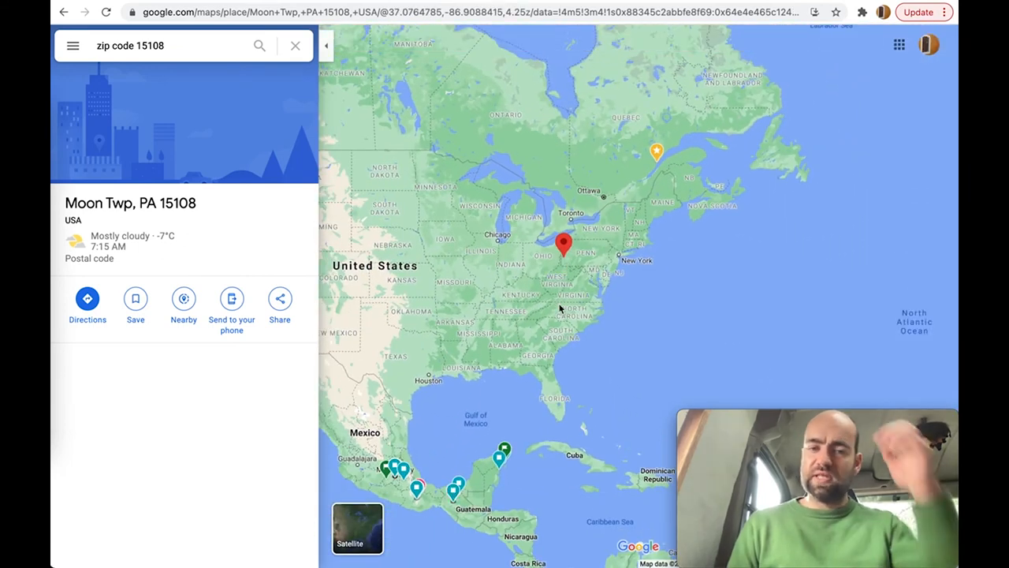
{"action": "mouse_move", "coordinate": [591, 252]}
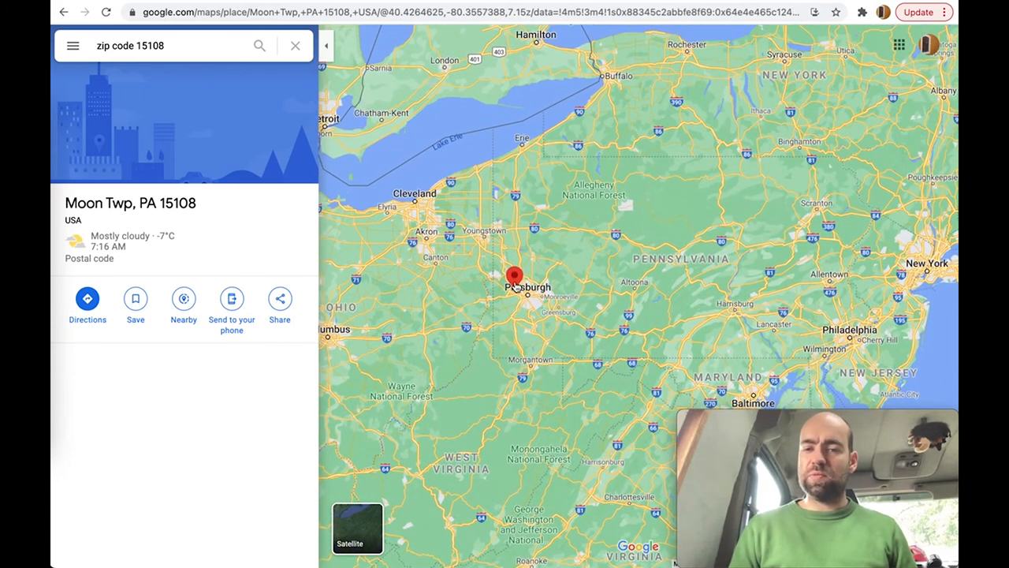
{"action": "mouse_move", "coordinate": [709, 175]}
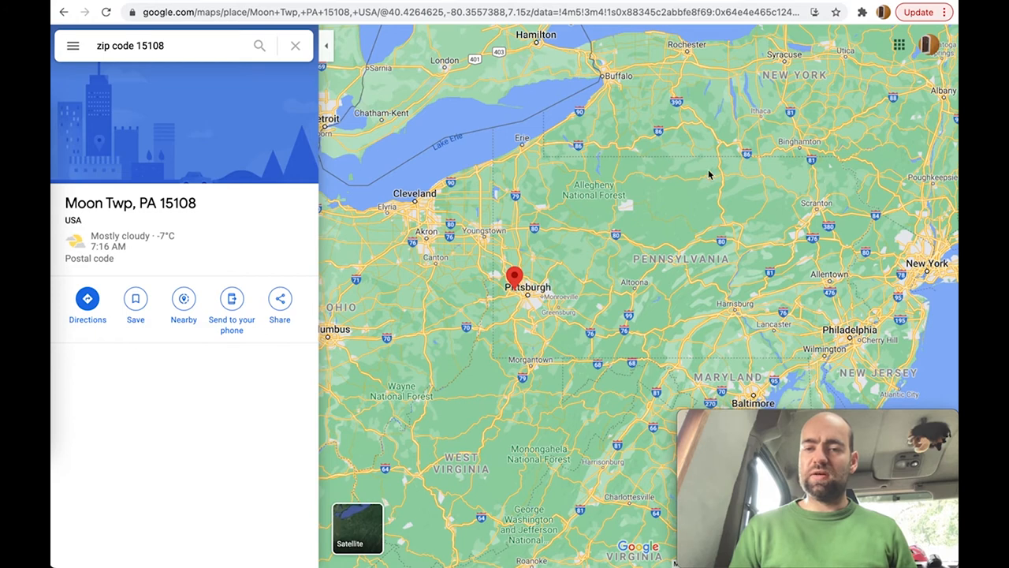
{"action": "scroll", "scroll_direction": "down", "scroll_amount": 3}
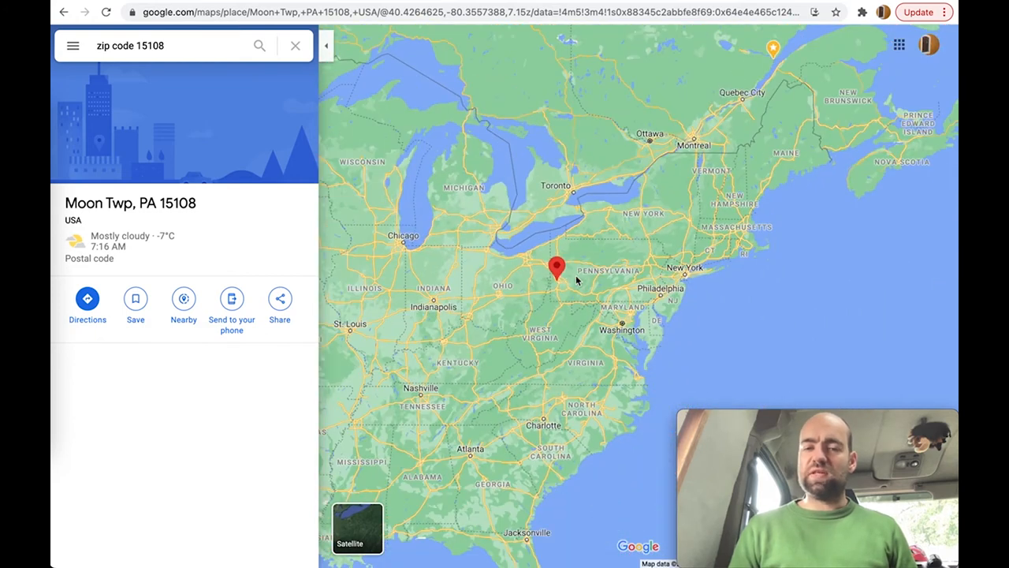
{"action": "scroll", "scroll_direction": "down", "scroll_amount": 3}
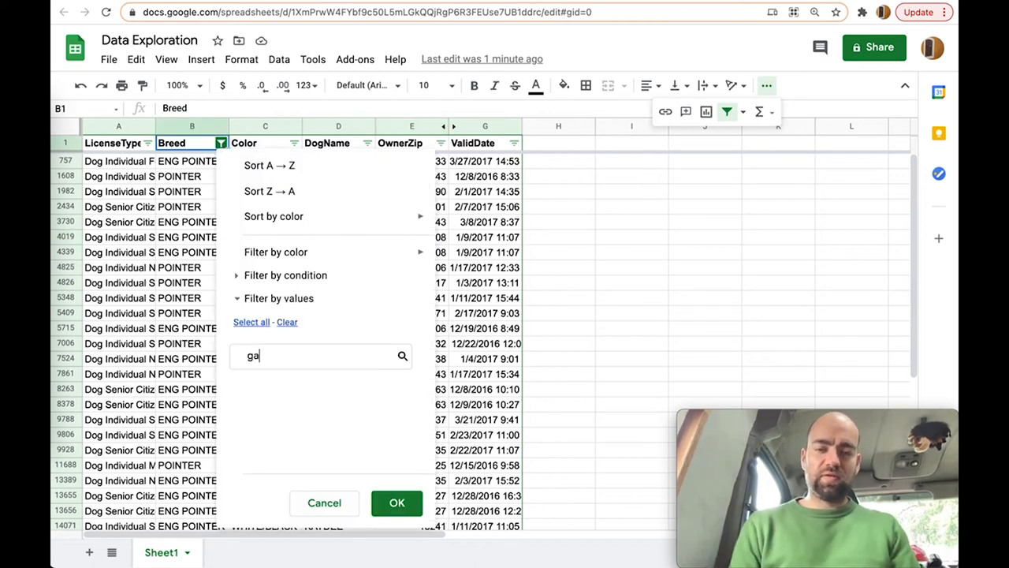
Step: Search 'grey' in the Breed filter values and apply it with GREYHOUND included
{"action": "type", "text": "l"}
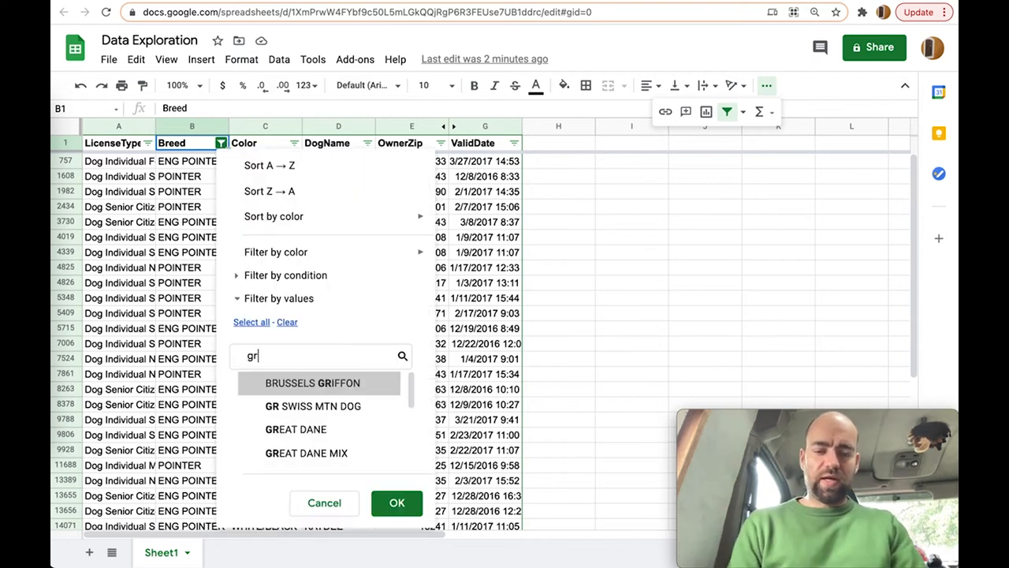
{"action": "type", "text": "ey"}
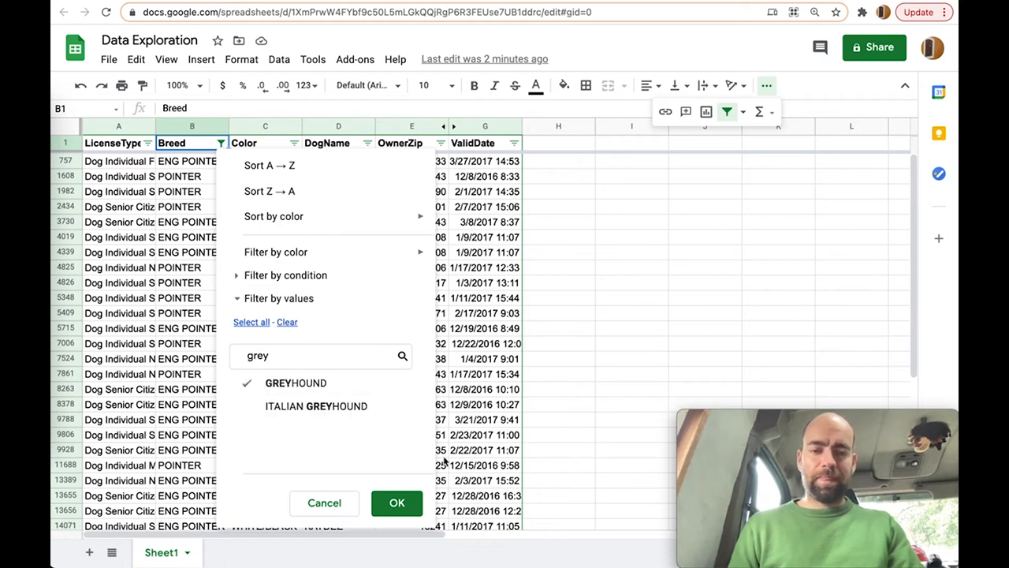
{"action": "left_click", "coordinate": [397, 503]}
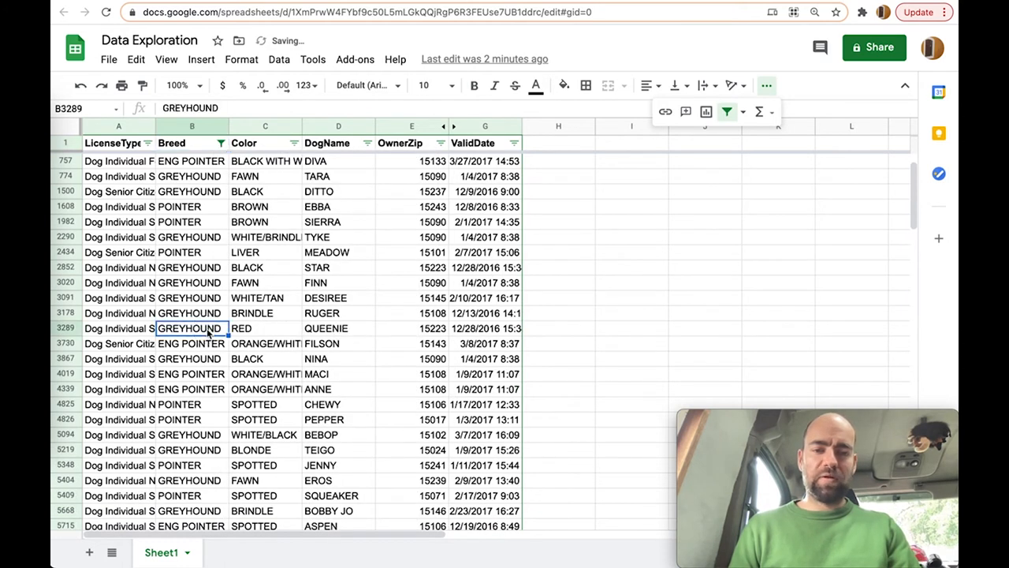
{"action": "mouse_move", "coordinate": [379, 359]}
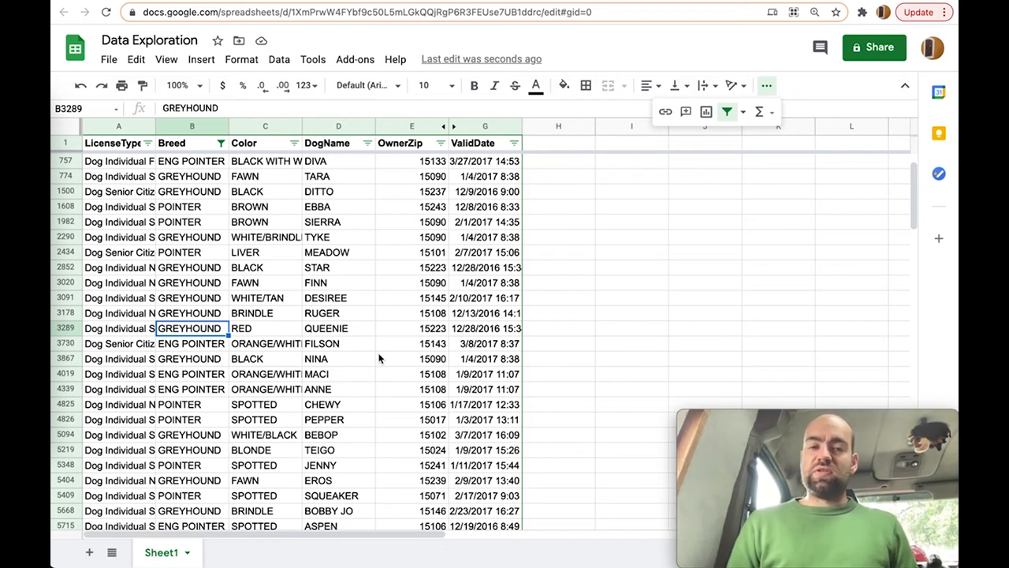
{"action": "left_click", "coordinate": [327, 237]}
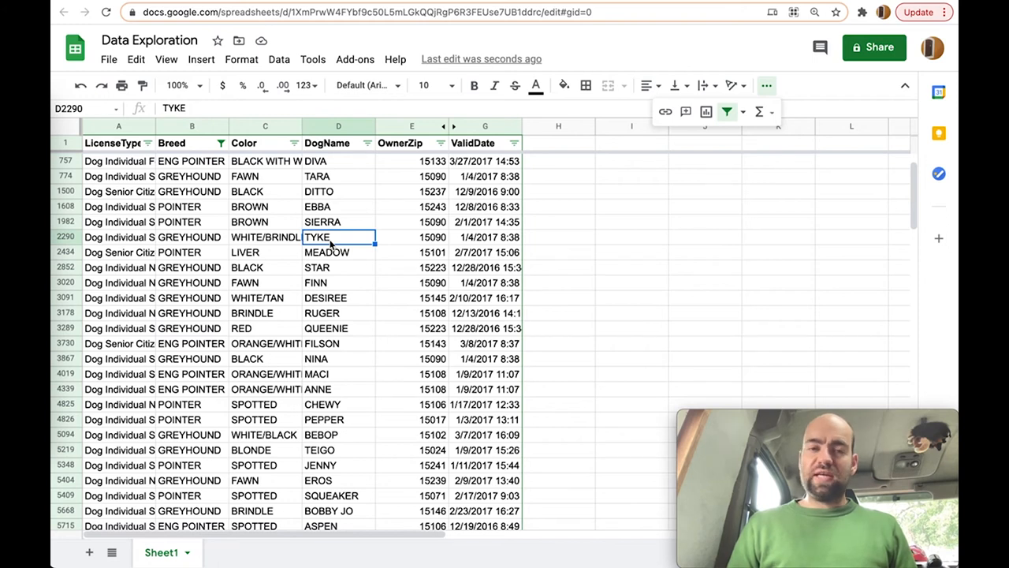
{"action": "left_click", "coordinate": [265, 237]}
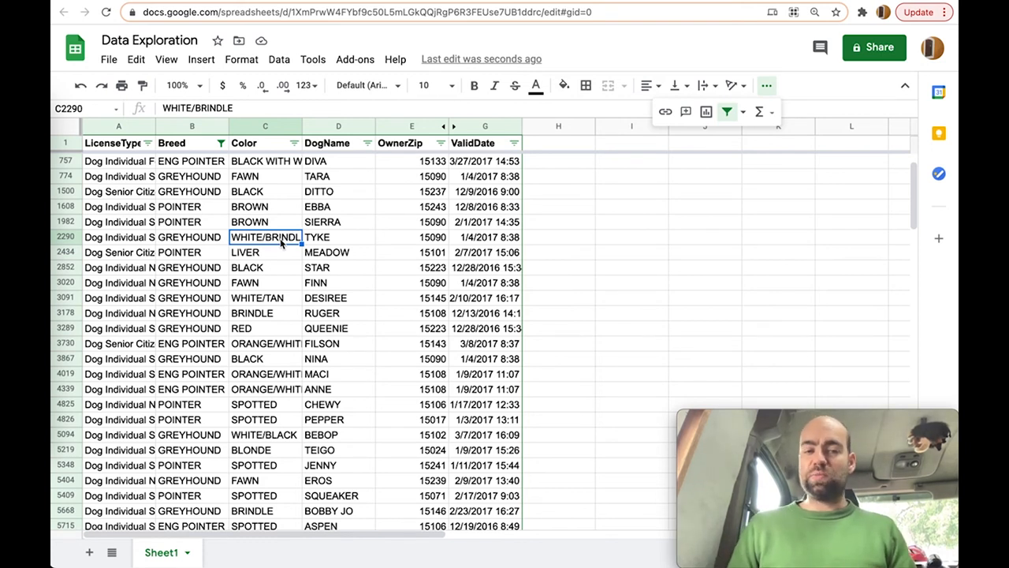
{"action": "mouse_move", "coordinate": [315, 282]}
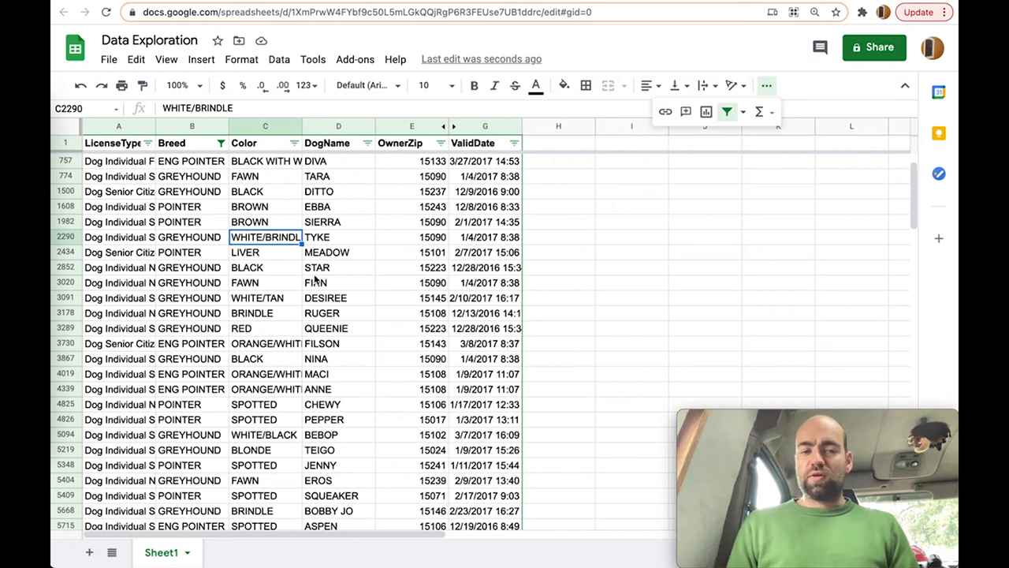
{"action": "left_click", "coordinate": [411, 282]}
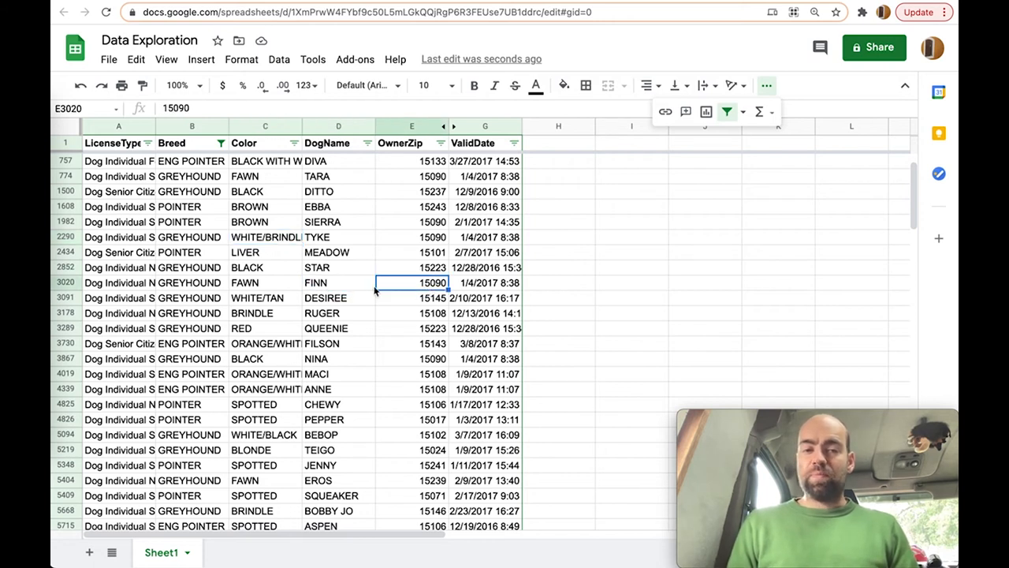
{"action": "left_click", "coordinate": [412, 297]}
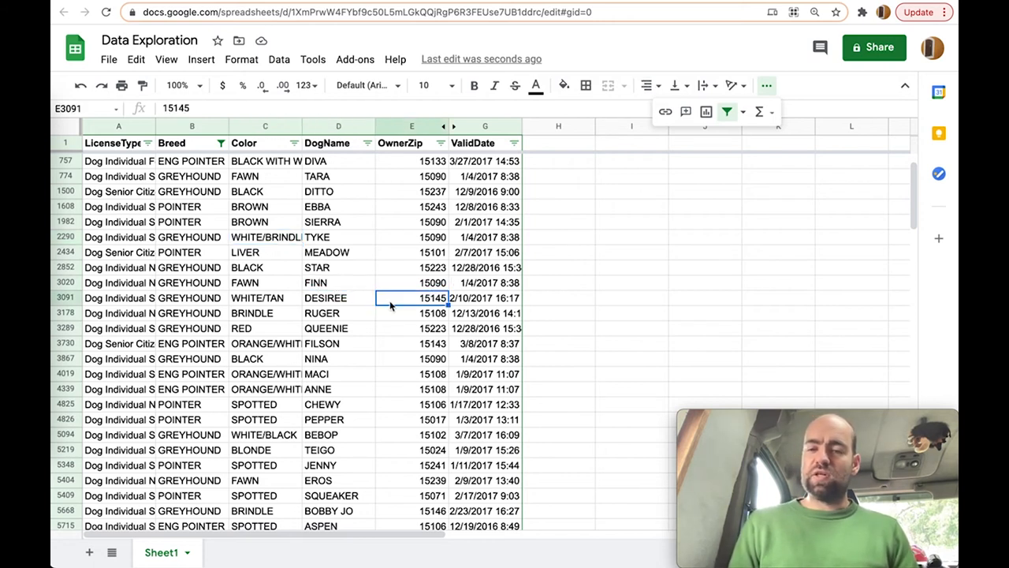
{"action": "left_click", "coordinate": [327, 252]}
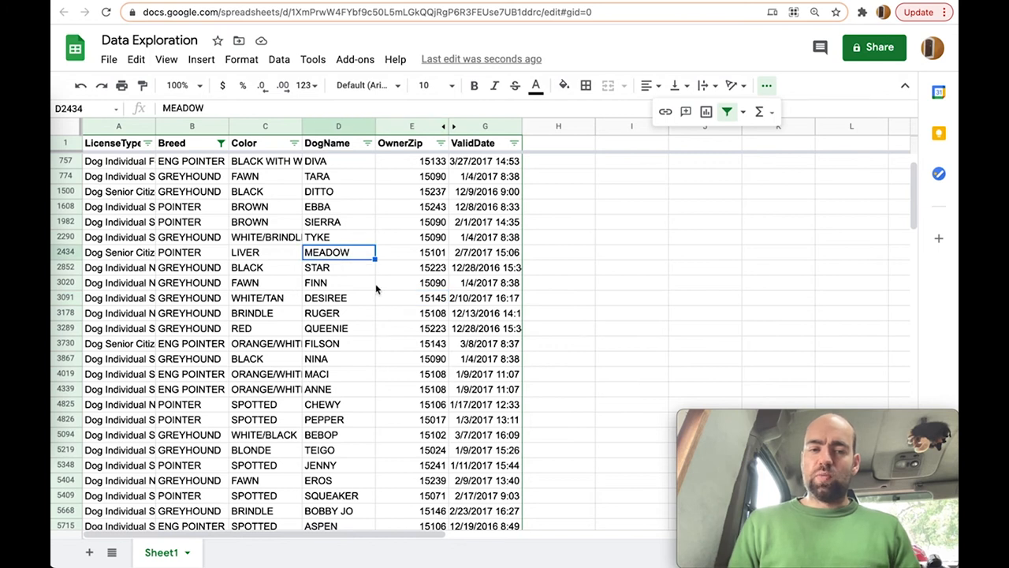
{"action": "mouse_move", "coordinate": [345, 321]}
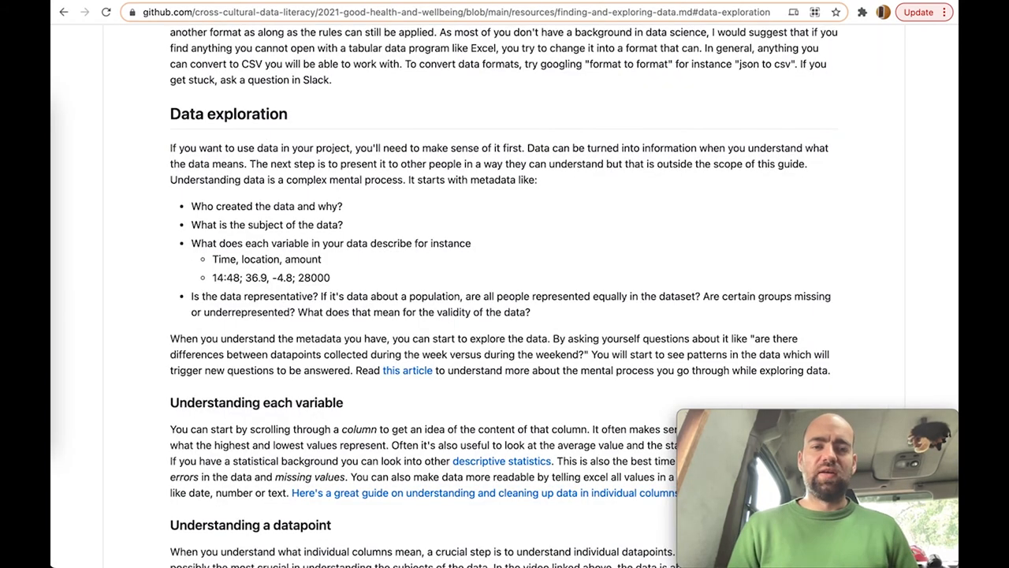
Step: Scroll the greyhound-pointer sheet and inspect the ValidDate column
{"action": "scroll", "scroll_direction": "down", "scroll_amount": 3}
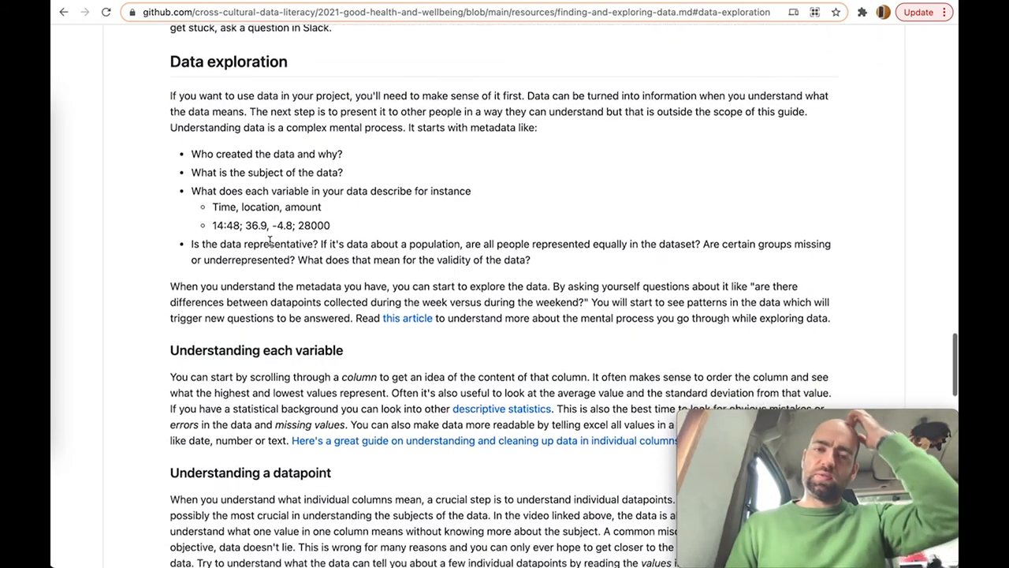
{"action": "scroll", "scroll_direction": "down", "scroll_amount": 3}
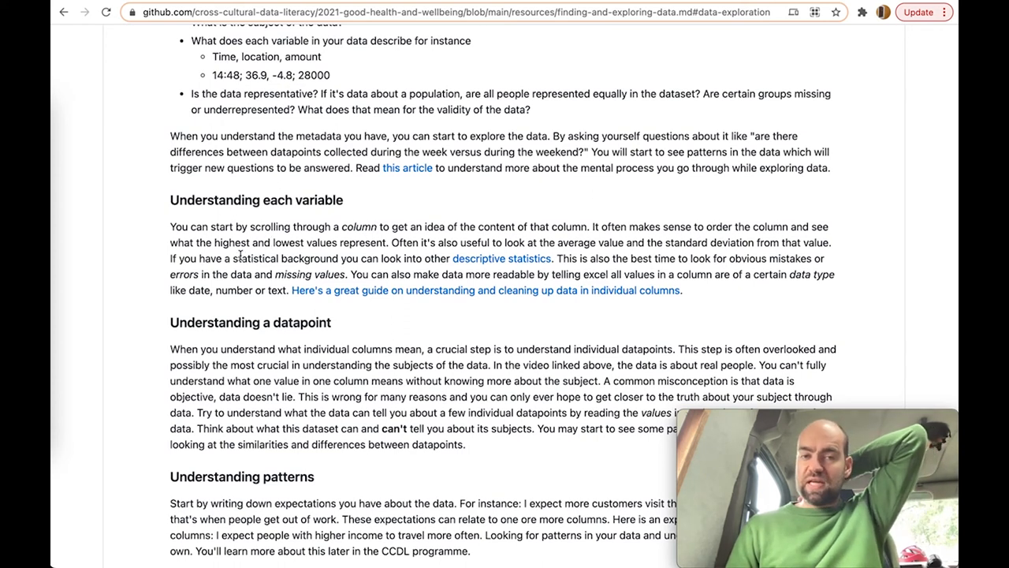
{"action": "mouse_move", "coordinate": [477, 117]}
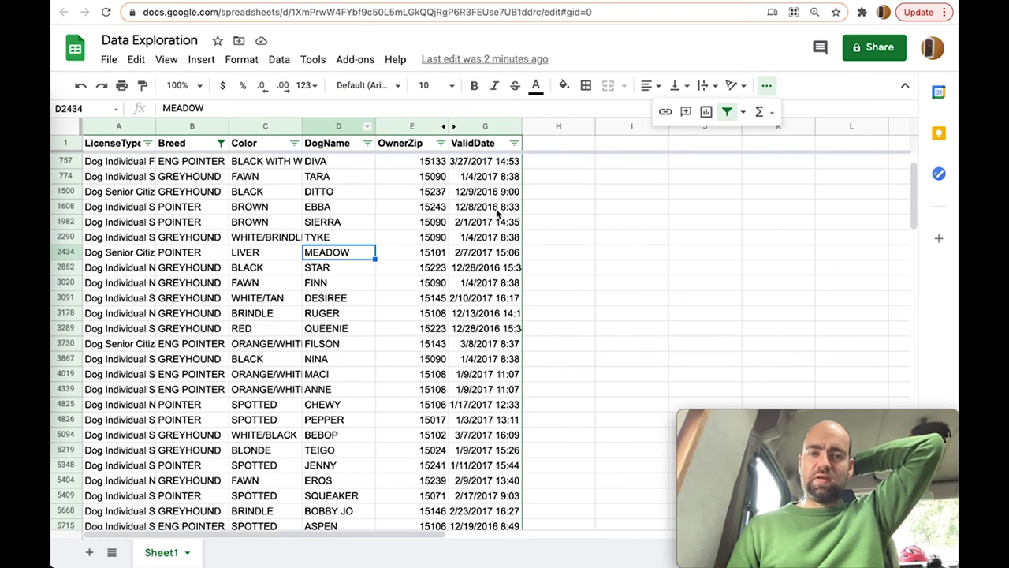
{"action": "left_click", "coordinate": [473, 143]}
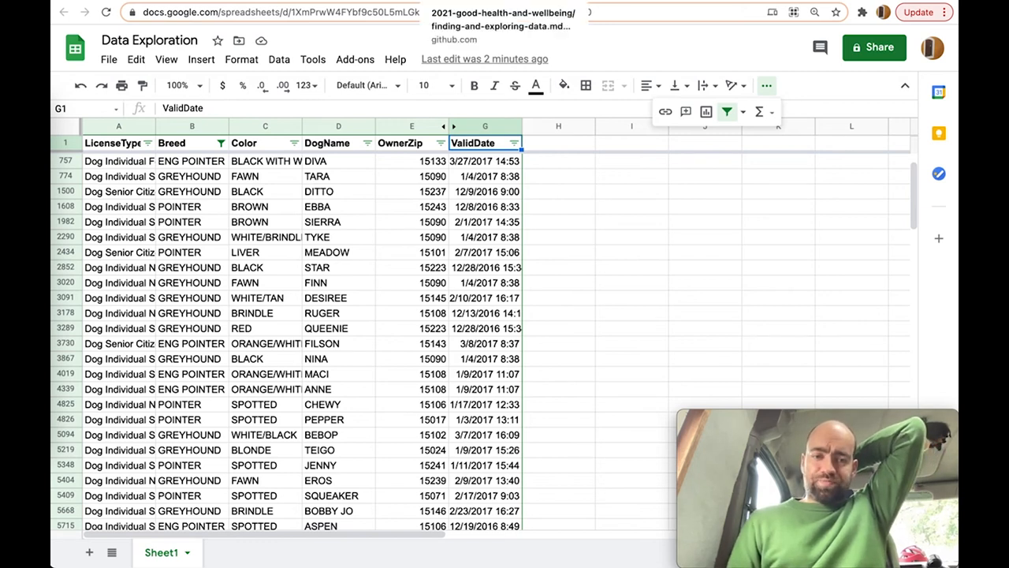
Step: Return to the GitHub guide and highlight the 'Understanding a datapoint' paragraph
{"action": "left_click", "coordinate": [265, 313]}
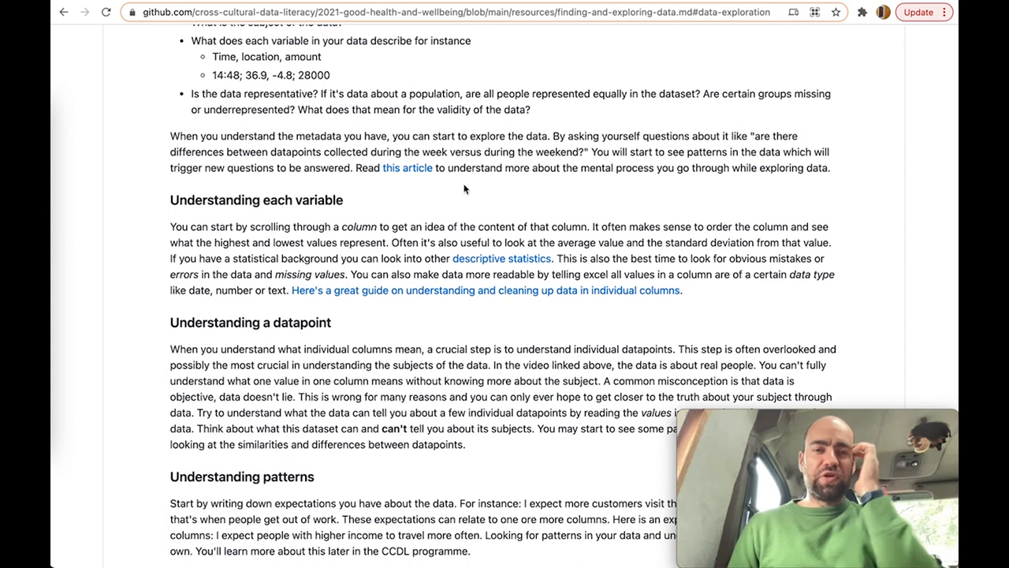
{"action": "scroll", "scroll_direction": "down", "scroll_amount": 3}
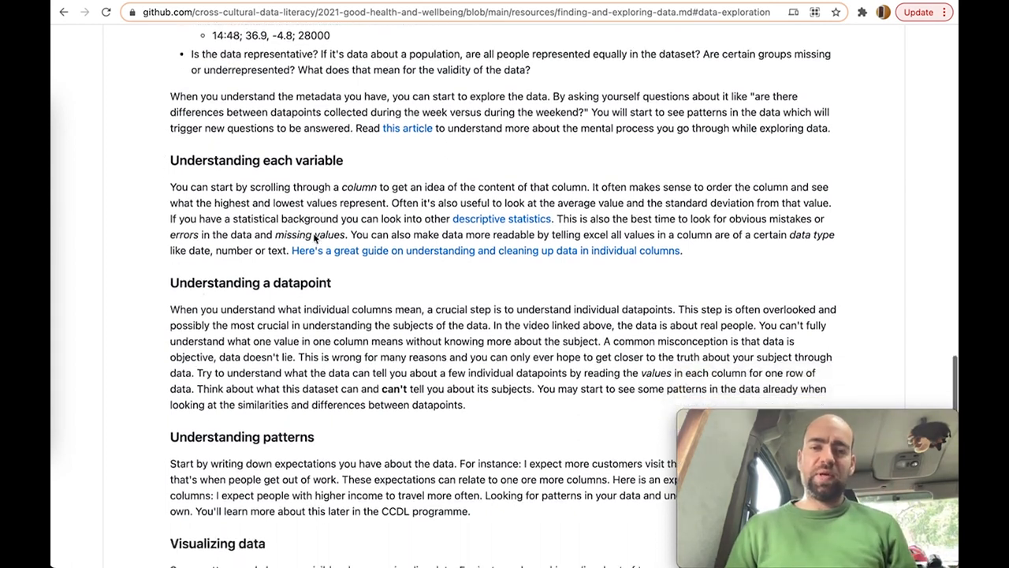
{"action": "scroll", "scroll_direction": "down", "scroll_amount": 3}
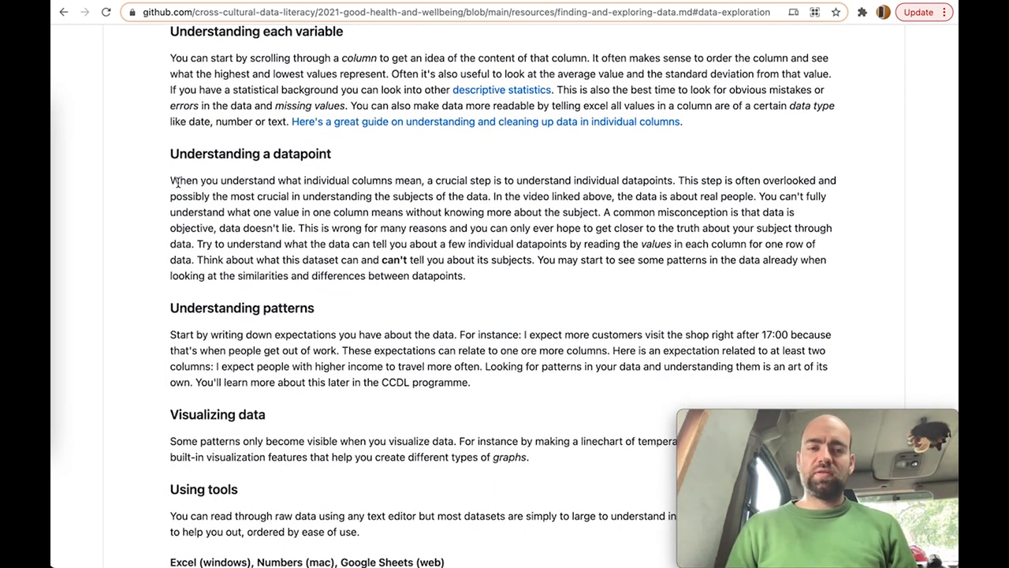
{"action": "left_click_drag", "start_coordinate": [170, 180], "coordinate": [477, 275]}
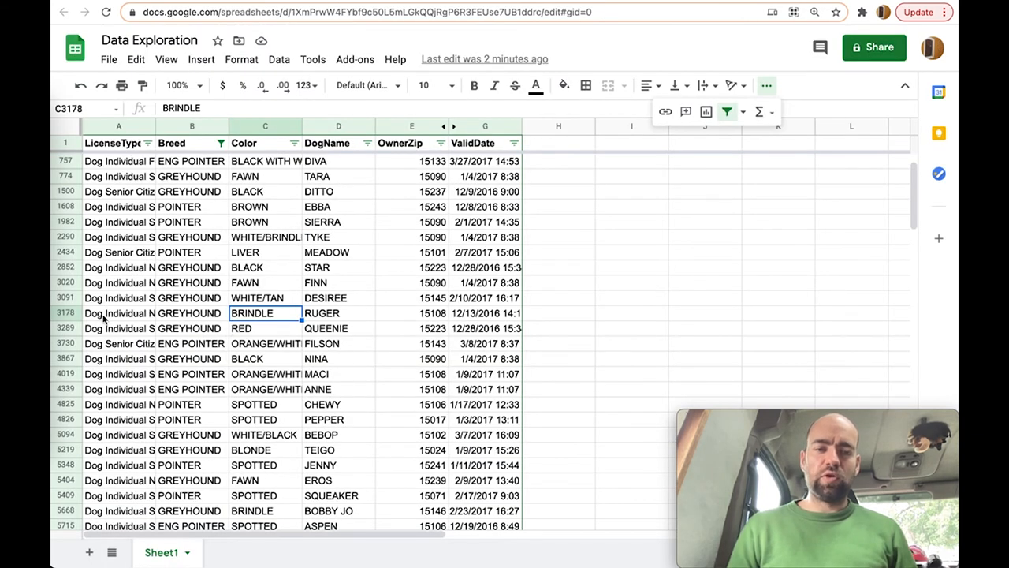
Step: Enter 'Weight' as the column H header and test 28 in RUGER's Weight cell
{"action": "left_click", "coordinate": [118, 313]}
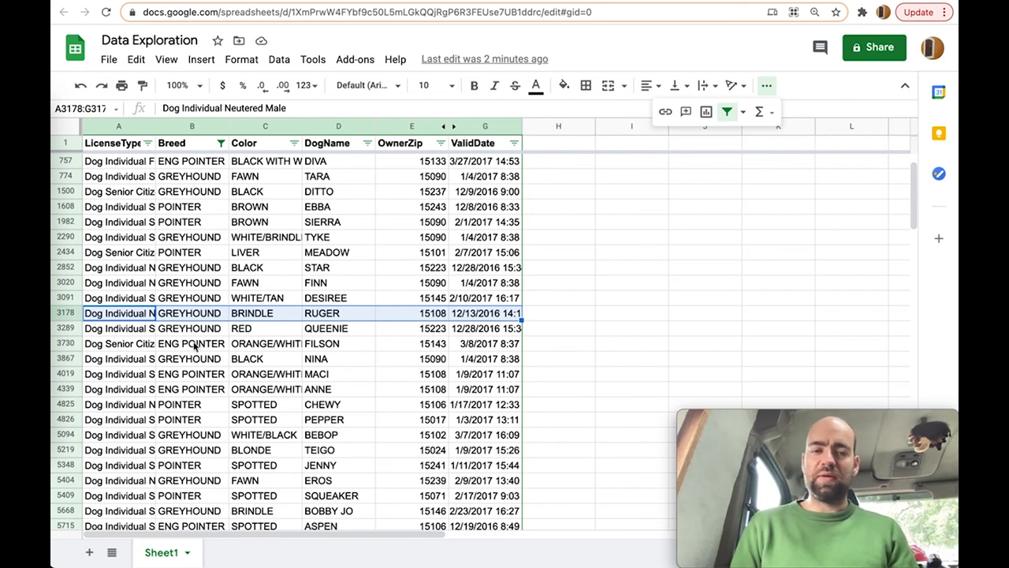
{"action": "mouse_move", "coordinate": [316, 321]}
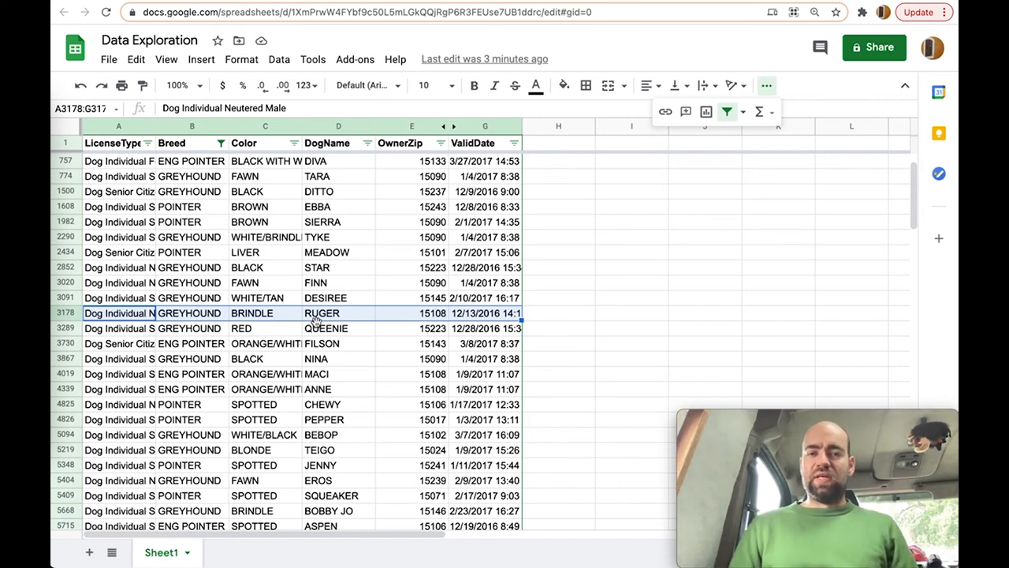
{"action": "mouse_move", "coordinate": [549, 153]}
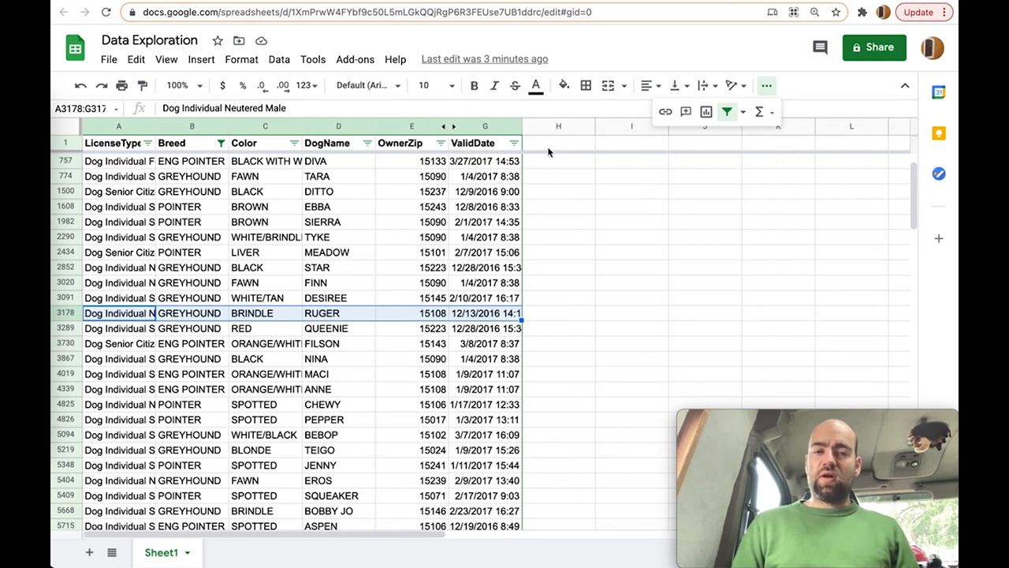
{"action": "type", "text": "Weight"}
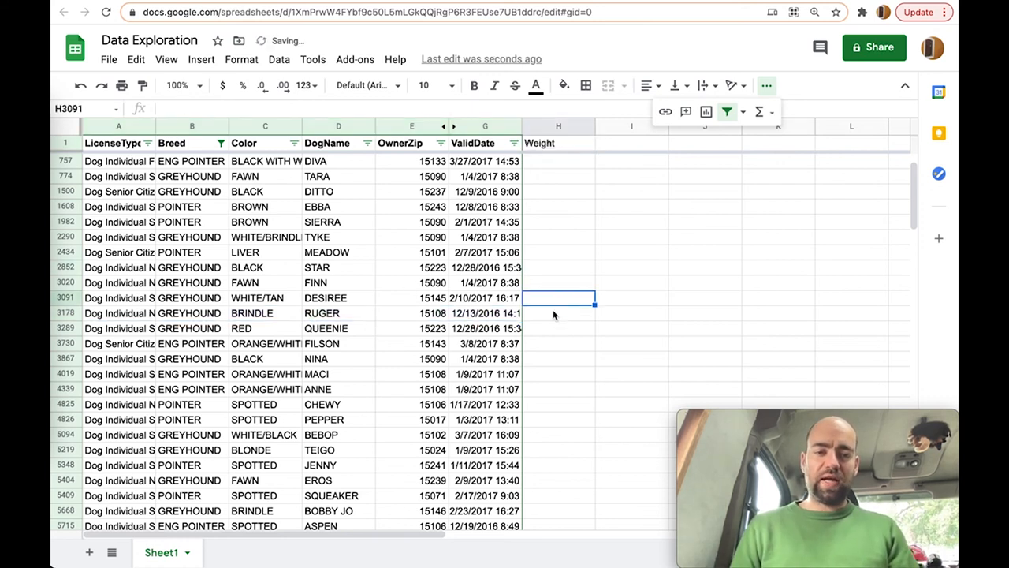
{"action": "left_click", "coordinate": [558, 313]}
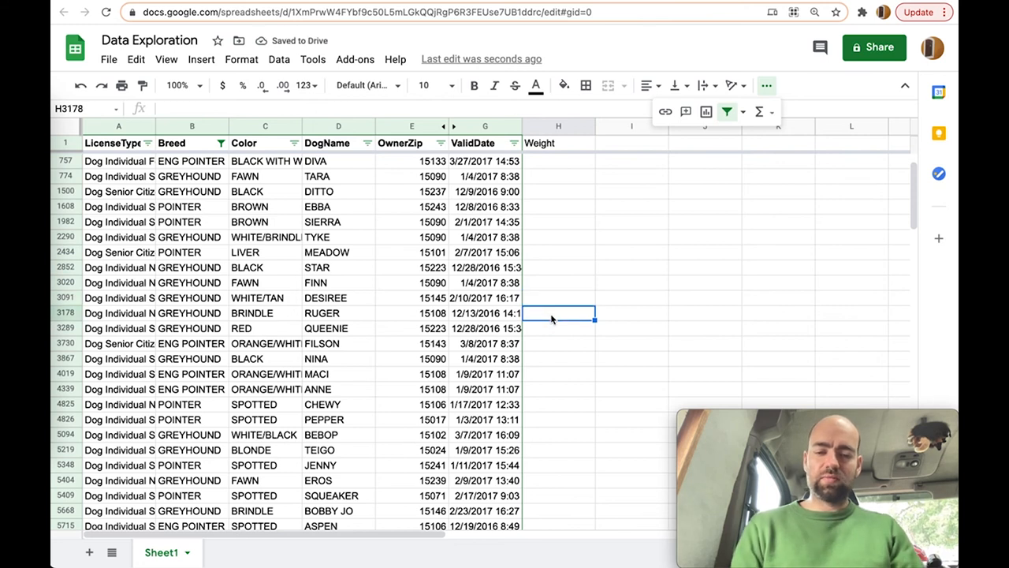
{"action": "type", "text": "28"}
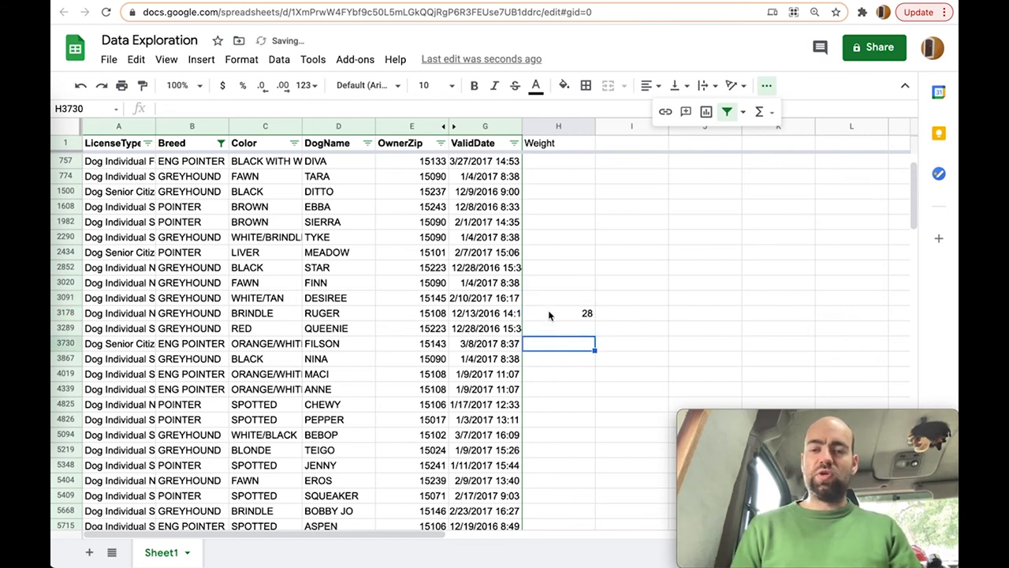
{"action": "left_click", "coordinate": [558, 313]}
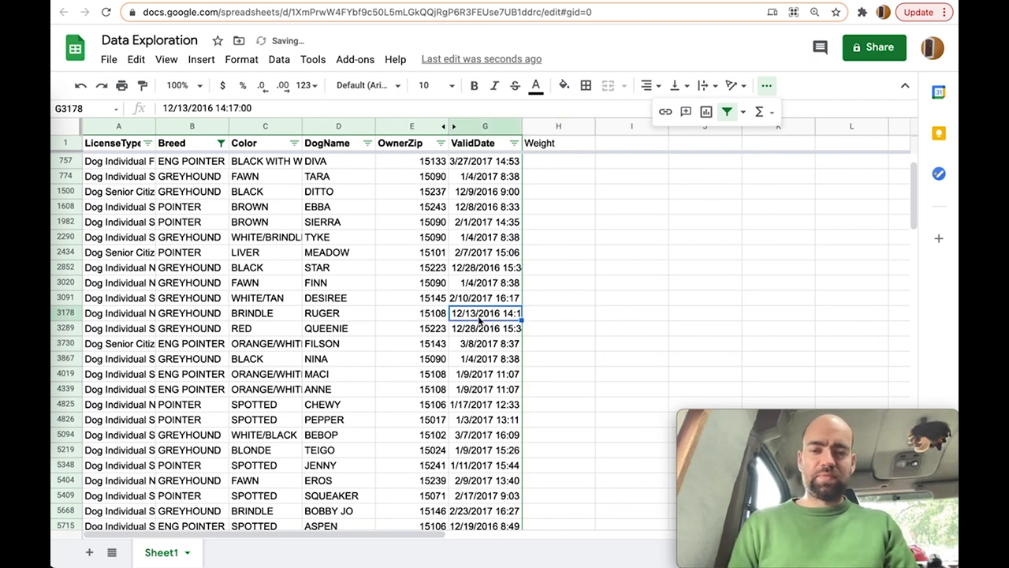
{"action": "left_click", "coordinate": [66, 313]}
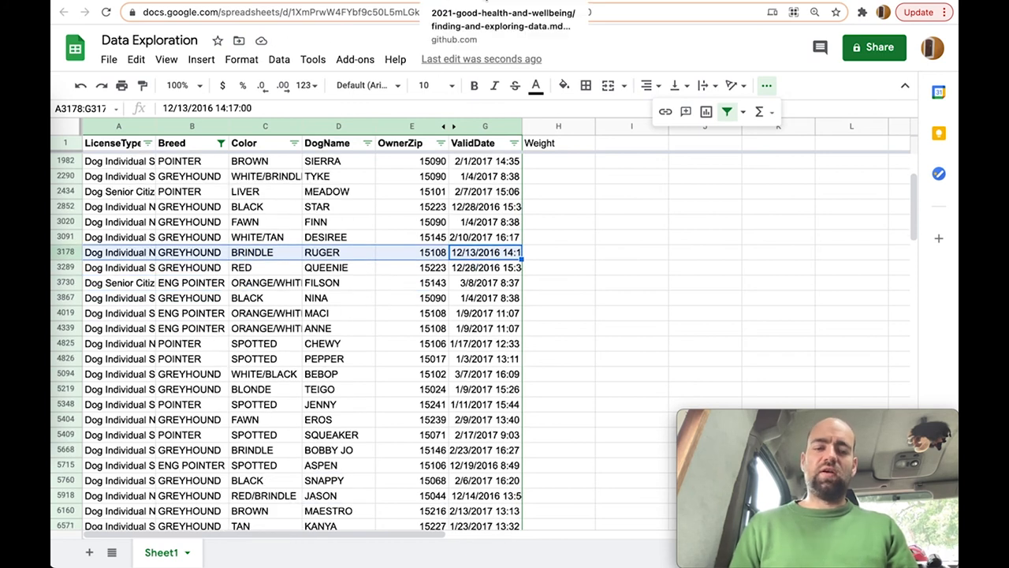
{"action": "left_click", "coordinate": [503, 20]}
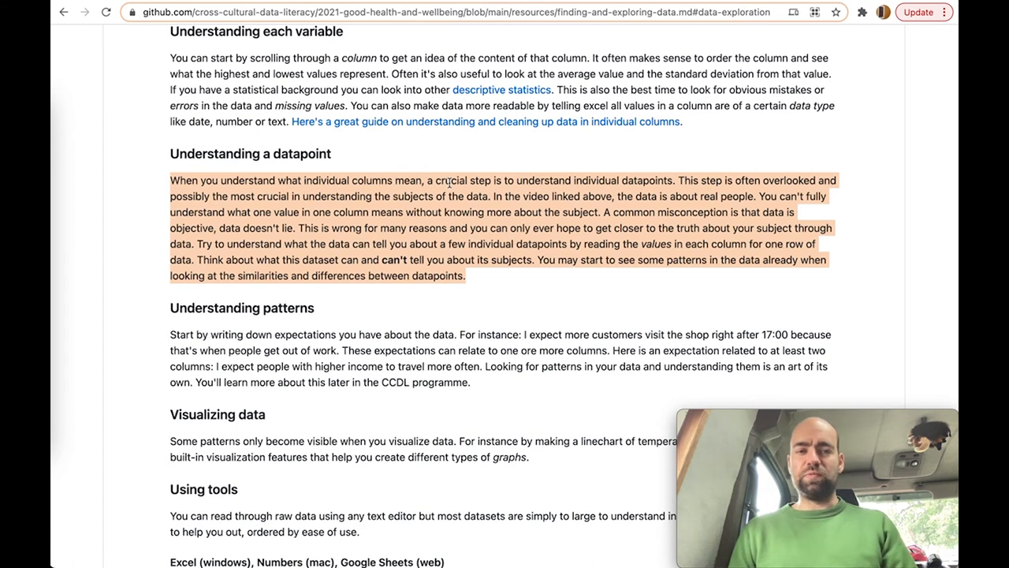
{"action": "mouse_move", "coordinate": [418, 246]}
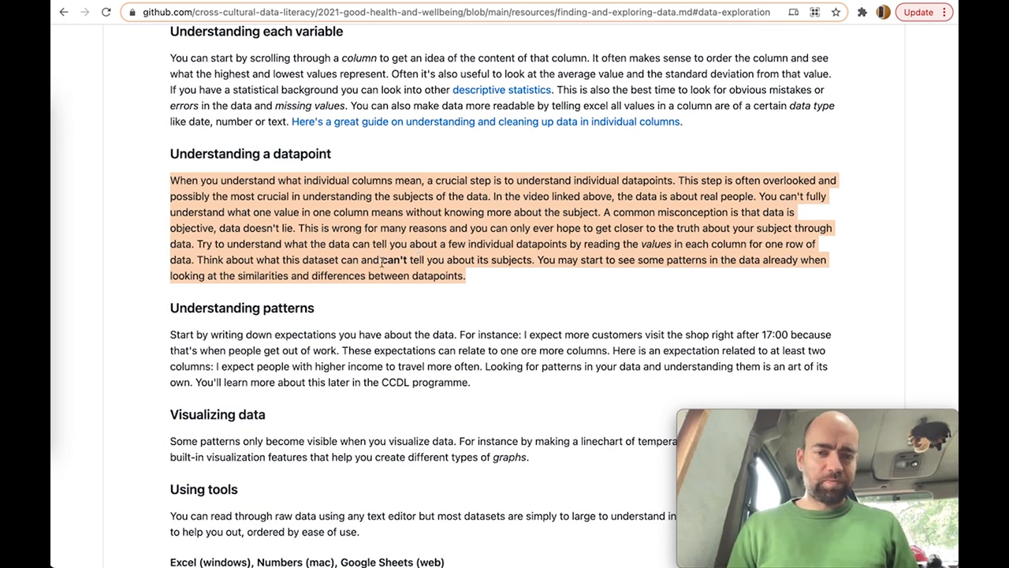
{"action": "scroll", "scroll_direction": "down", "scroll_amount": 3}
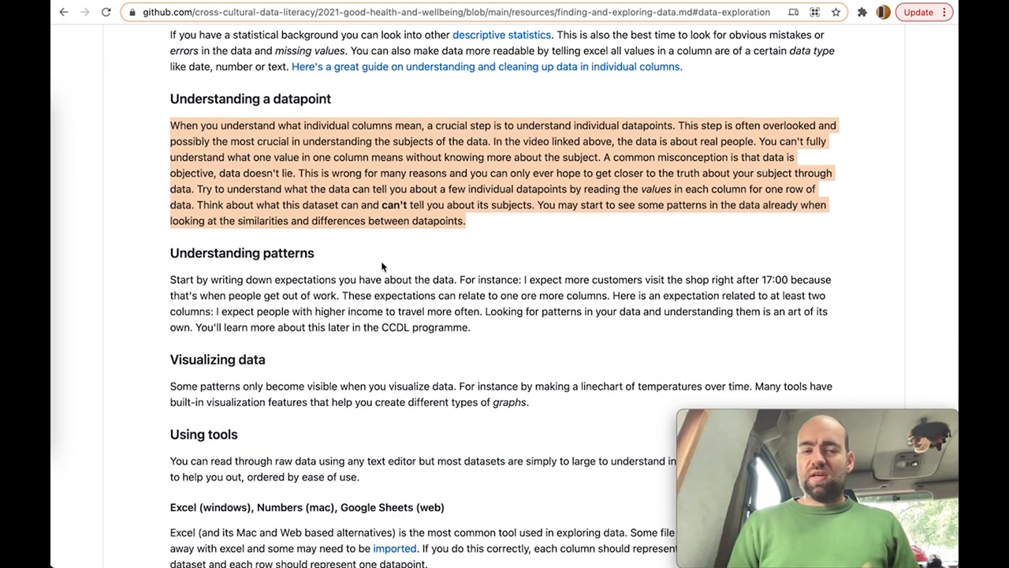
{"action": "scroll", "scroll_direction": "down", "scroll_amount": 3}
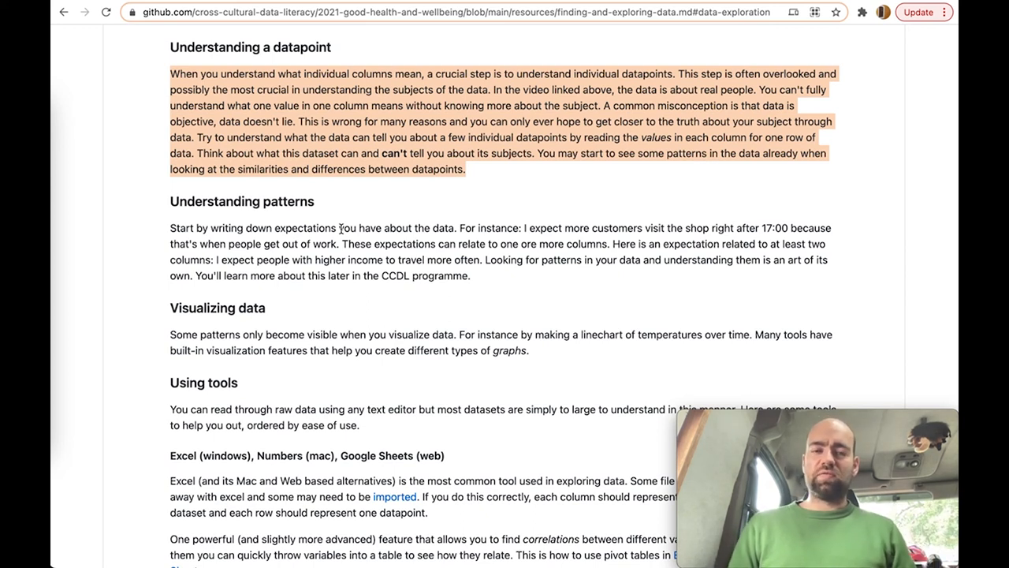
{"action": "scroll", "scroll_direction": "down", "scroll_amount": 3}
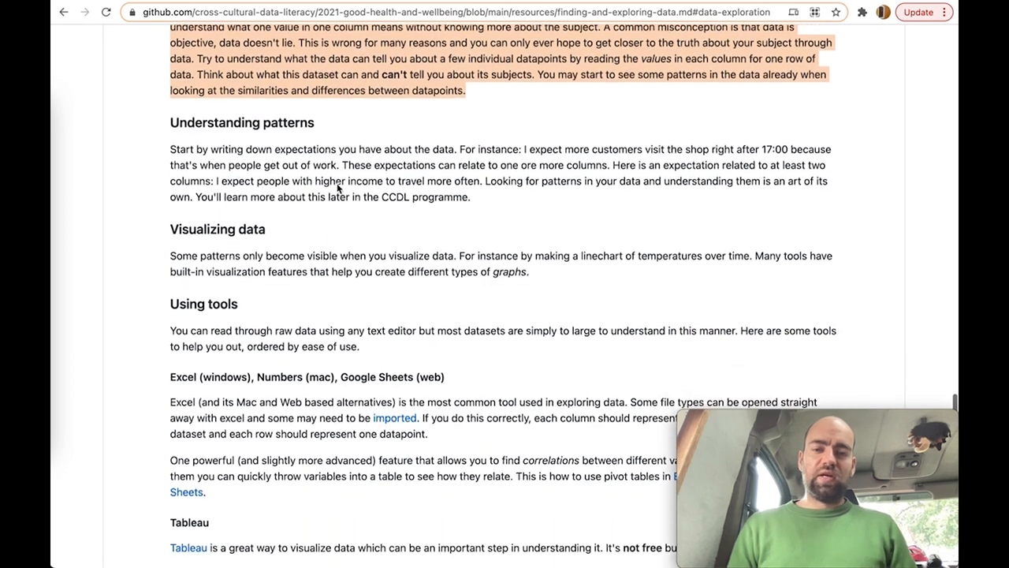
{"action": "scroll", "scroll_direction": "down", "scroll_amount": 3}
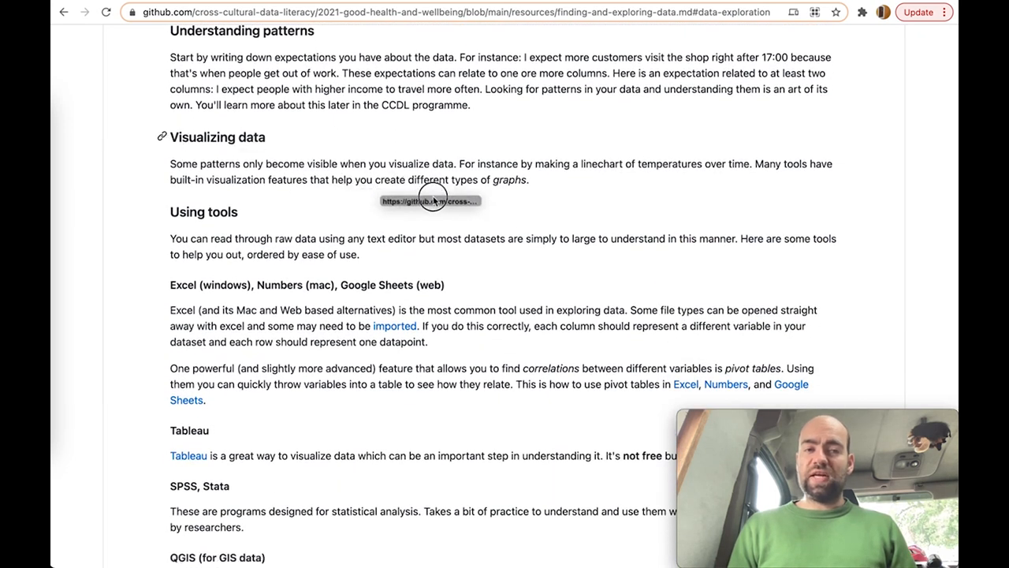
{"action": "mouse_move", "coordinate": [549, 260]}
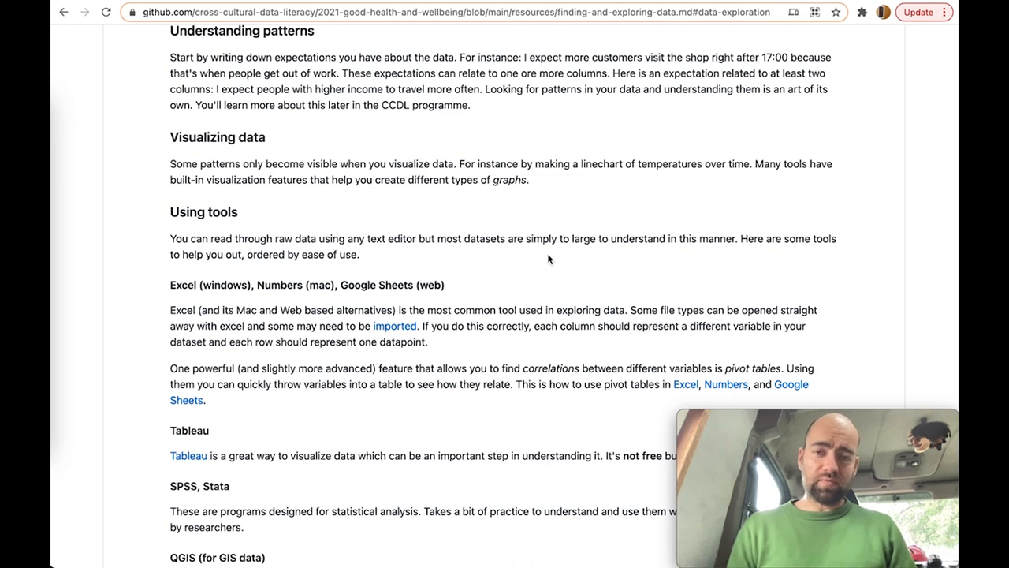
{"action": "mouse_move", "coordinate": [520, 268]}
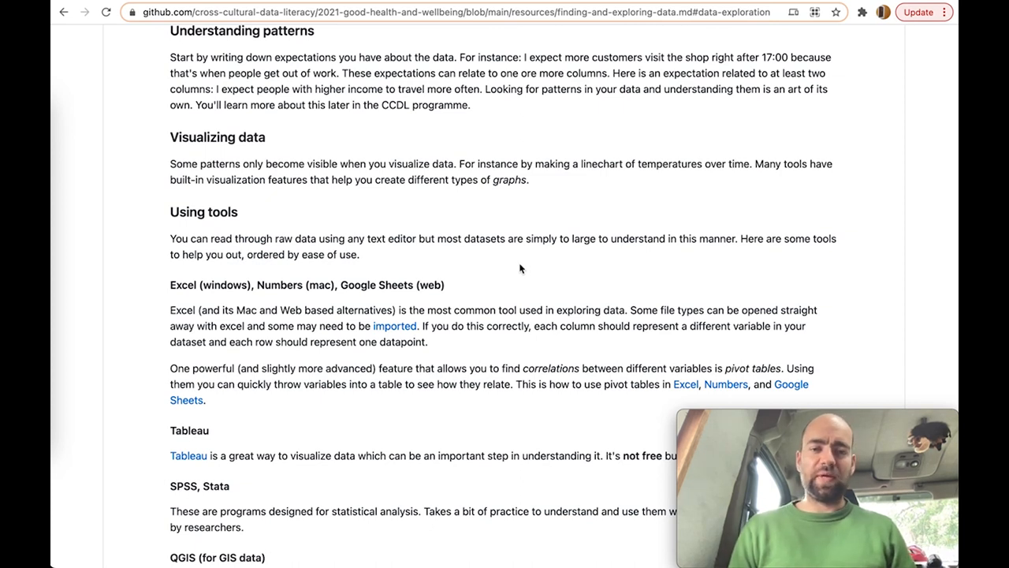
{"action": "scroll", "scroll_direction": "down", "scroll_amount": 3}
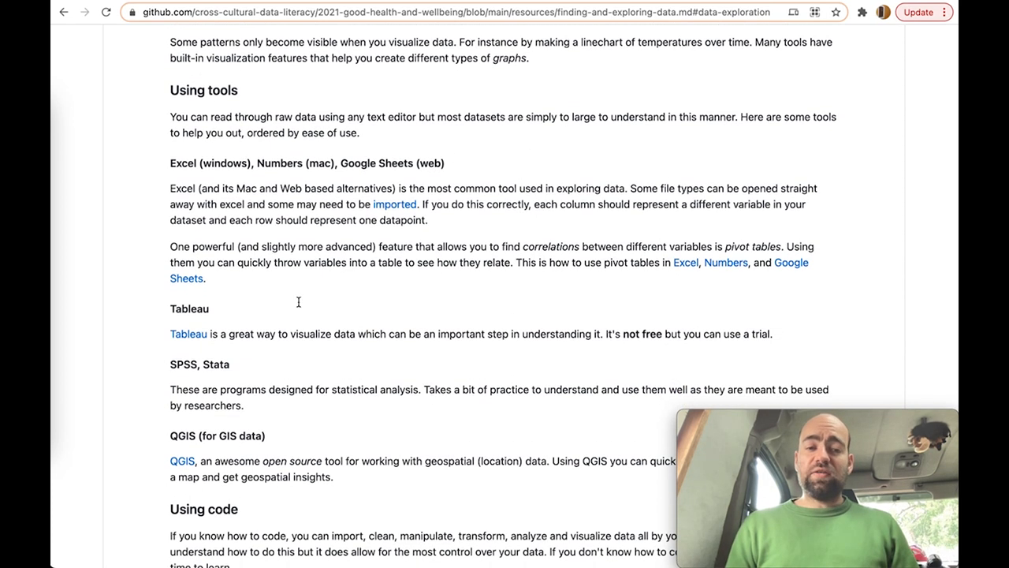
{"action": "mouse_move", "coordinate": [468, 341]}
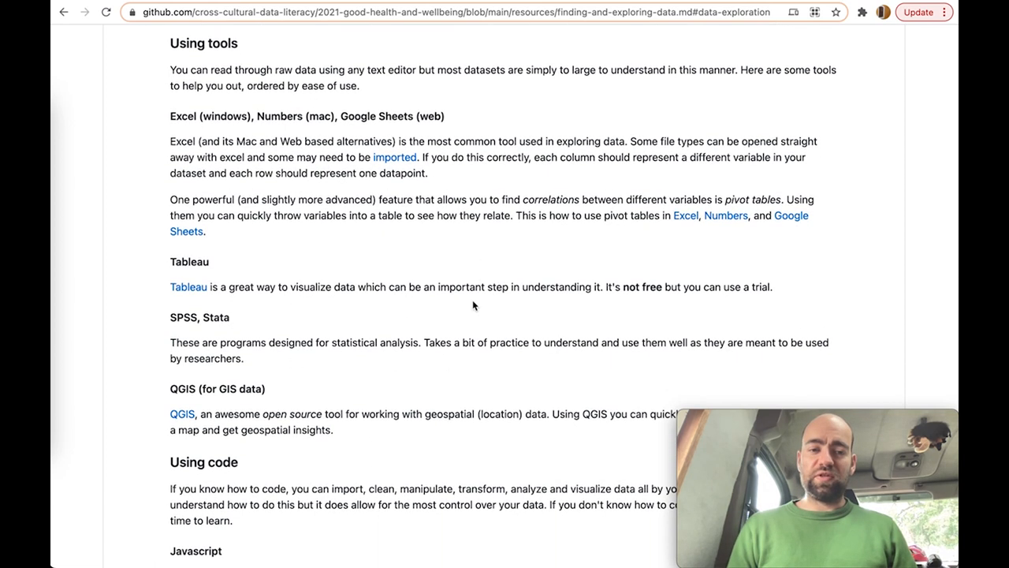
{"action": "mouse_move", "coordinate": [163, 388]}
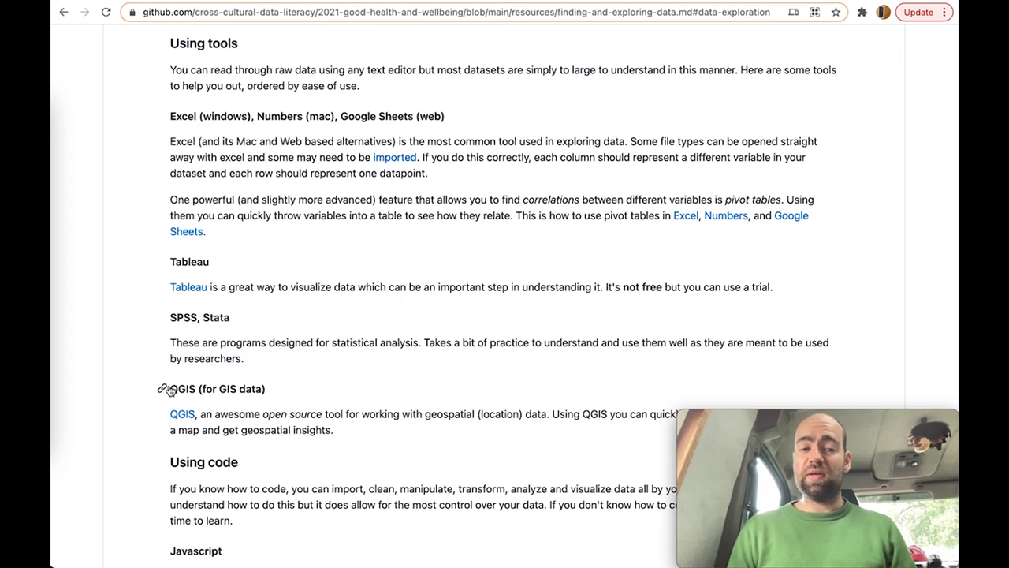
{"action": "mouse_move", "coordinate": [182, 414]}
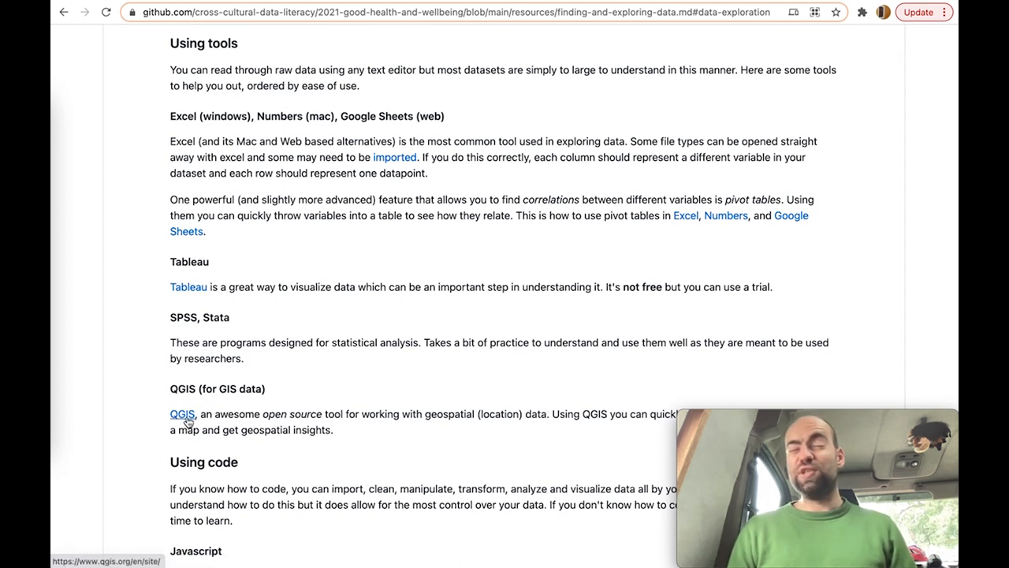
{"action": "mouse_move", "coordinate": [378, 271]}
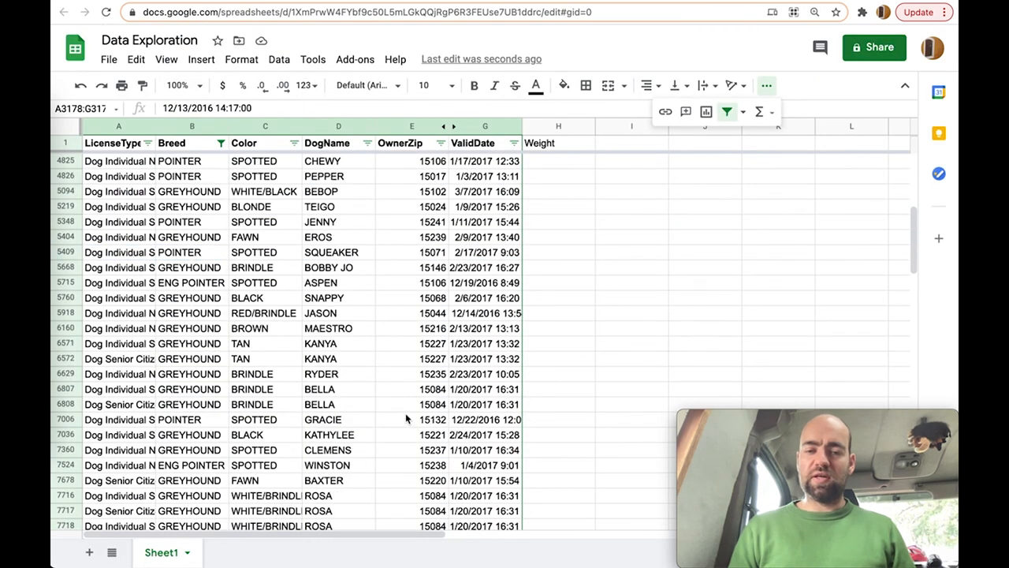
{"action": "scroll", "scroll_direction": "down", "scroll_amount": 3}
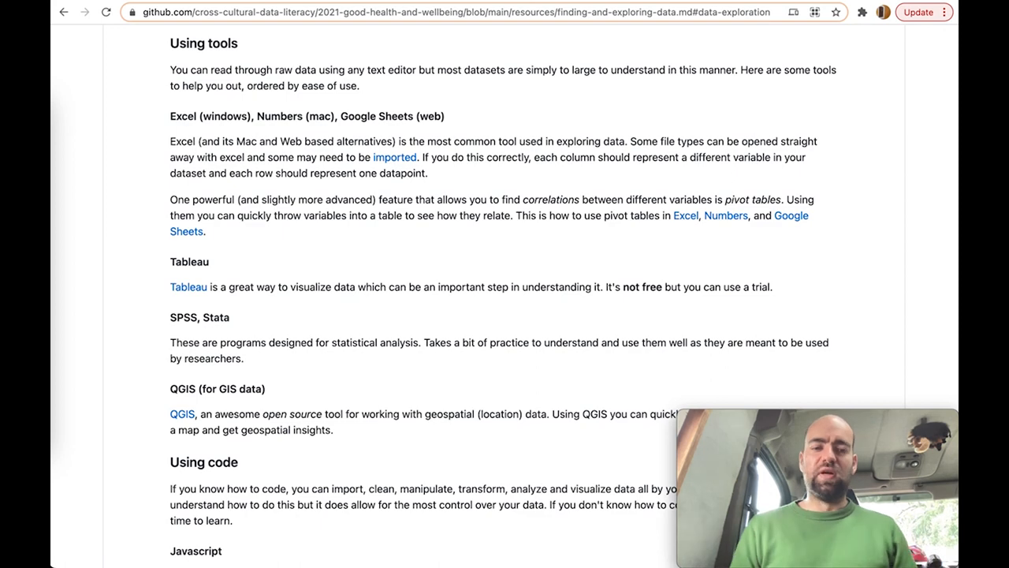
{"action": "scroll", "scroll_direction": "down", "scroll_amount": 3}
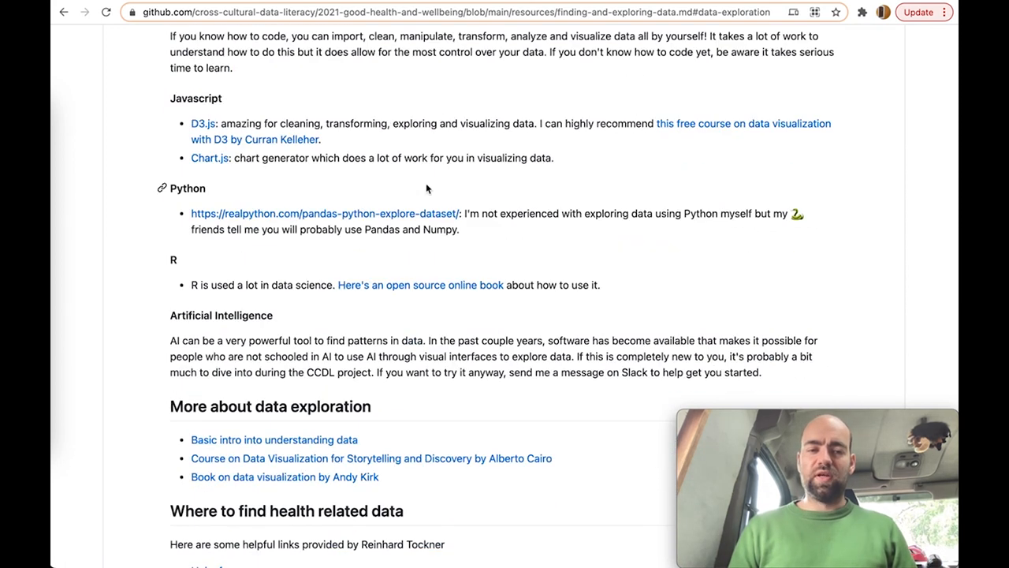
{"action": "scroll", "scroll_direction": "up", "scroll_amount": 3}
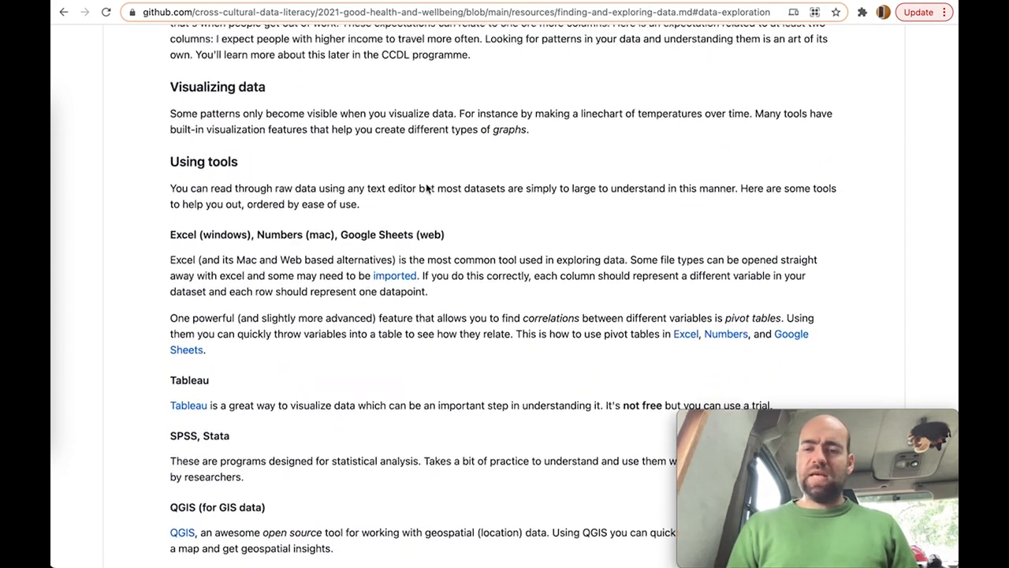